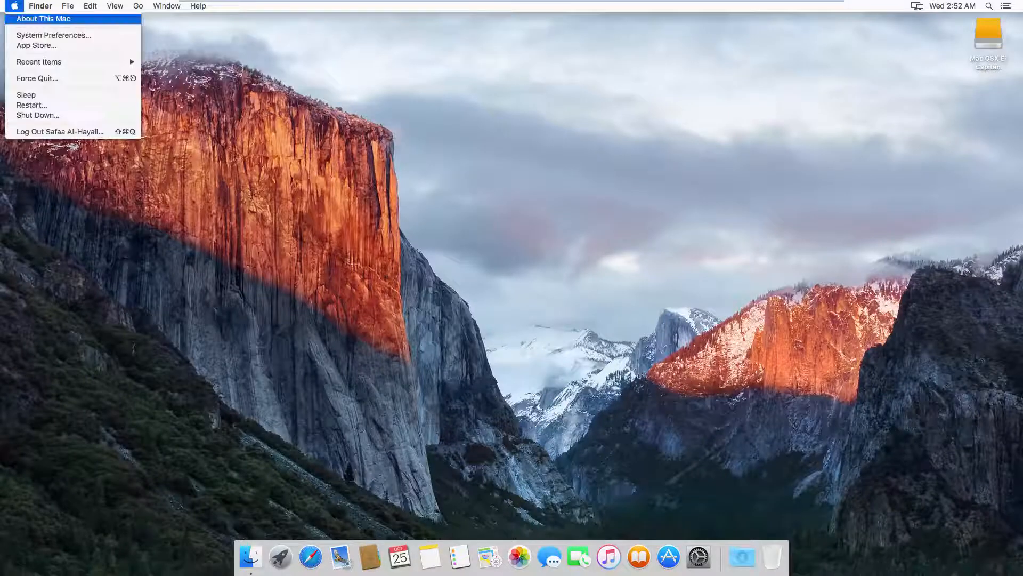
View About This Mac showing OS X El Capitan 10.11, then browse the App Store.
click(43, 19)
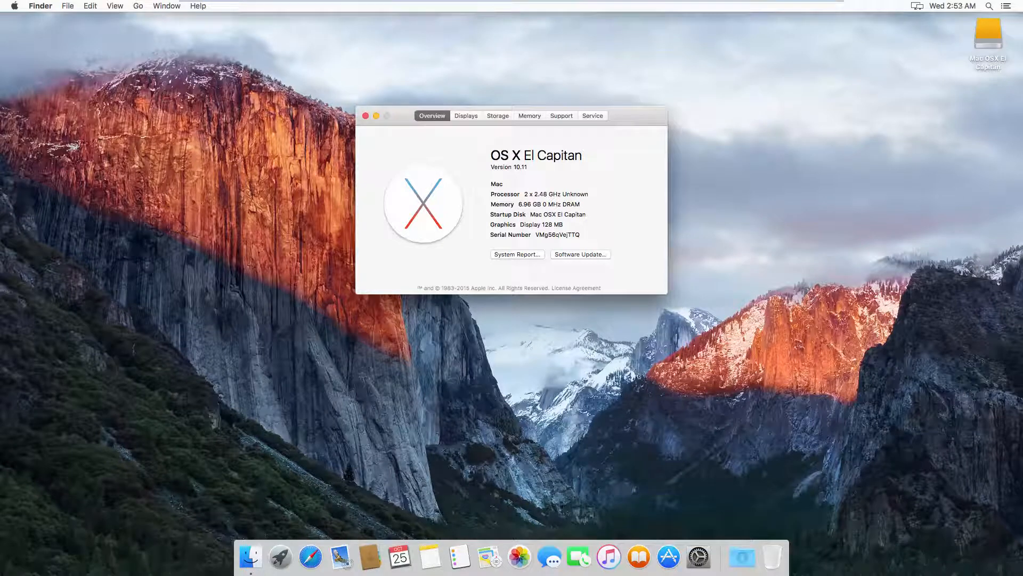
mouse_move(668, 556)
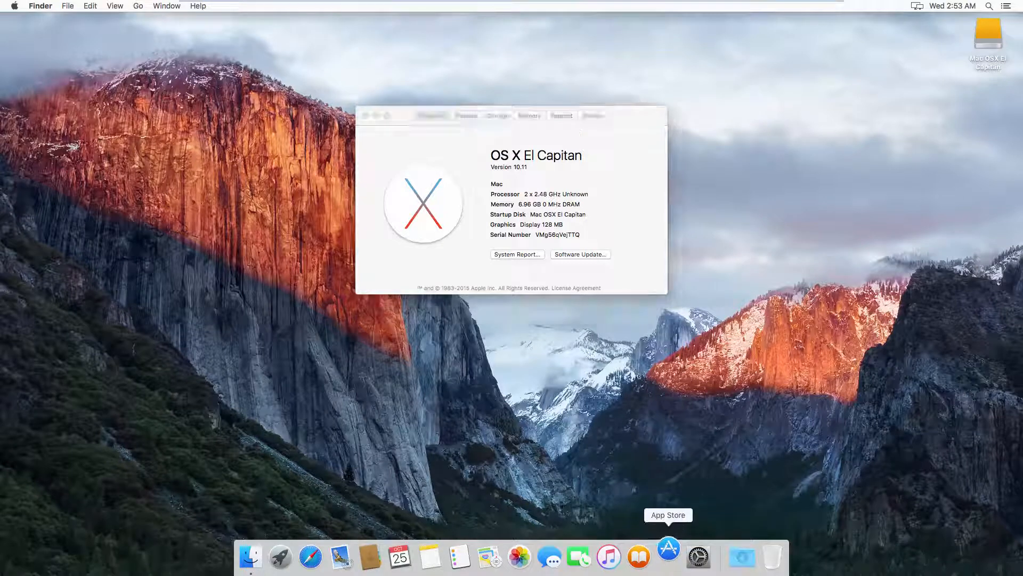
click(668, 556)
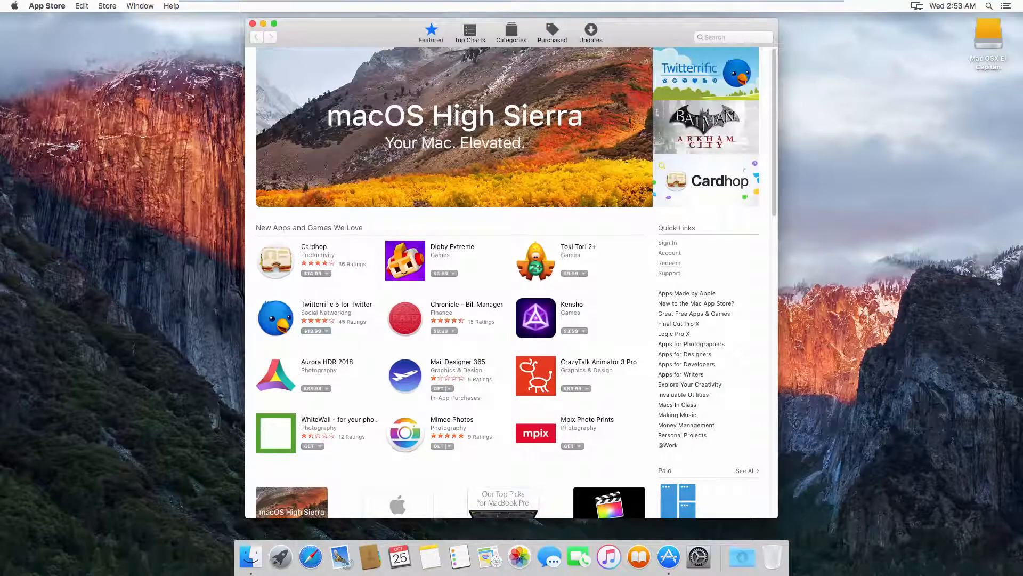
scroll(down, 3)
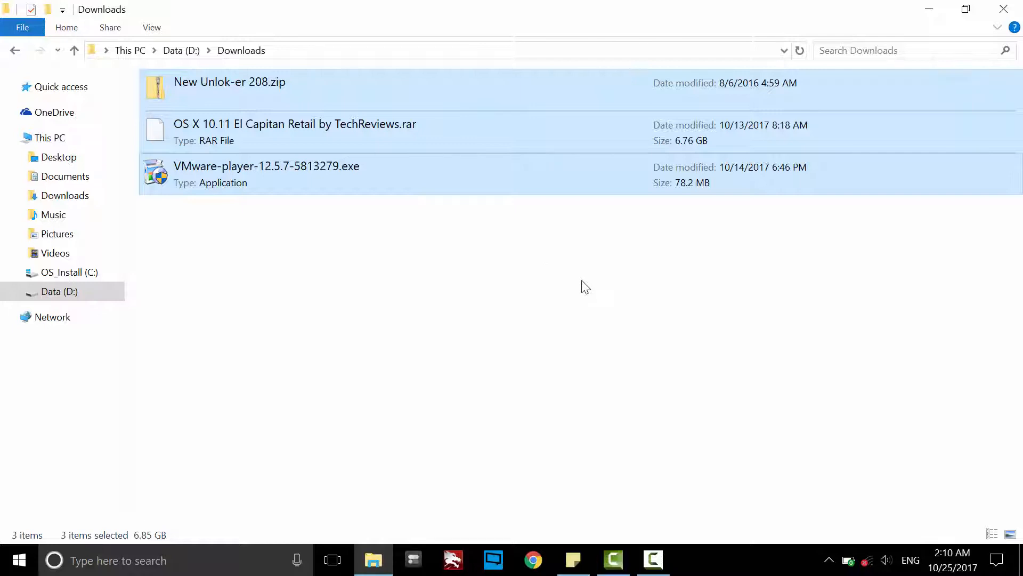
click(265, 174)
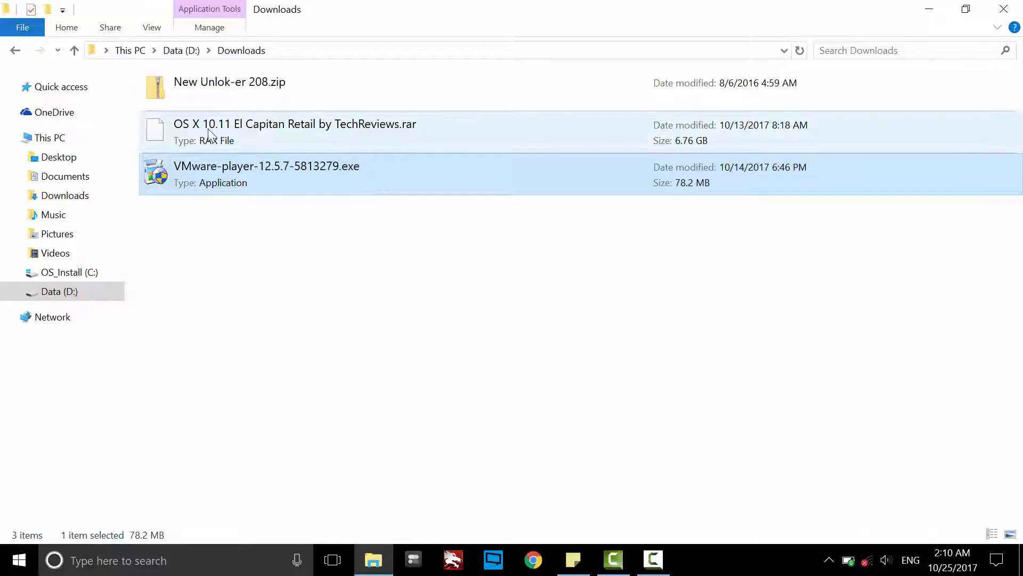
click(295, 124)
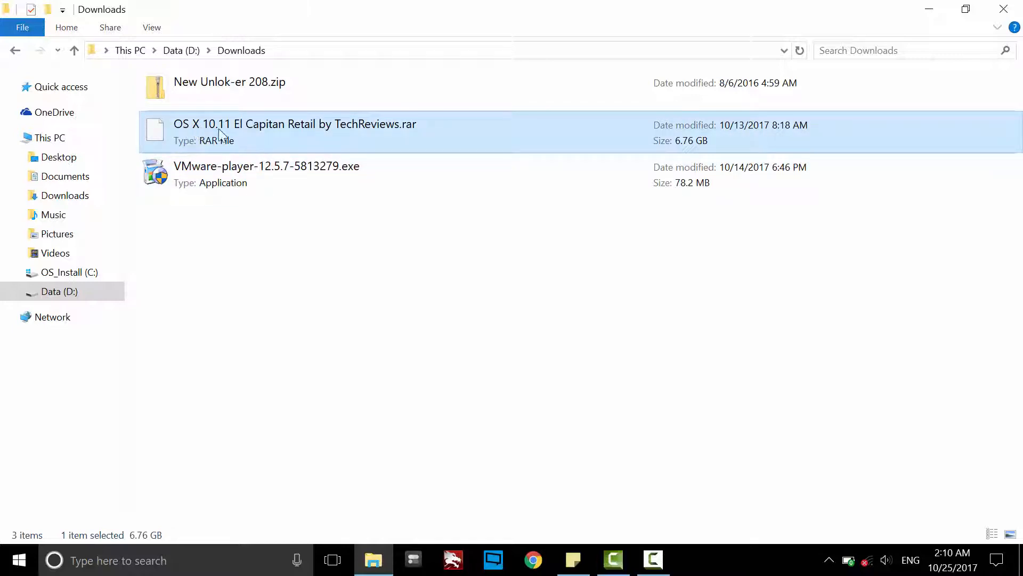
click(267, 173)
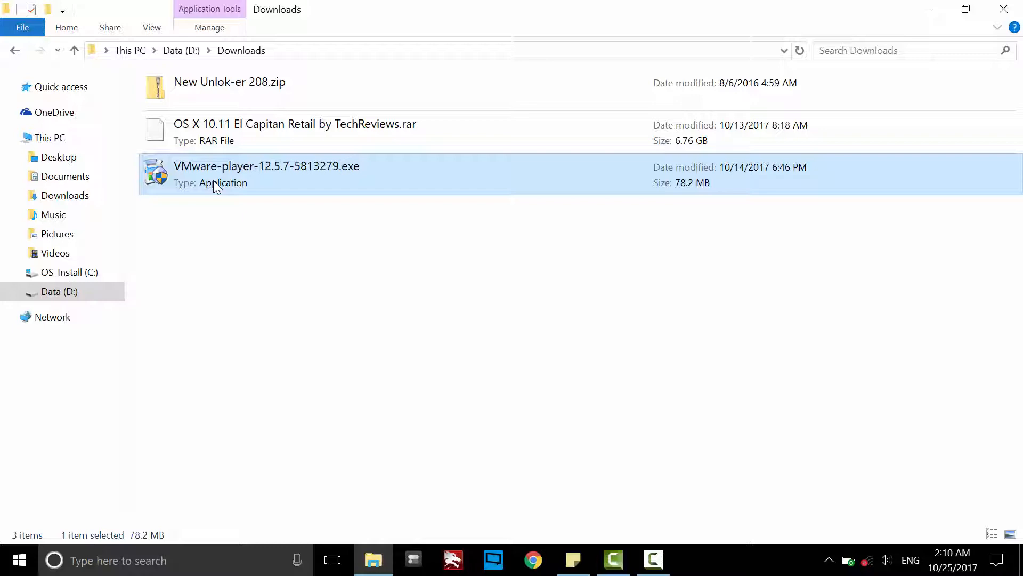
click(230, 82)
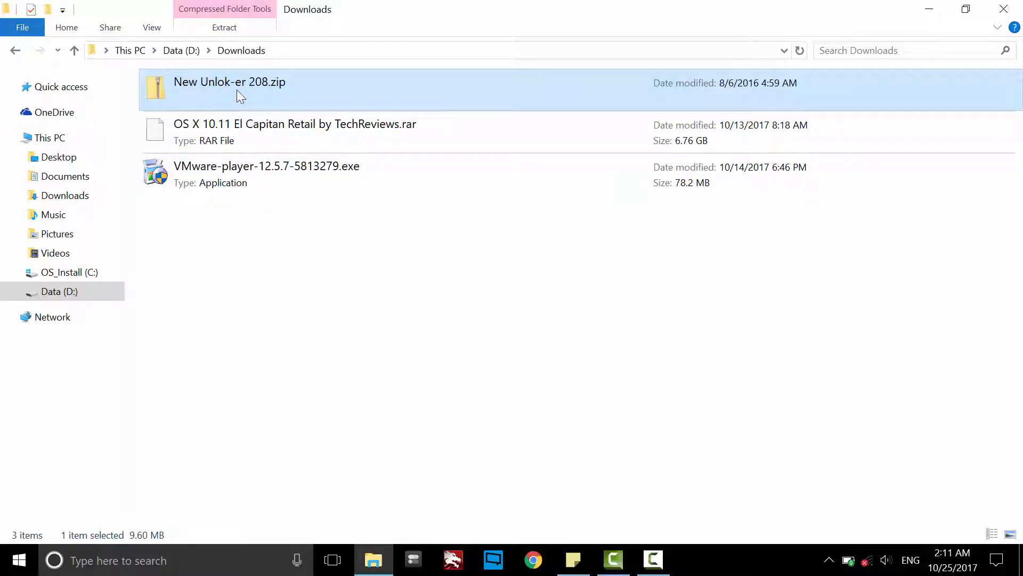
click(267, 167)
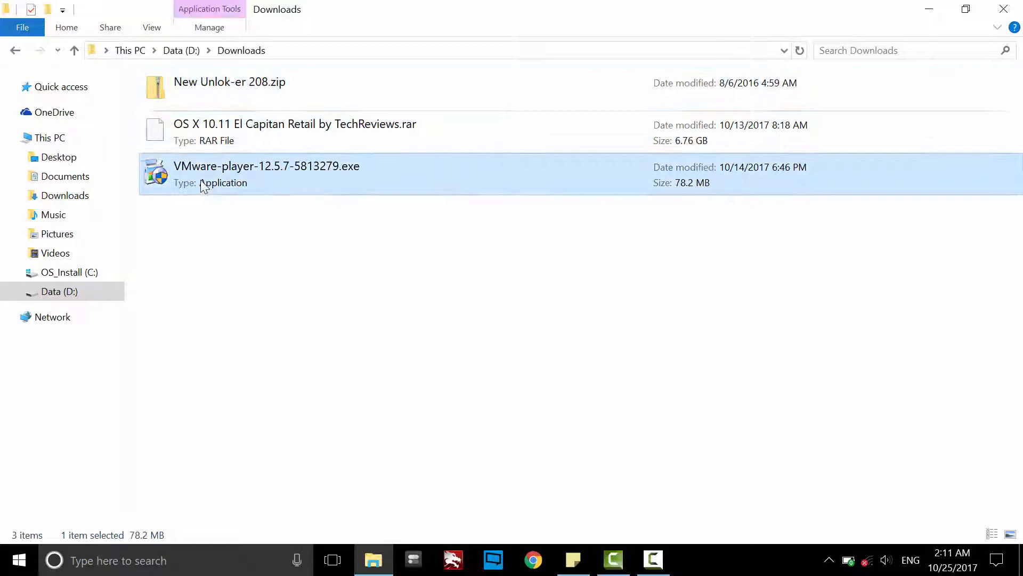
mouse_move(219, 259)
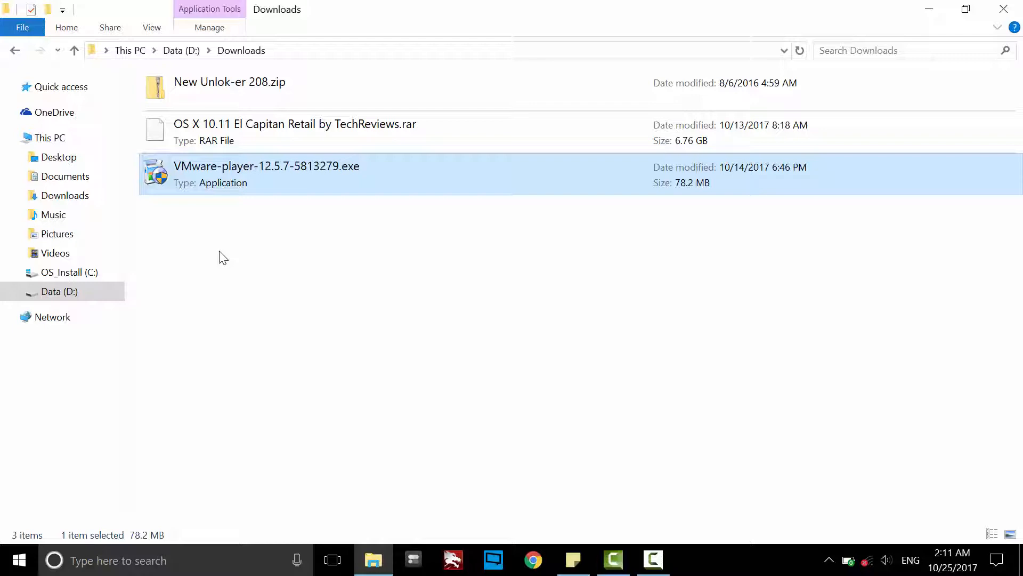
mouse_move(224, 253)
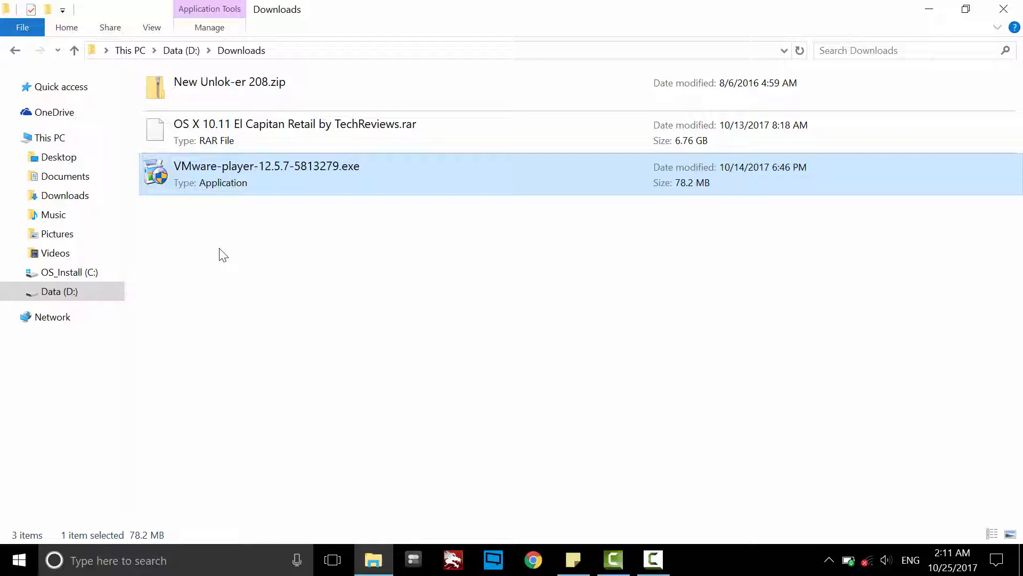
mouse_move(259, 181)
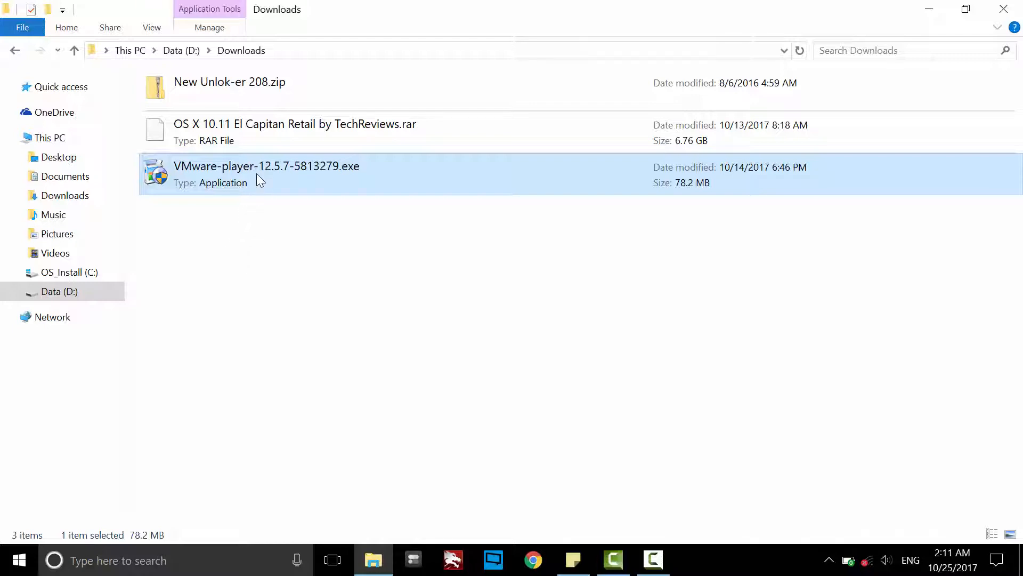
Launch the VMware Player installer, accept the license and enable the enhanced keyboard driver.
right_click(266, 166)
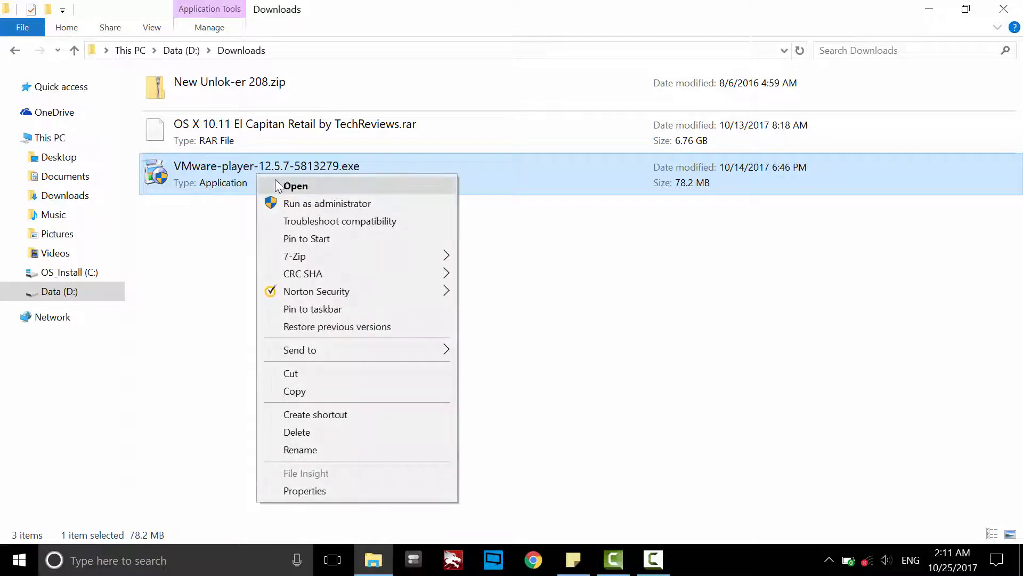
click(295, 185)
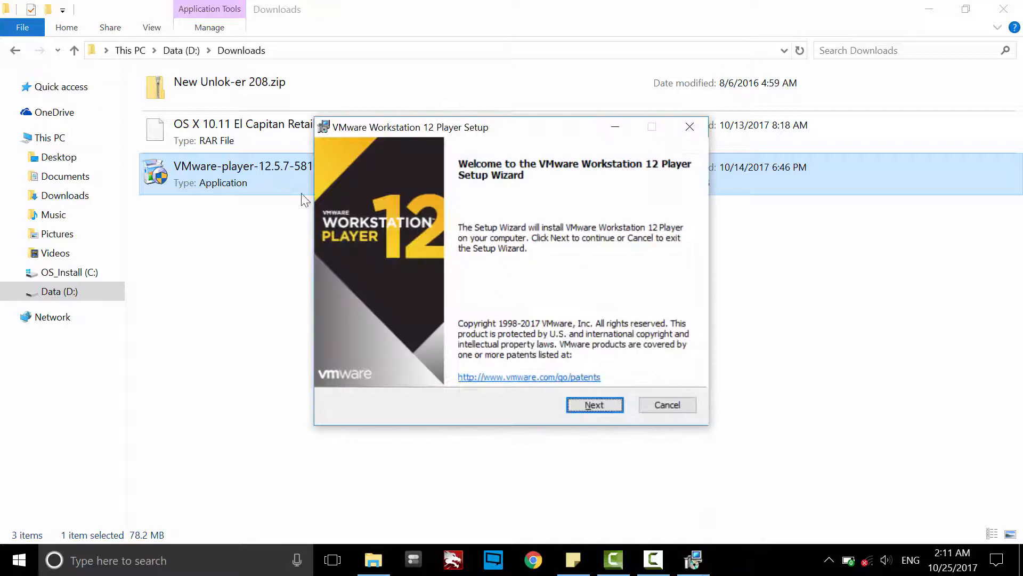
click(594, 406)
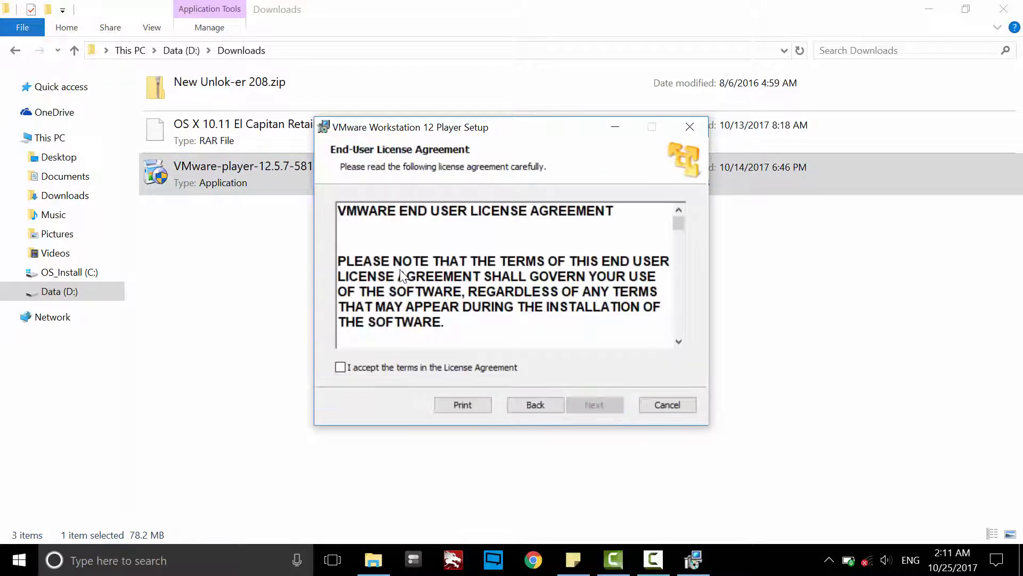
click(340, 366)
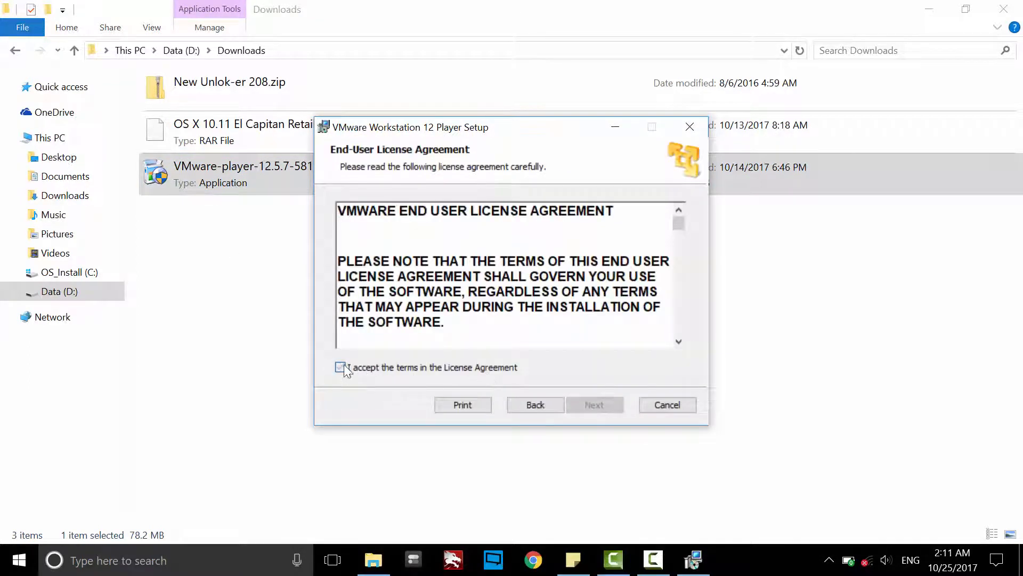
click(340, 366)
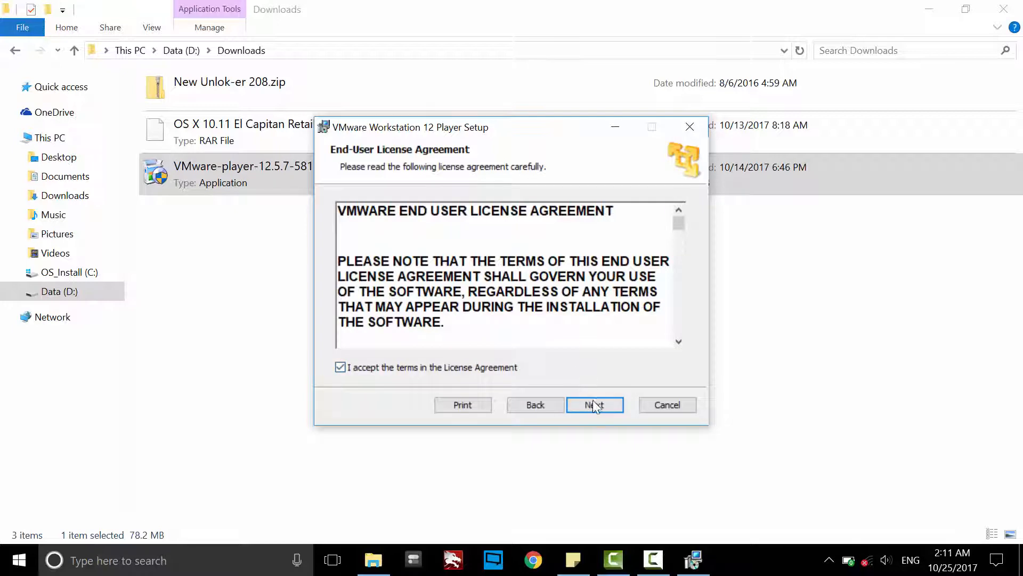
click(595, 405)
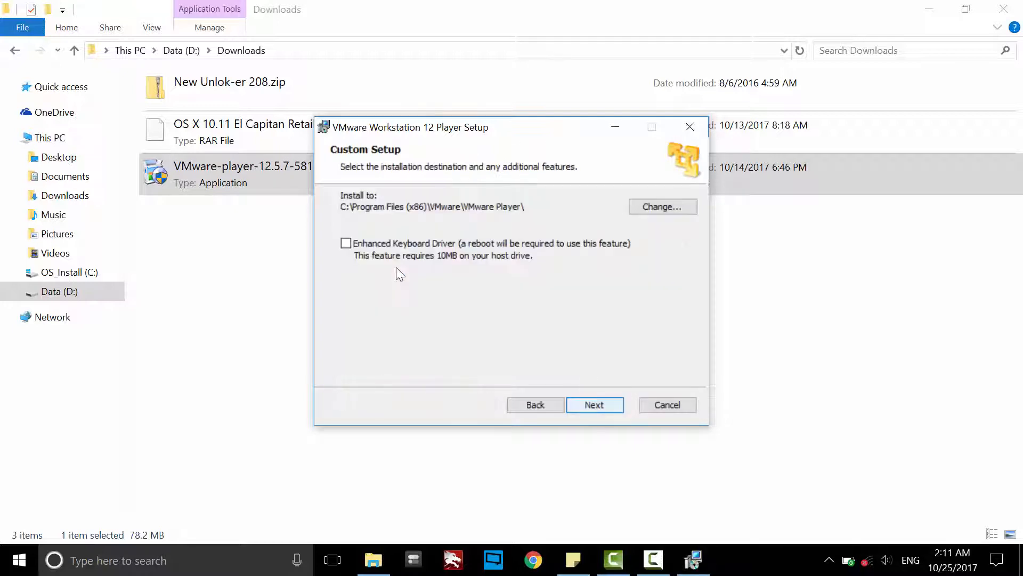
click(345, 243)
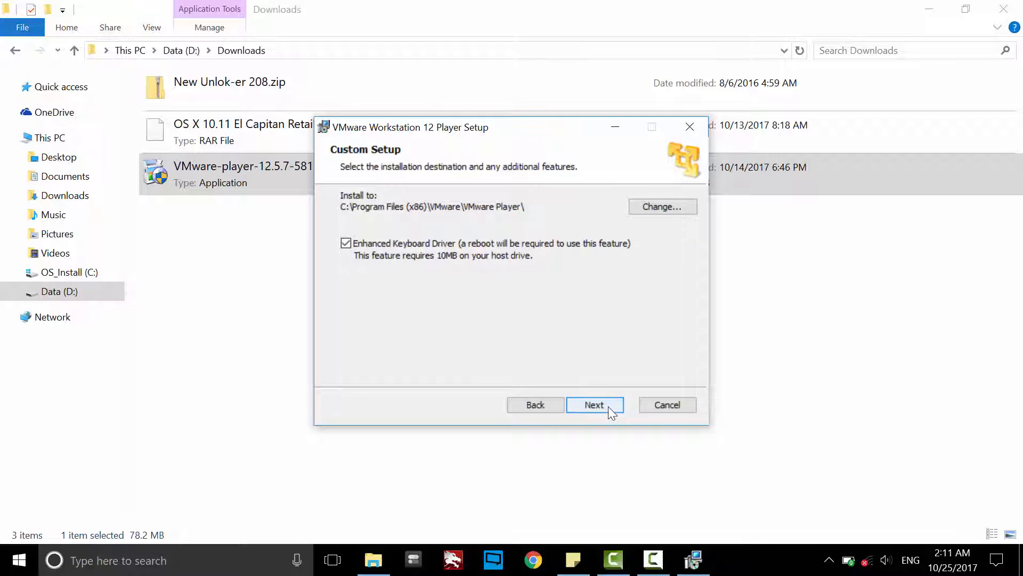
Disable update checks and usage statistics, keep both shortcuts, install and finish the wizard.
click(593, 405)
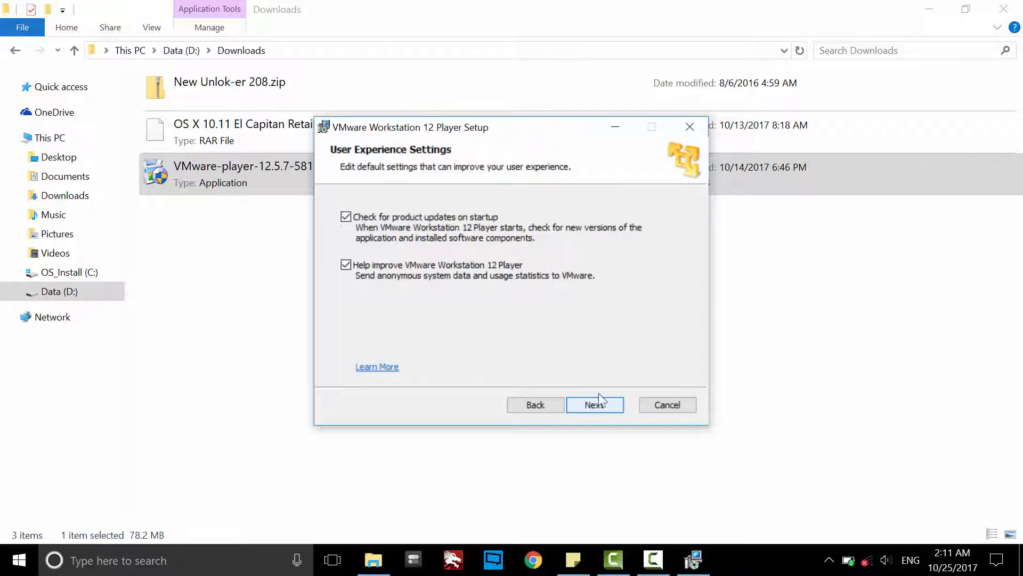
click(345, 217)
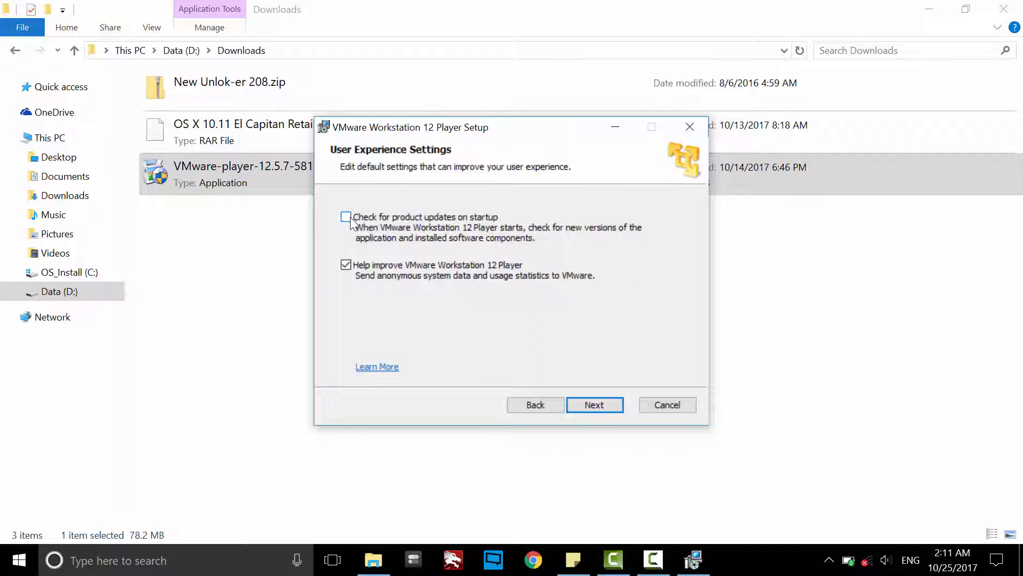
click(345, 264)
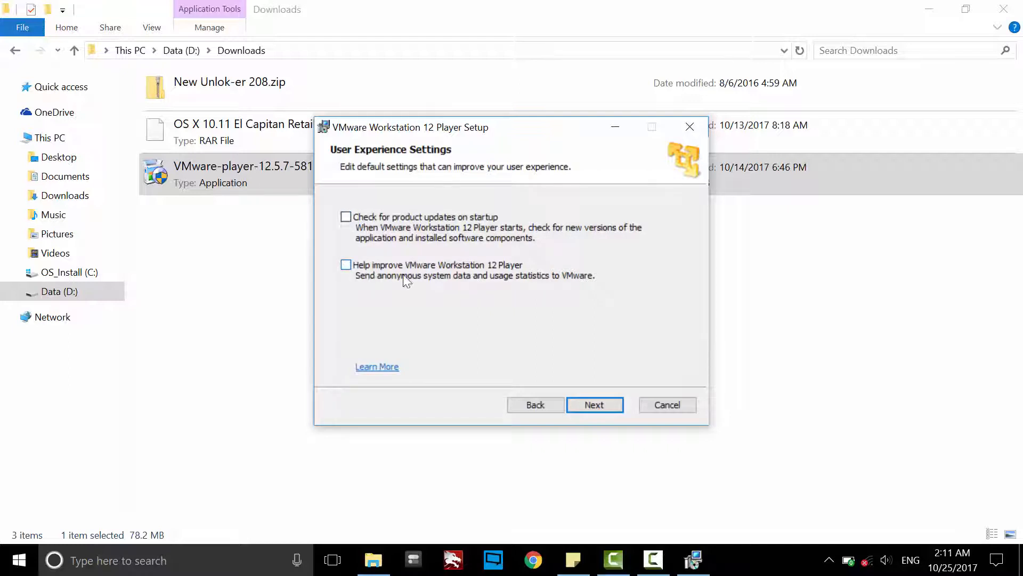
click(593, 405)
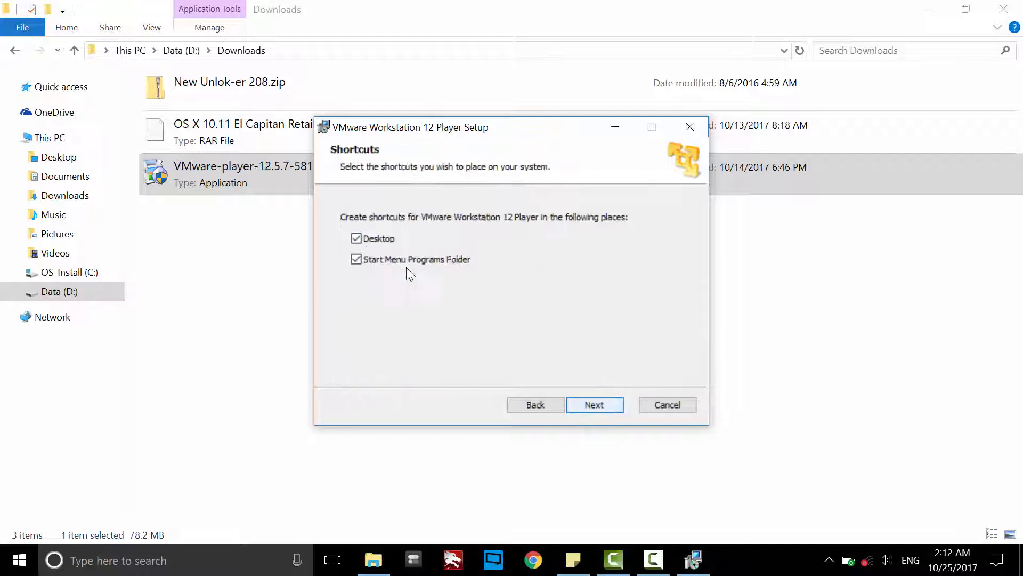
click(594, 405)
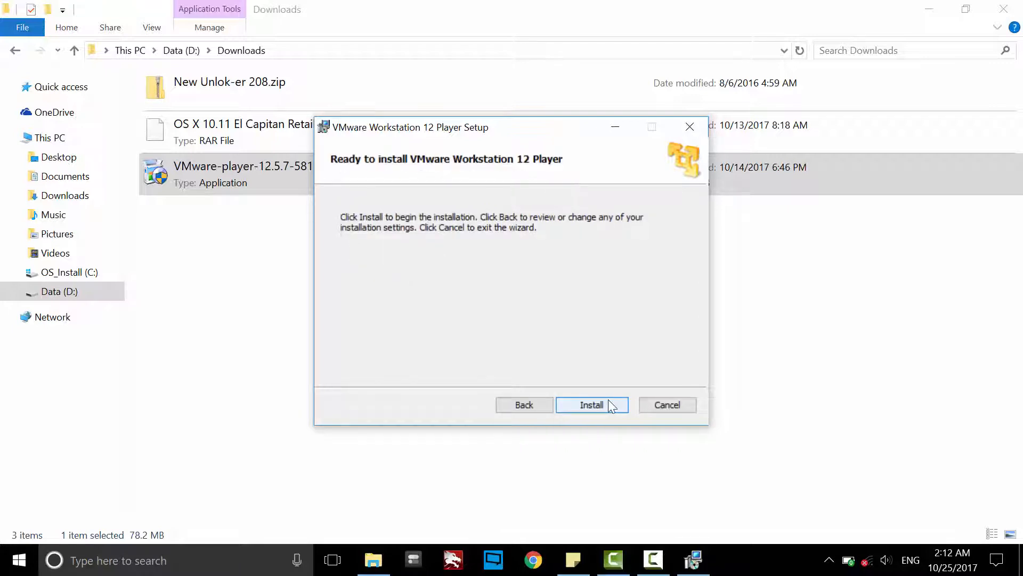
click(591, 405)
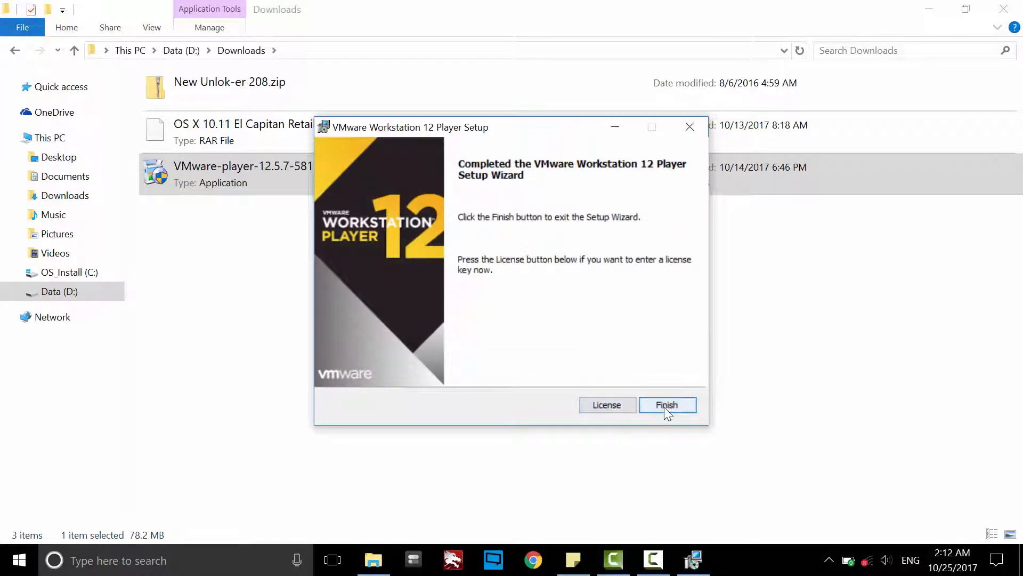
click(667, 406)
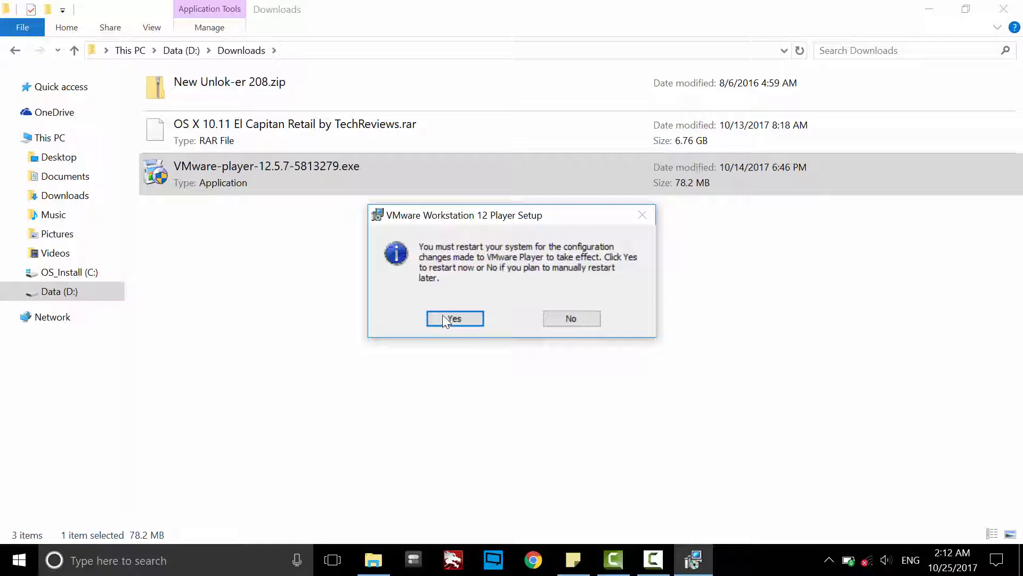
Agree to restart now and select the VMware Workstation 12 Player desktop shortcut.
click(454, 318)
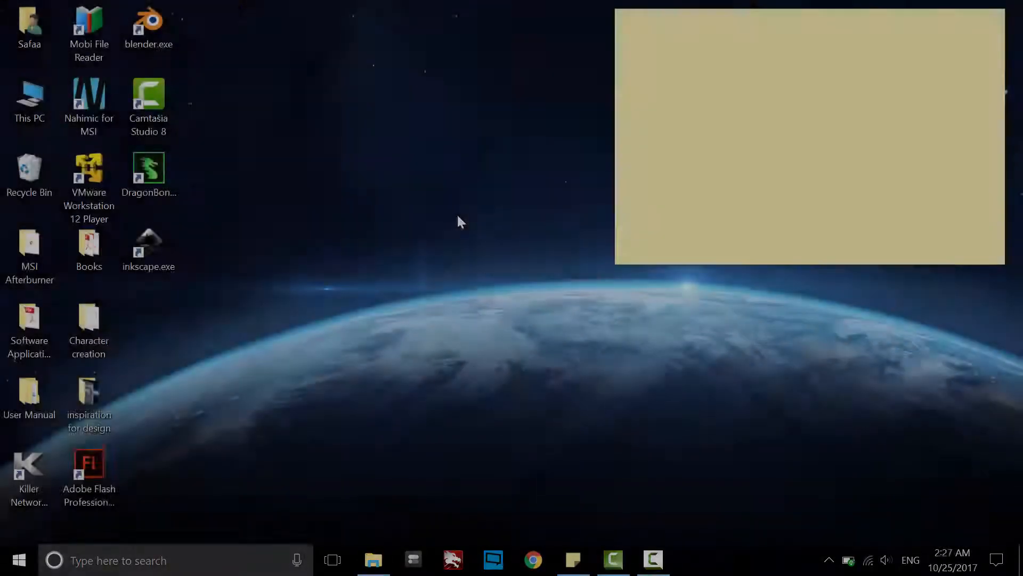
click(89, 176)
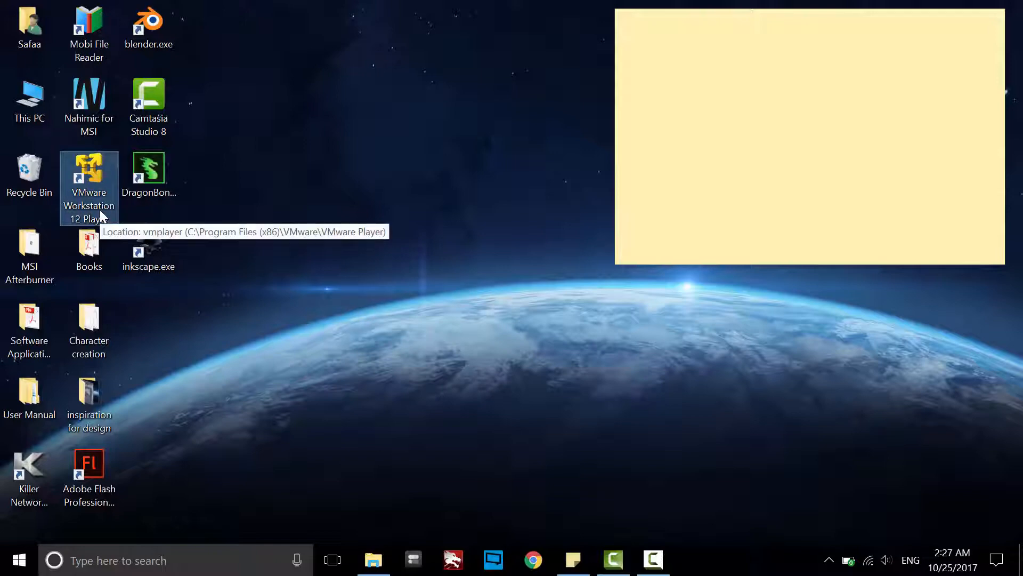
mouse_move(387, 551)
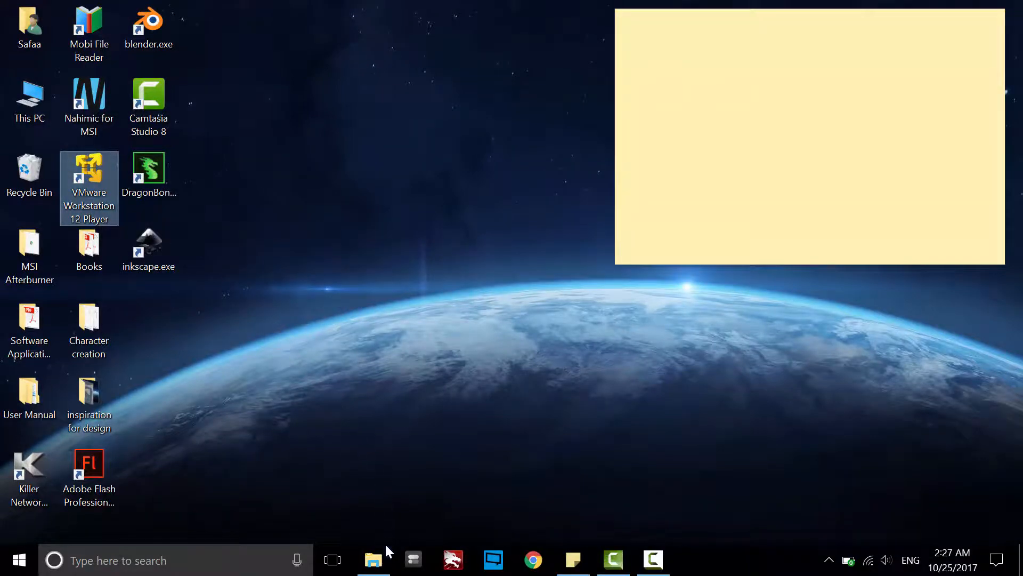
Extract New Unlok-er 208.zip into Downloads with 7-Zip, producing the unlocker208 folder.
click(374, 559)
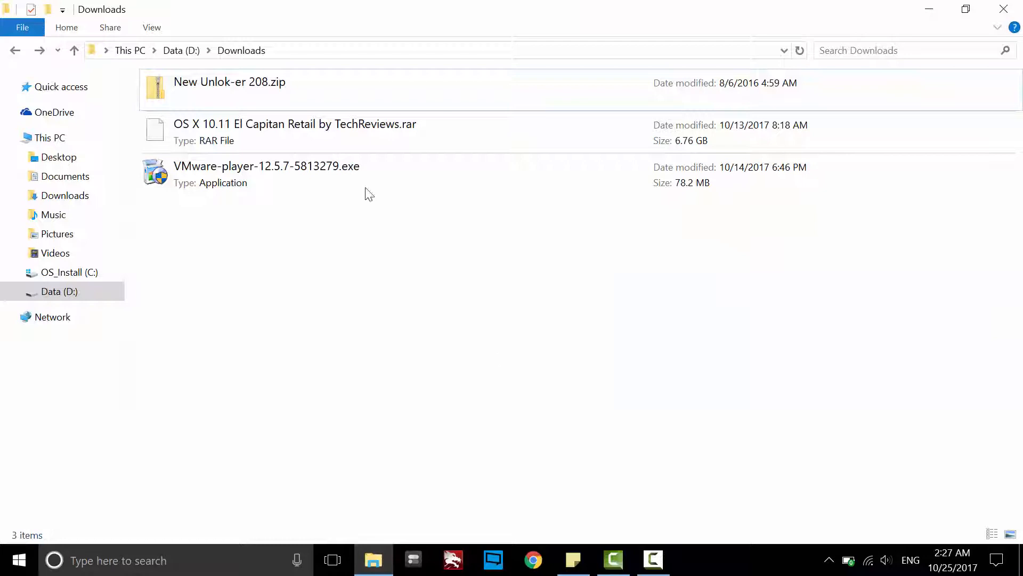
click(230, 83)
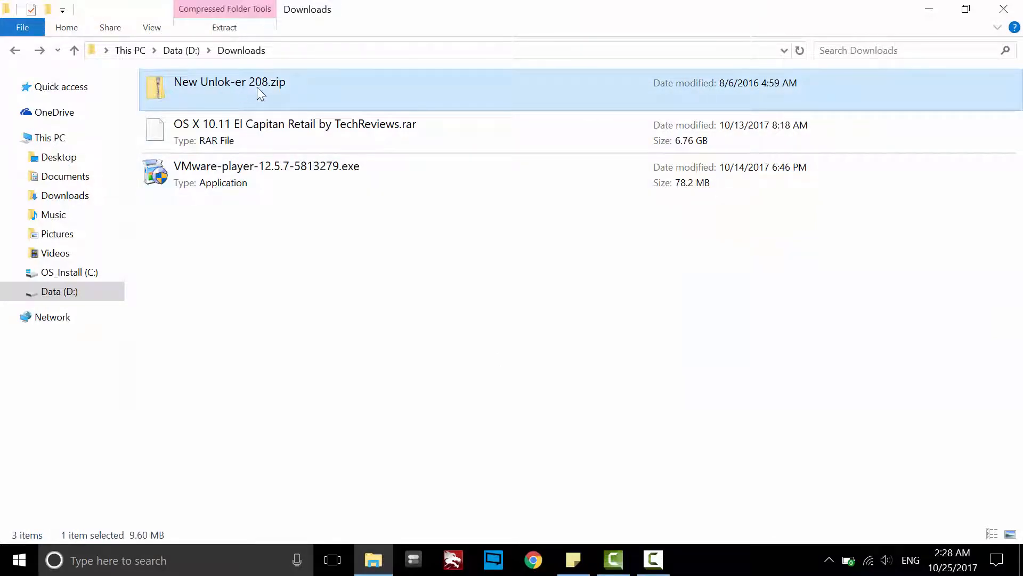
right_click(229, 88)
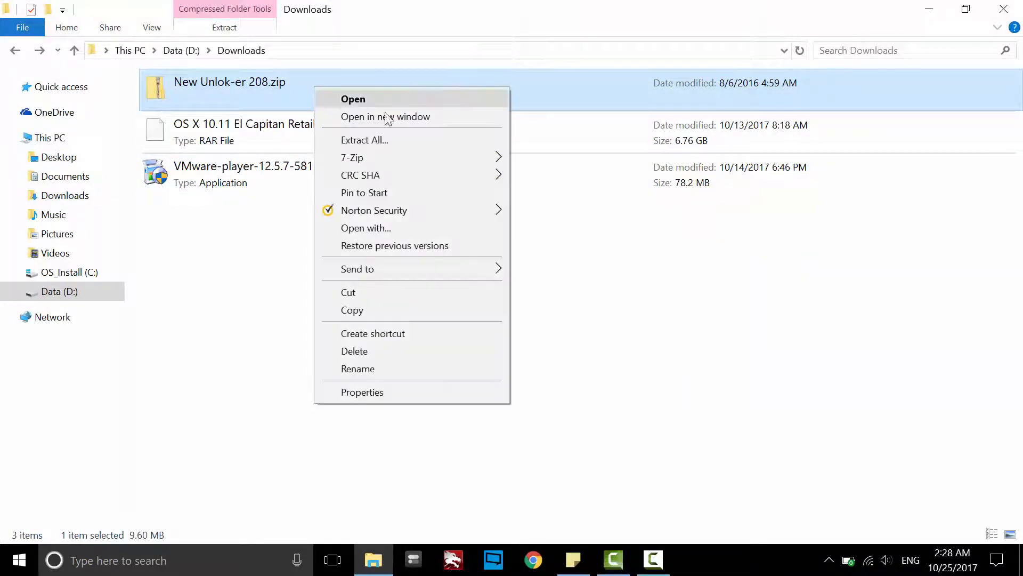
mouse_move(351, 158)
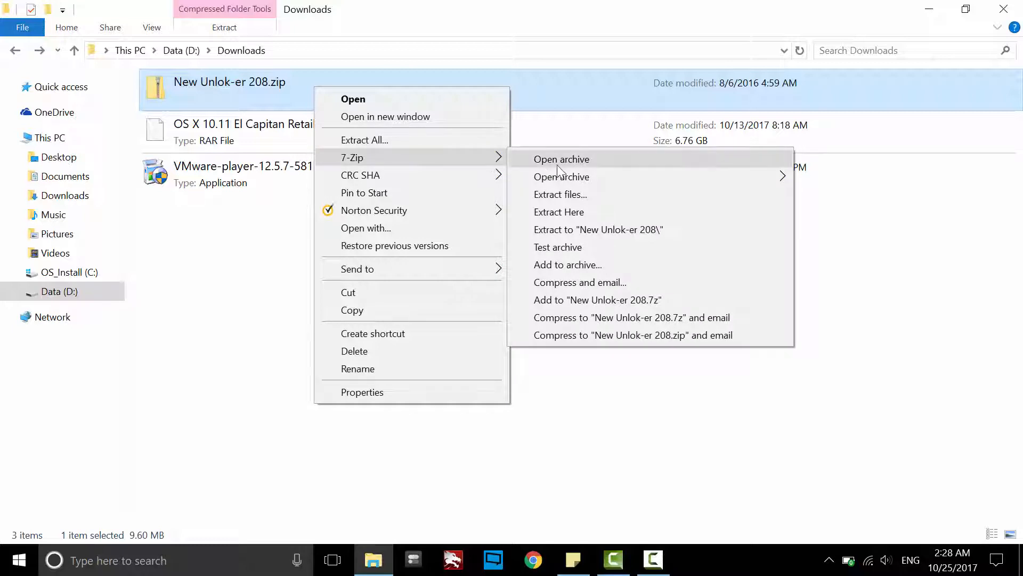
click(558, 211)
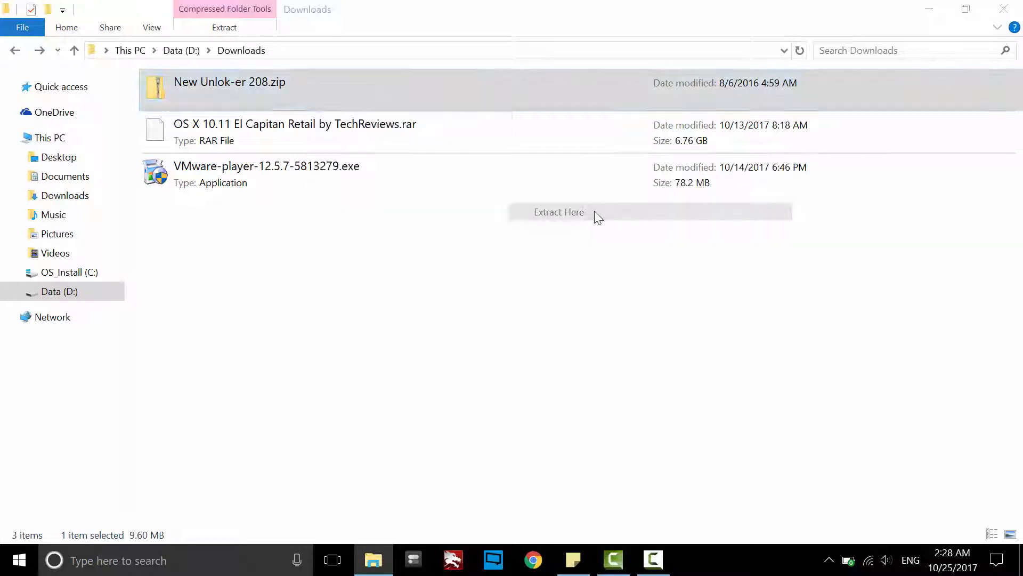
click(559, 211)
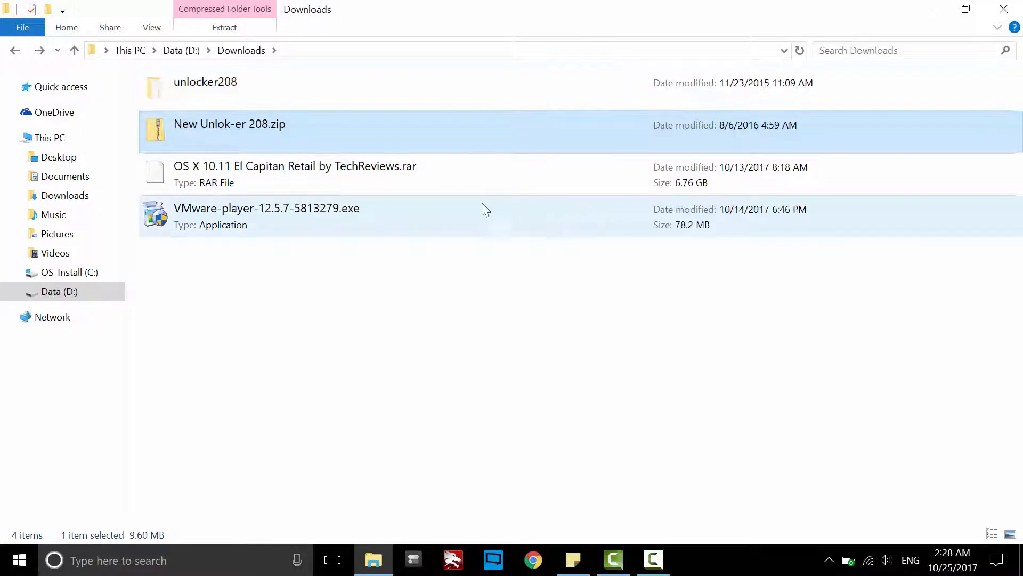
click(205, 82)
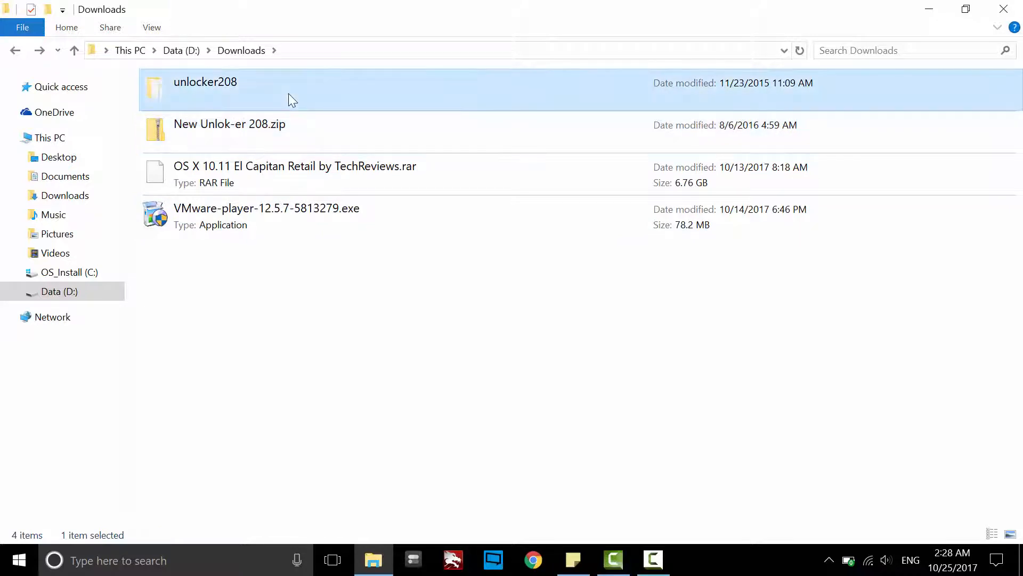
Inside unlocker208, run win-install.cmd as administrator.
double_click(205, 82)
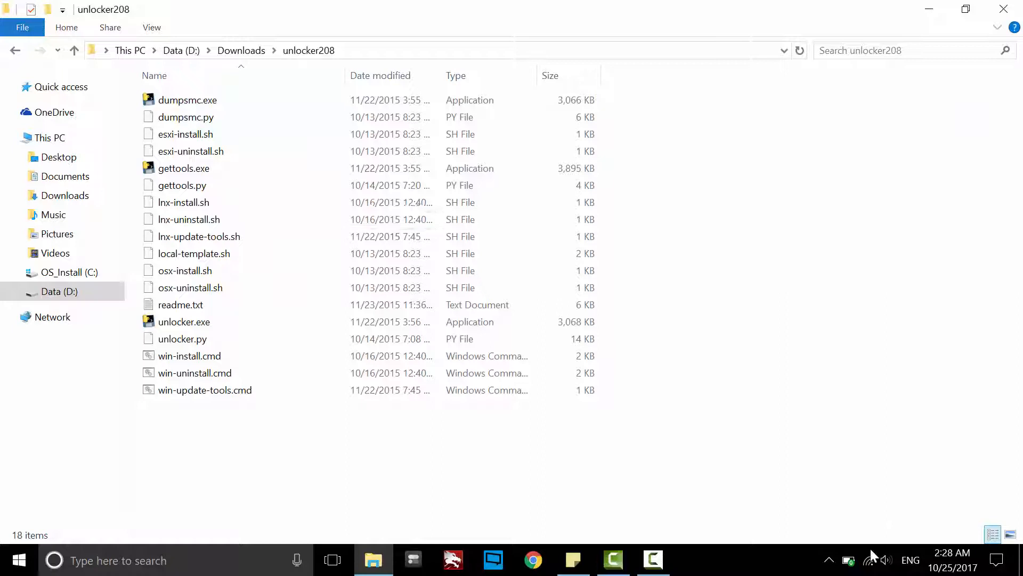
click(867, 560)
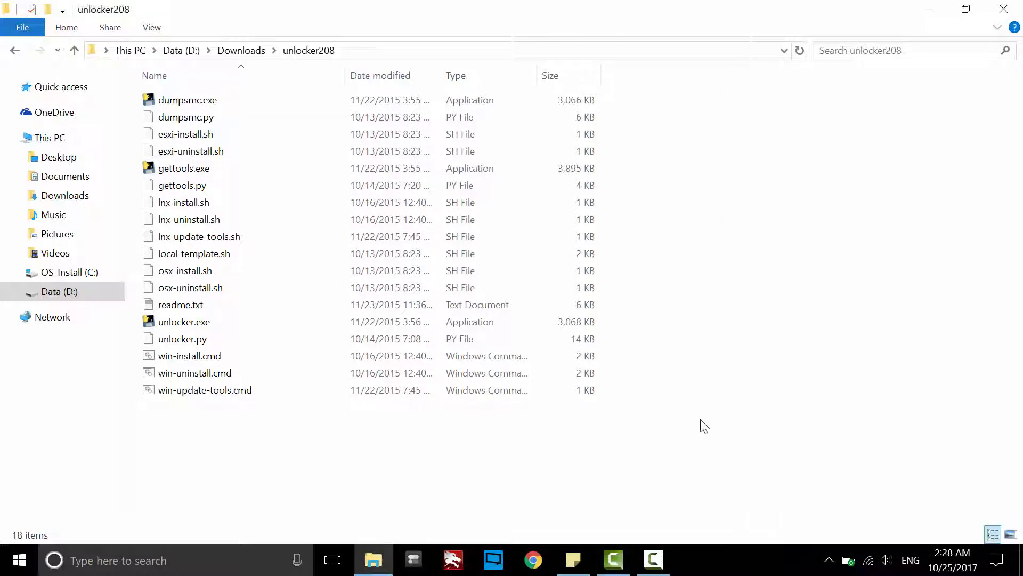
click(190, 356)
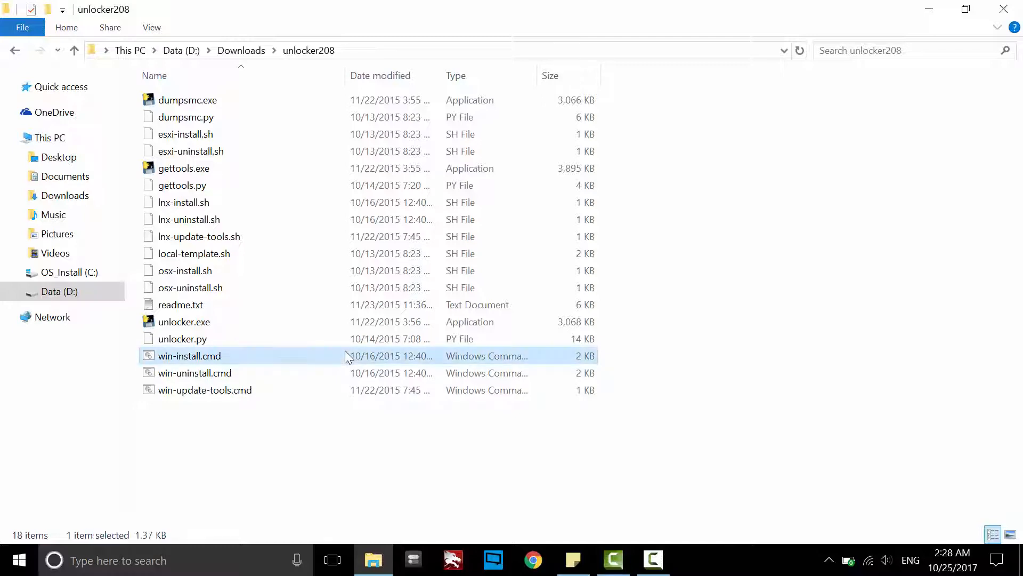
mouse_move(216, 359)
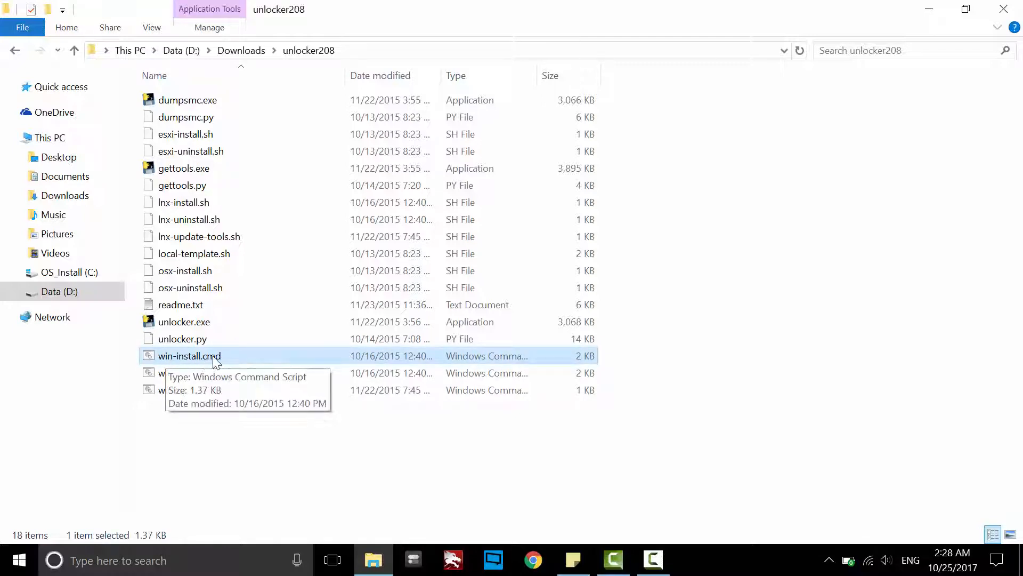
right_click(190, 356)
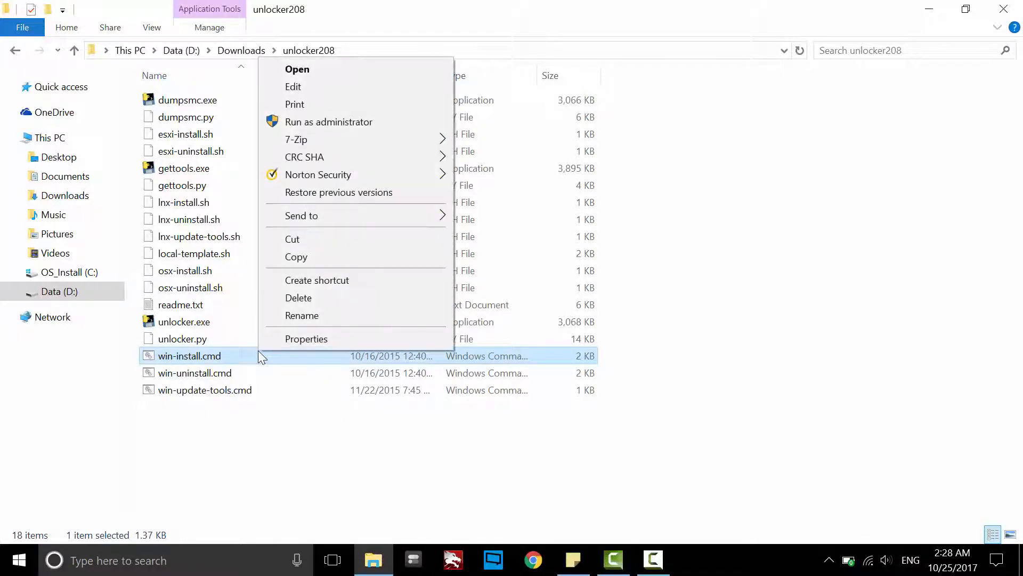
mouse_move(417, 126)
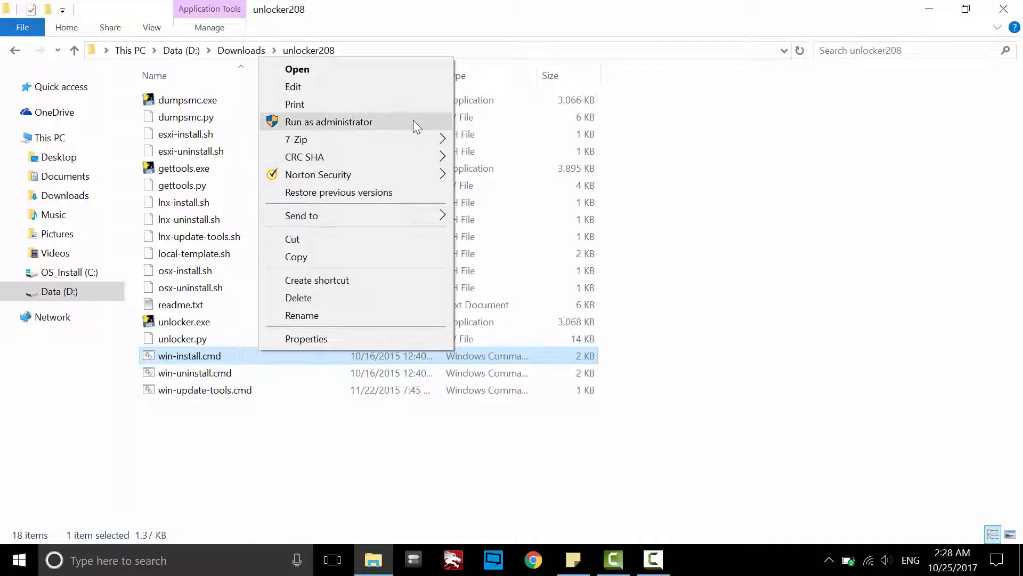
click(329, 121)
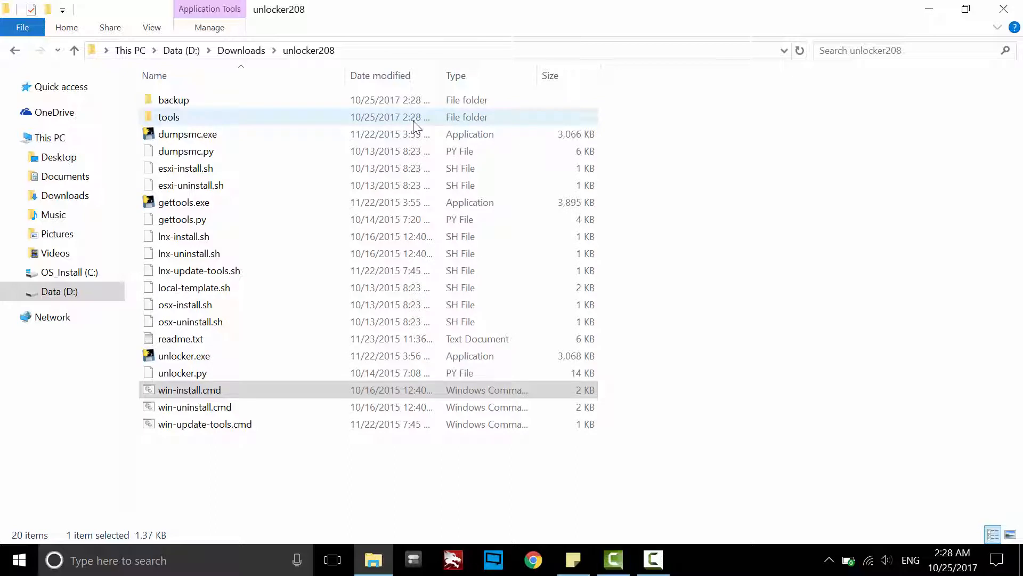
mouse_move(274, 95)
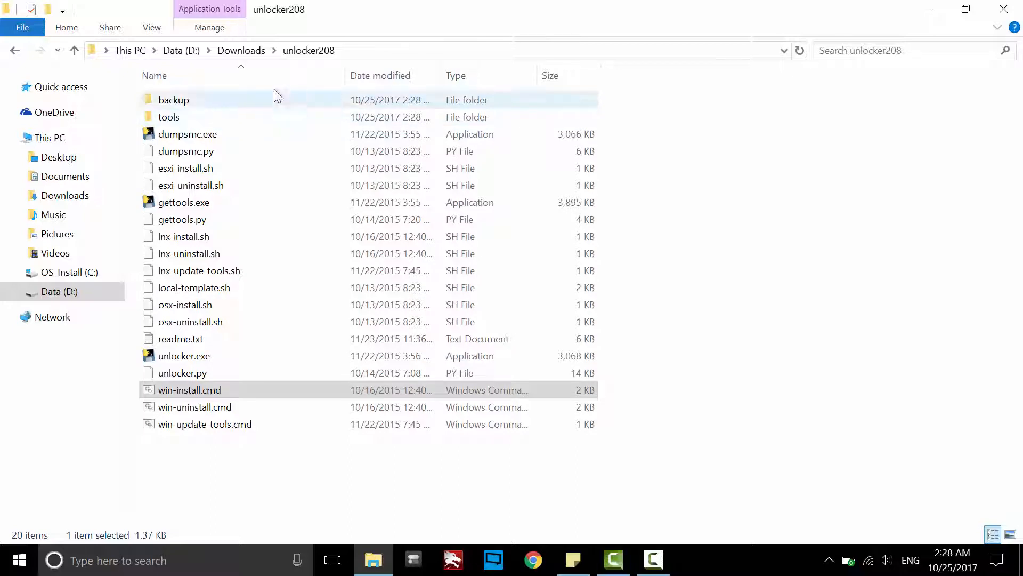
Back in Downloads, extract the El Capitan RAR into its own folder with 7-Zip.
click(15, 50)
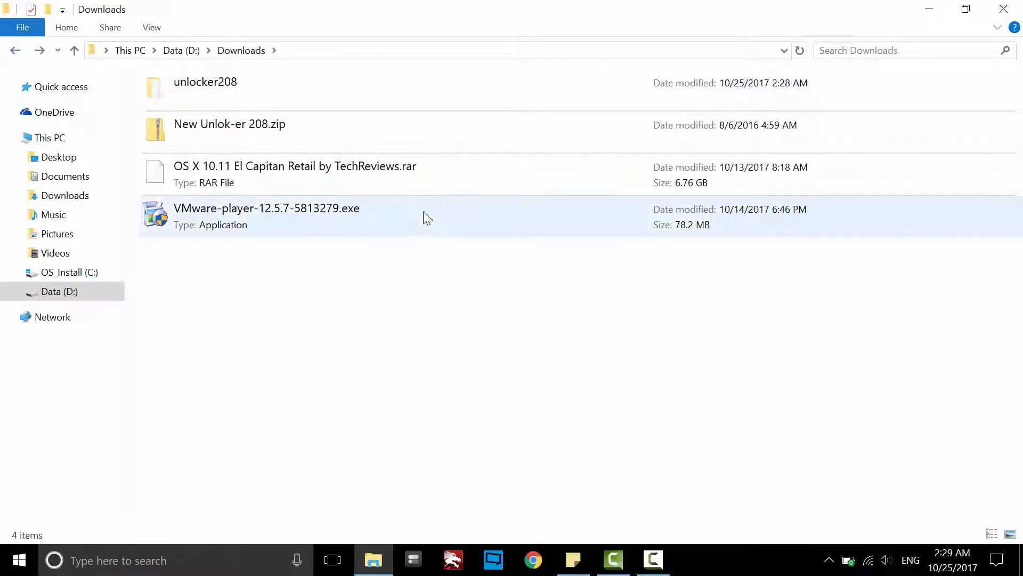
right_click(294, 173)
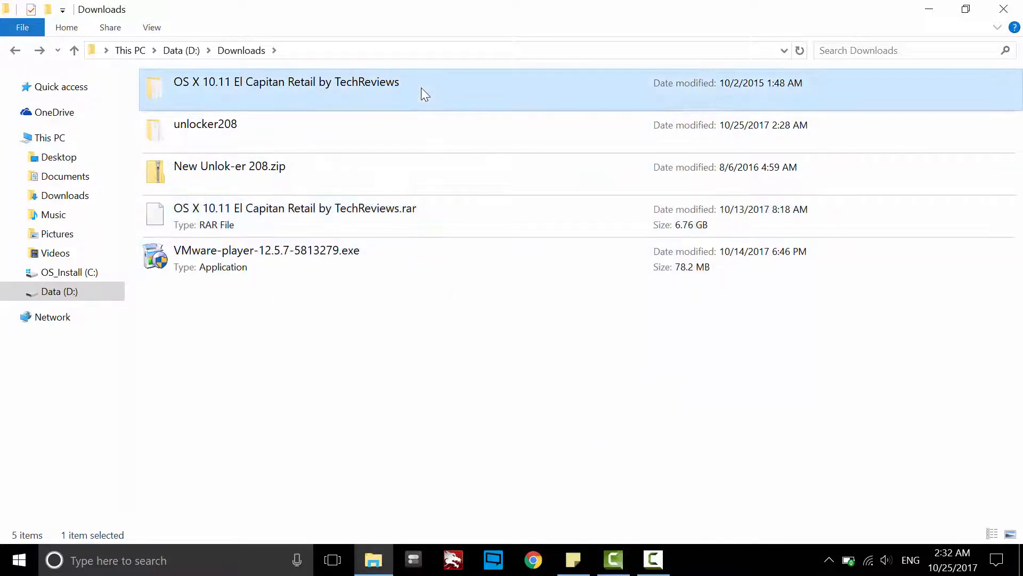
Enter the extracted El Capitan folder and copy its full path from the address bar.
double_click(286, 82)
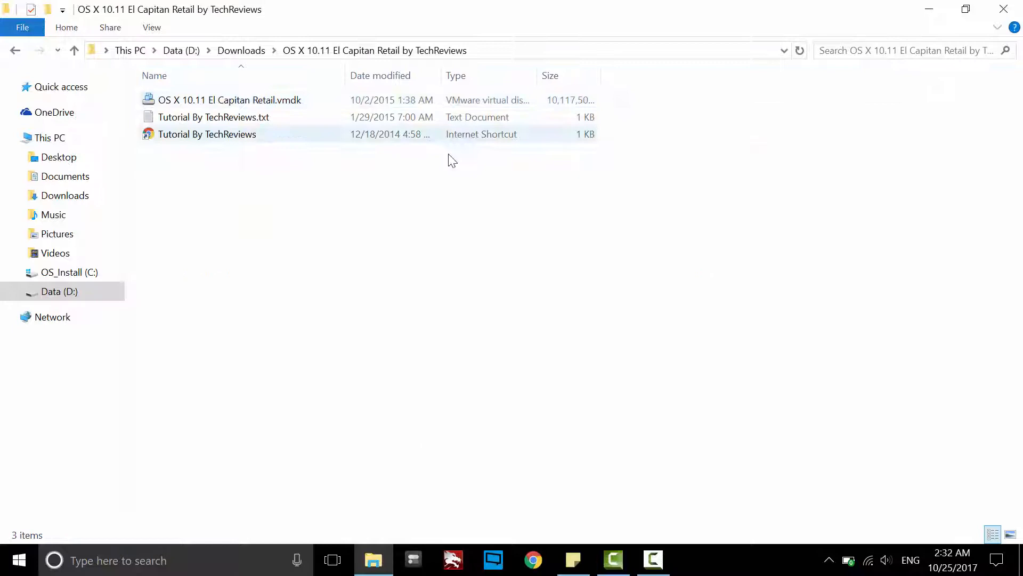
click(231, 100)
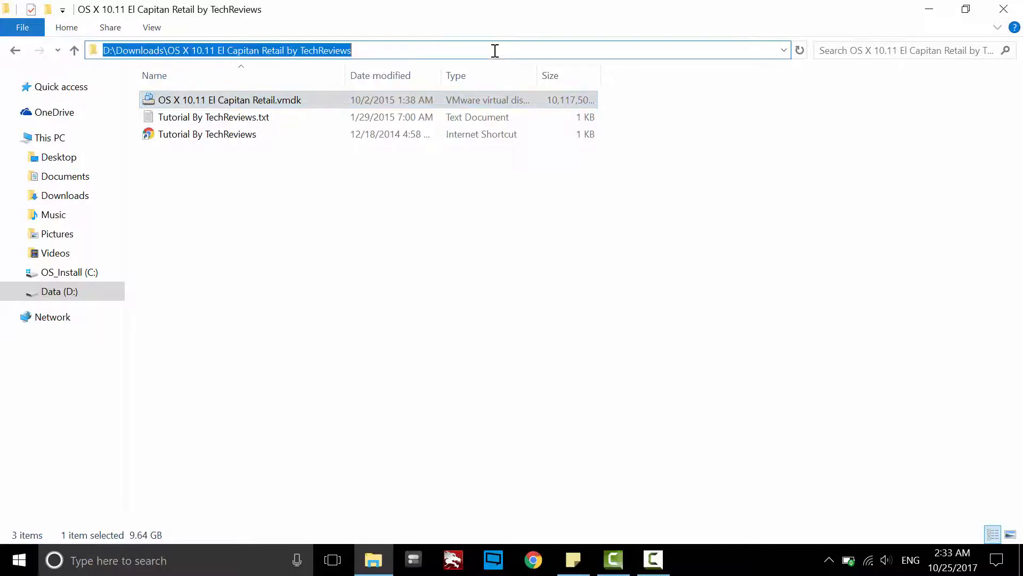
right_click(353, 51)
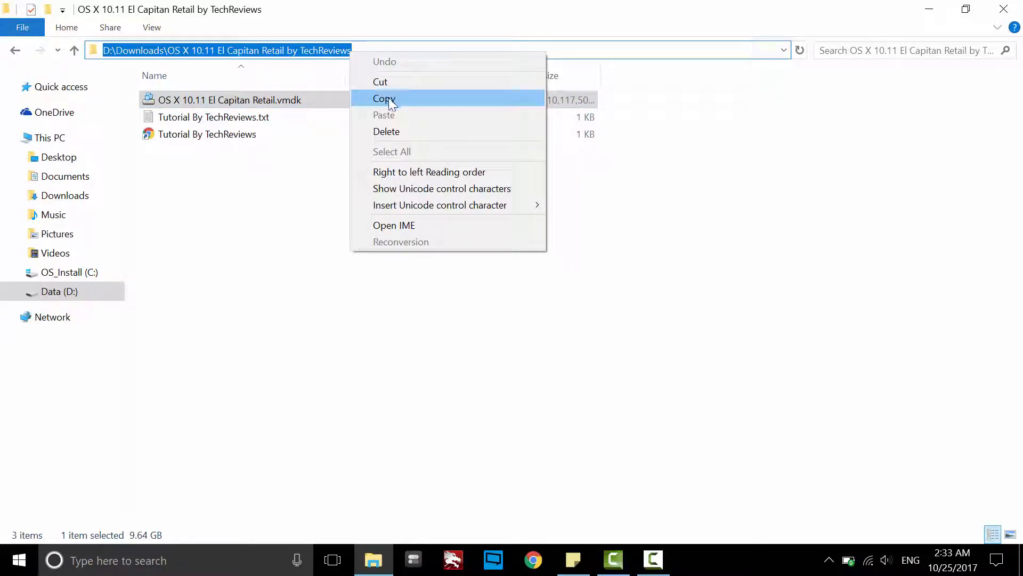
click(385, 98)
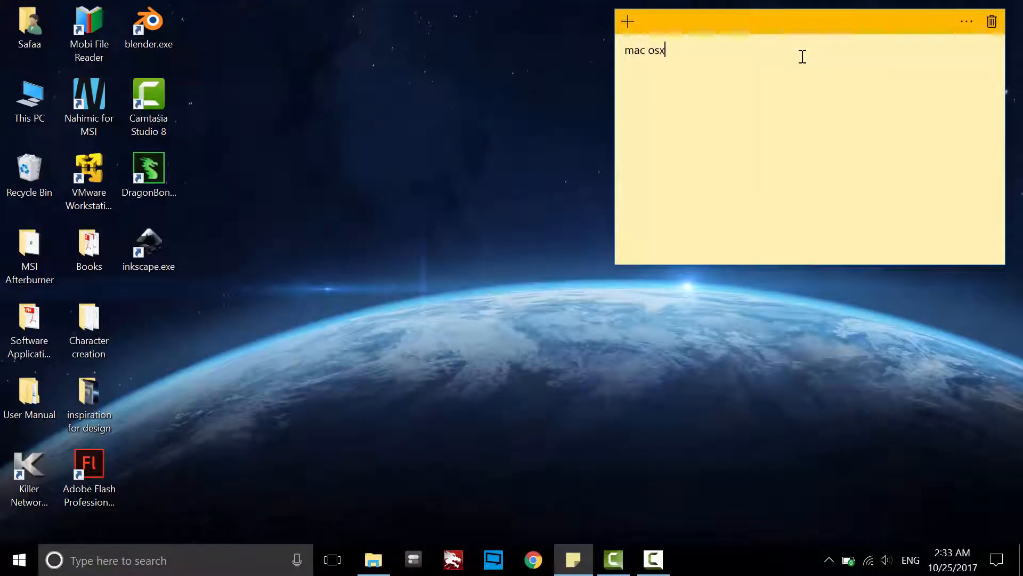
Note 'el capitan disk :' with path D:\Downloads\OS X 10.11 El Capitan Retail by TechReviews.
text(el capitan disk :)
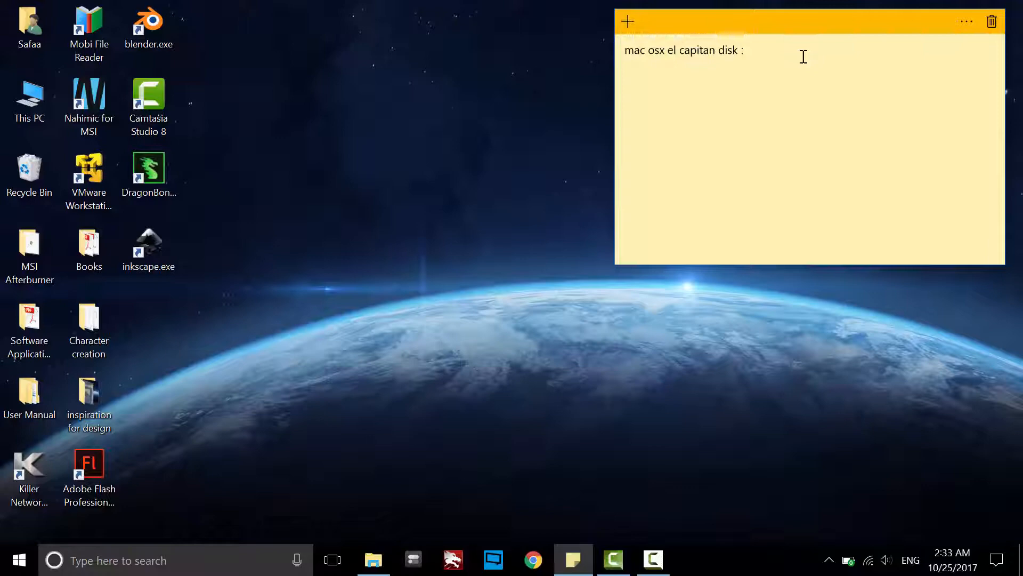
text(D:\Downloads\OS X 10.11 El Capitan Retail by TechReviews)
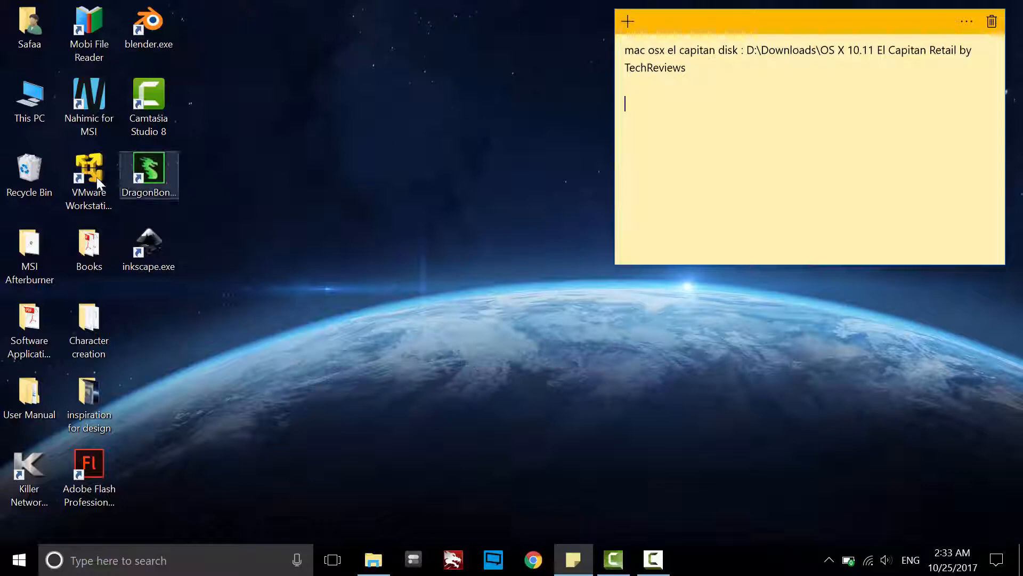
right_click(88, 179)
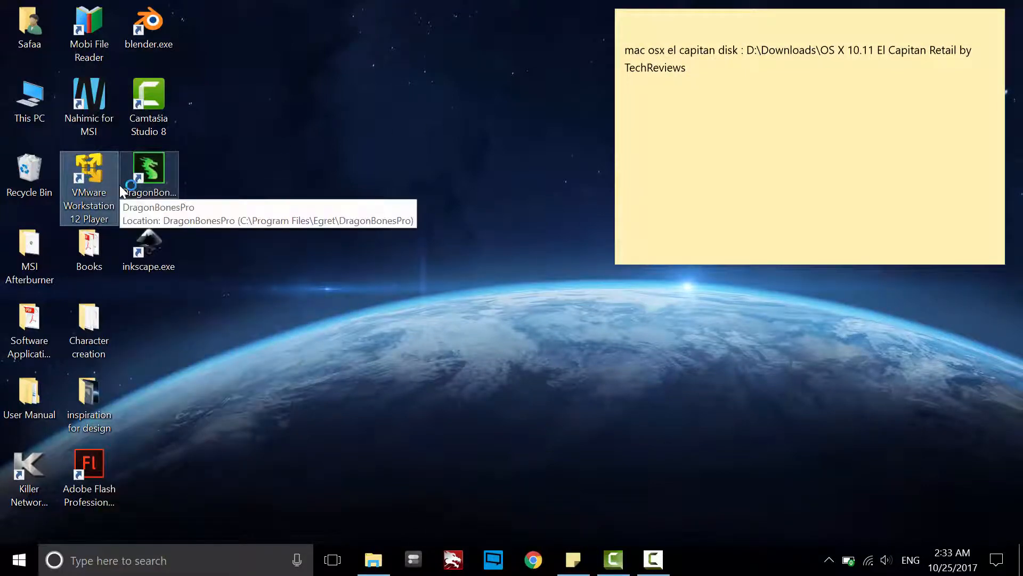
double_click(88, 174)
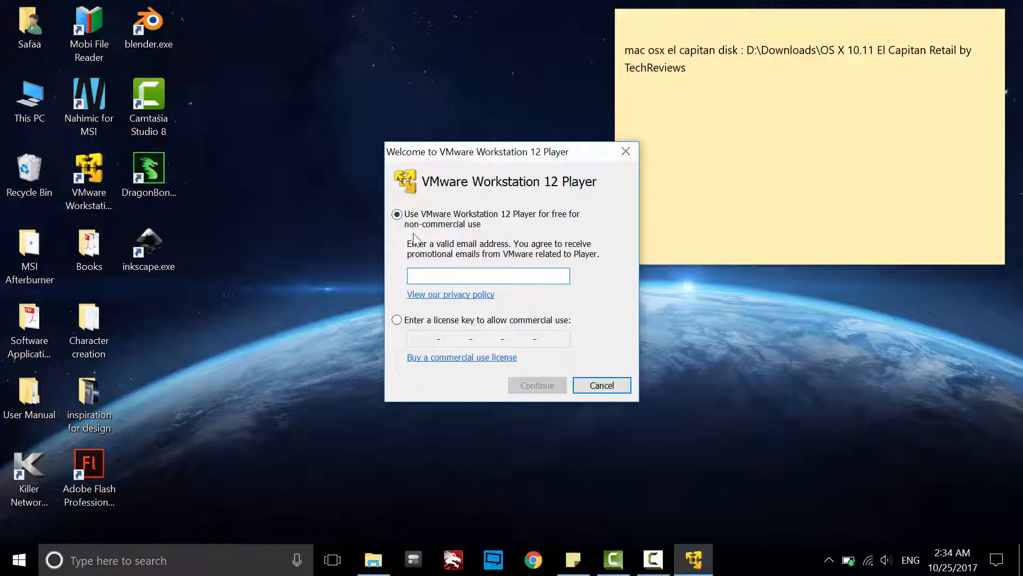
click(487, 275)
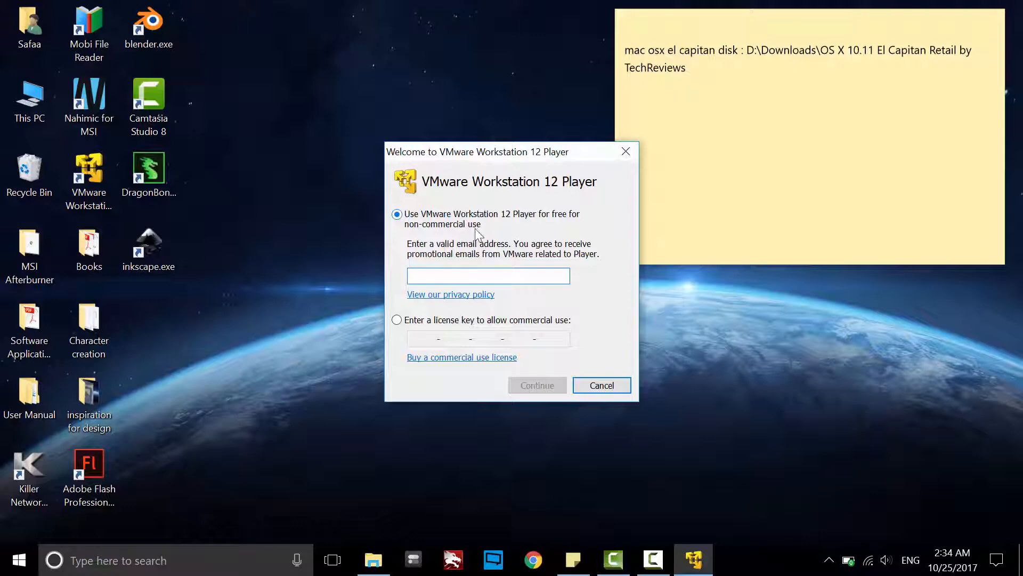
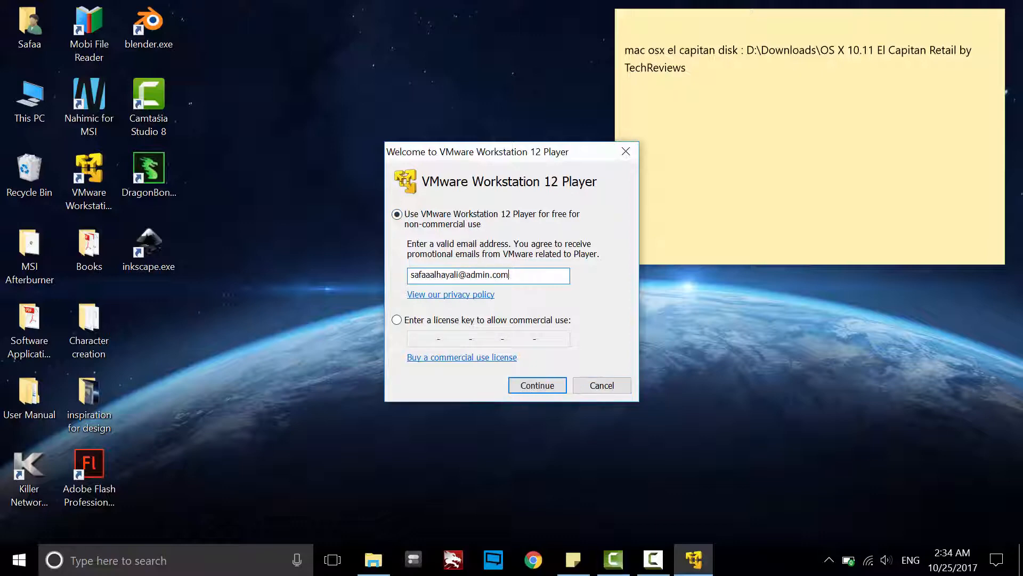
mouse_move(517, 338)
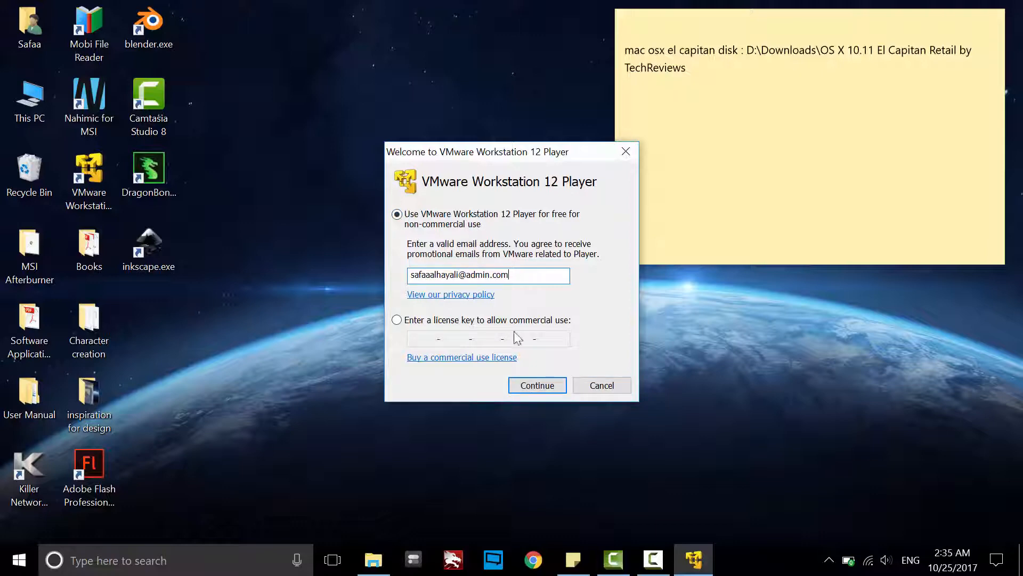
click(536, 385)
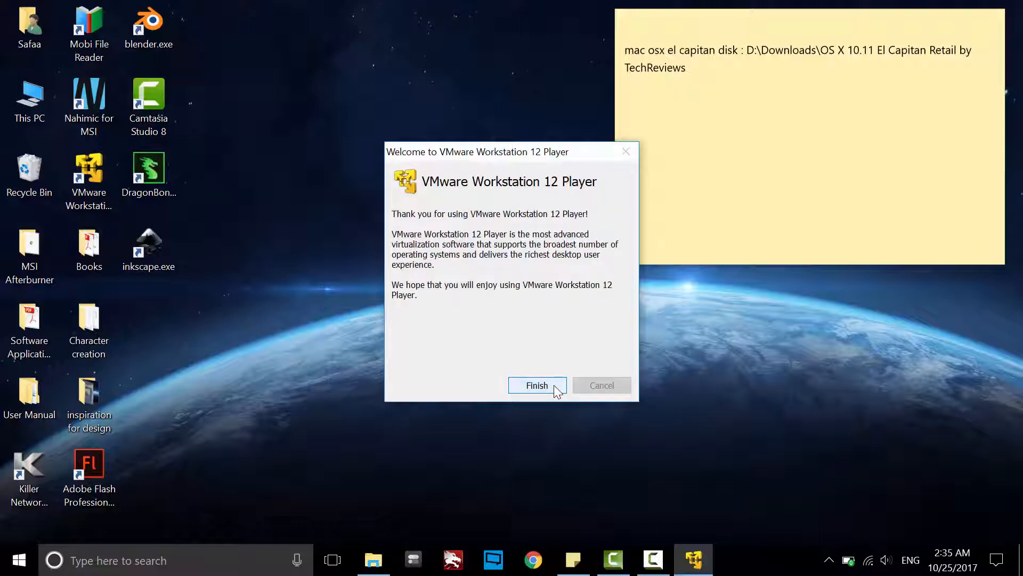
click(537, 385)
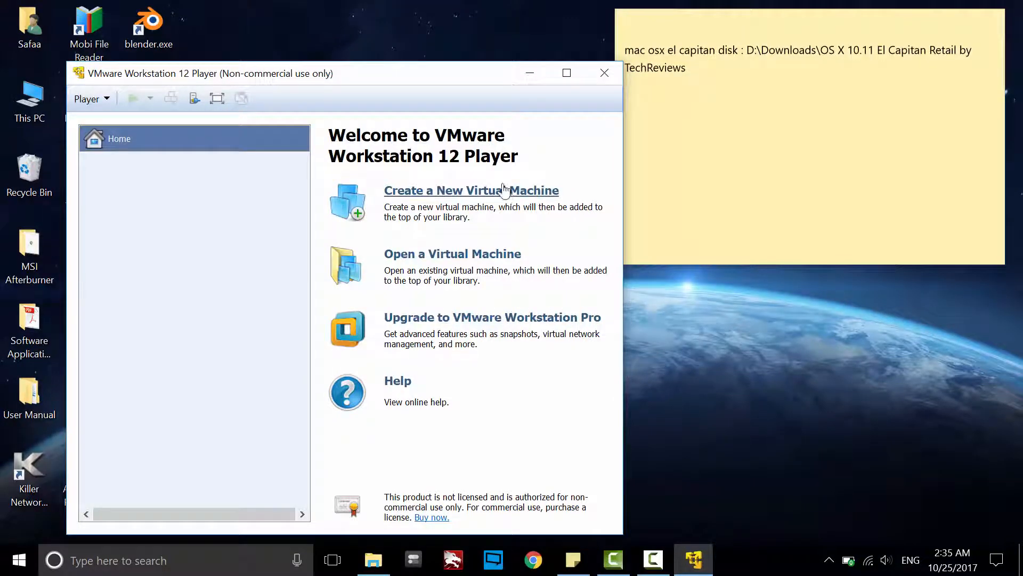
Create a new virtual machine installing the OS later, with Apple Mac OS X as guest.
click(470, 190)
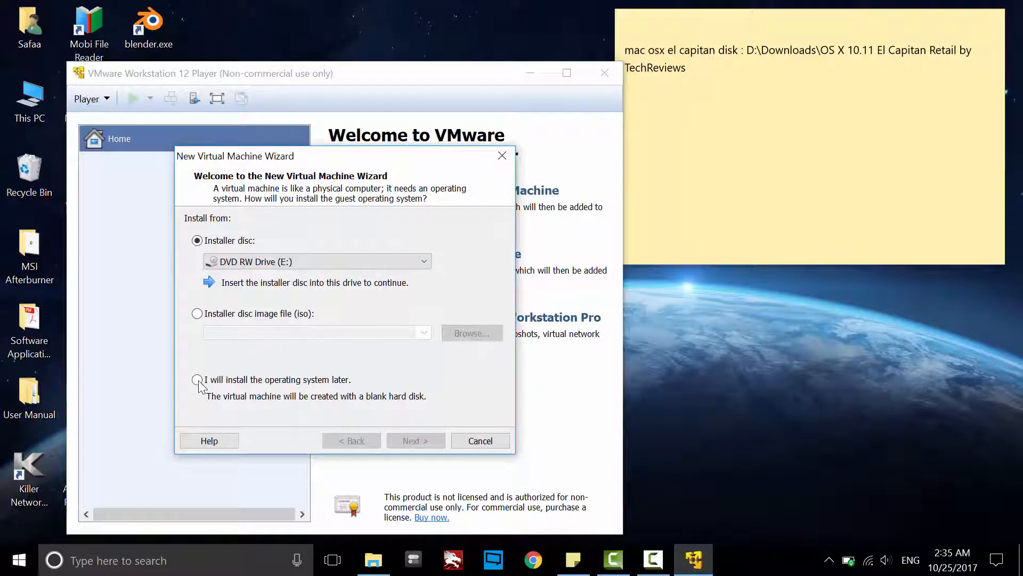
click(196, 380)
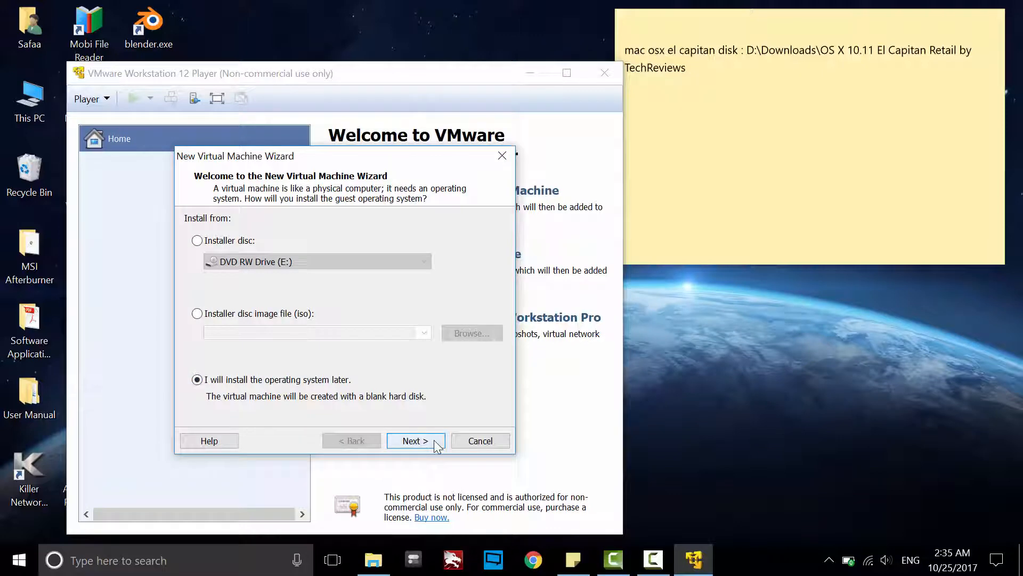
click(416, 440)
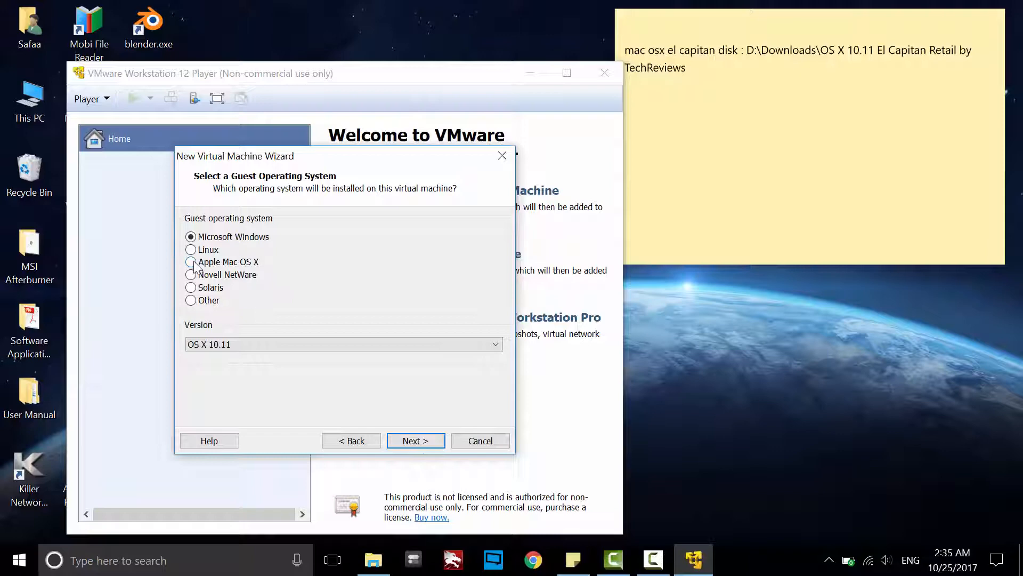
click(191, 262)
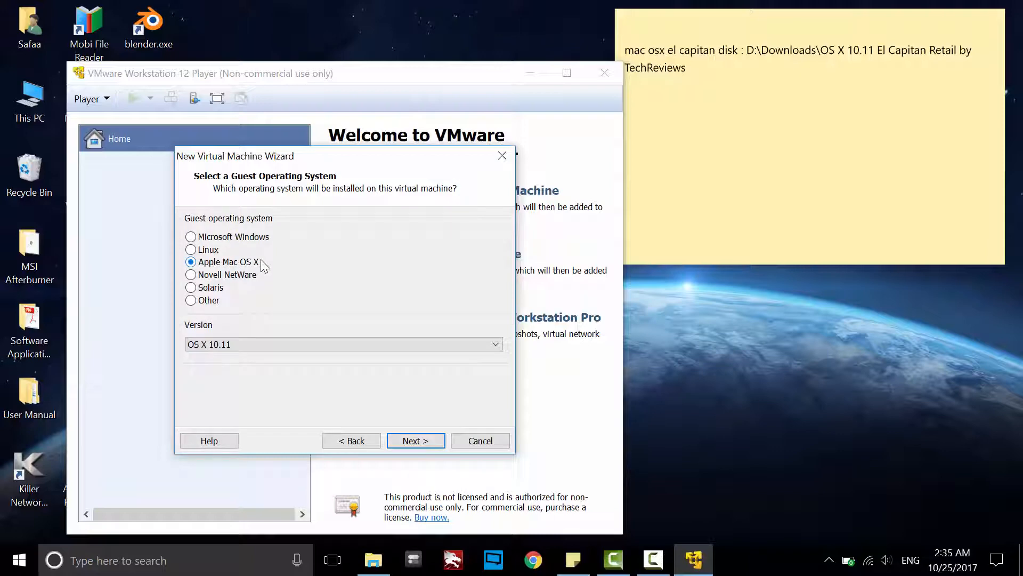
Choose version OS X 10.11 and begin naming the VM 'OS X 10.11 el capitan'.
click(494, 344)
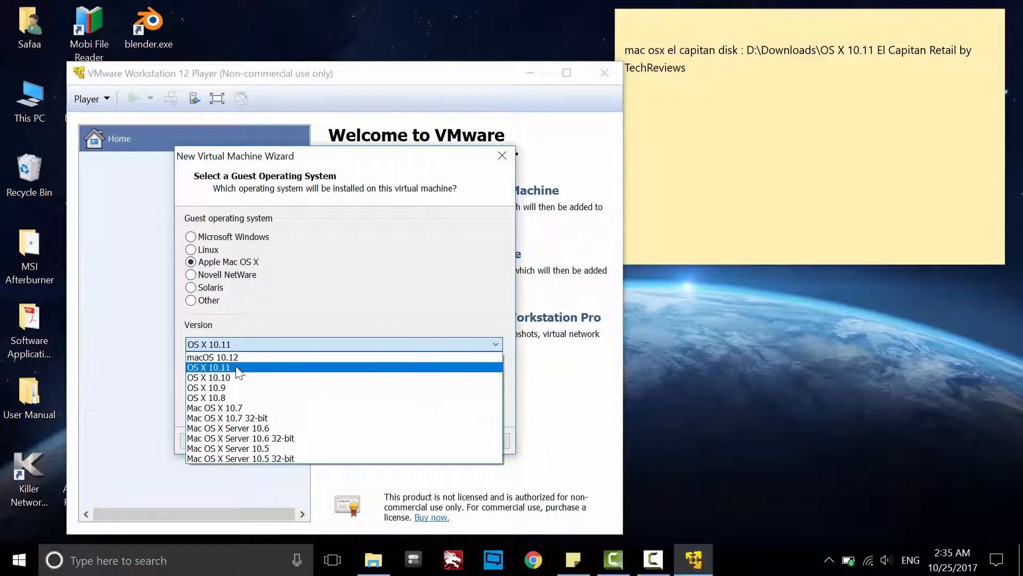
click(208, 367)
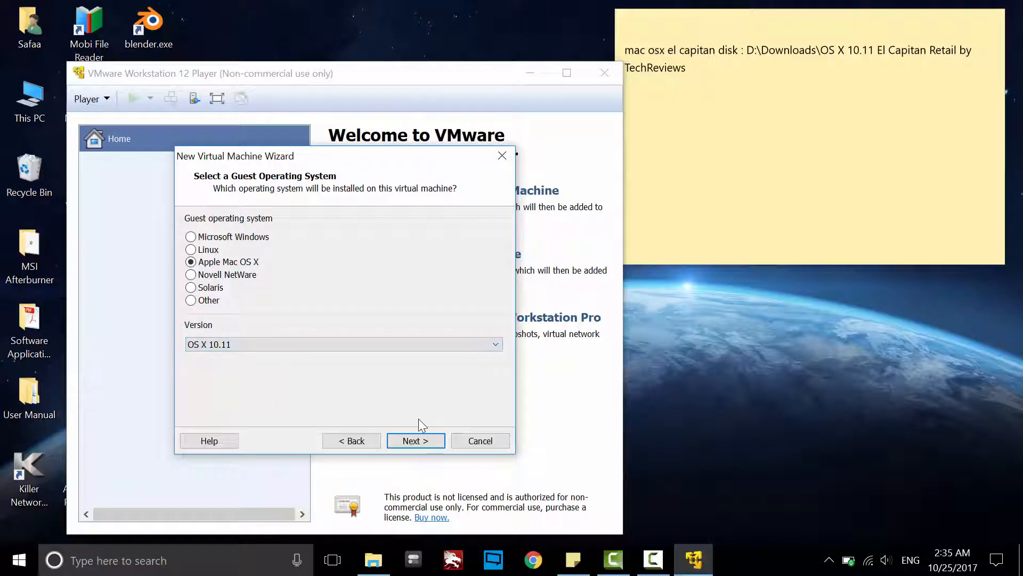
click(416, 440)
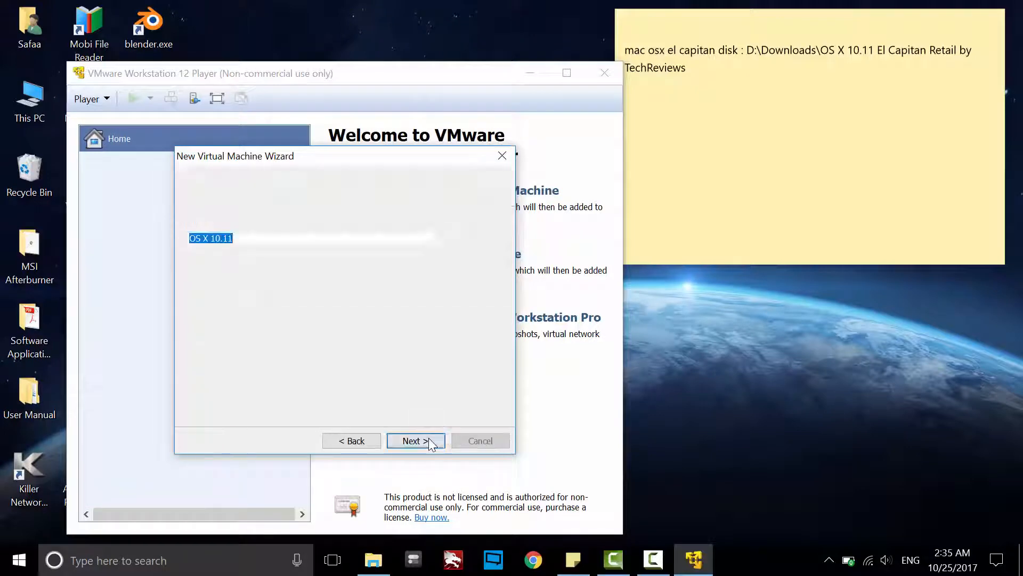
click(416, 440)
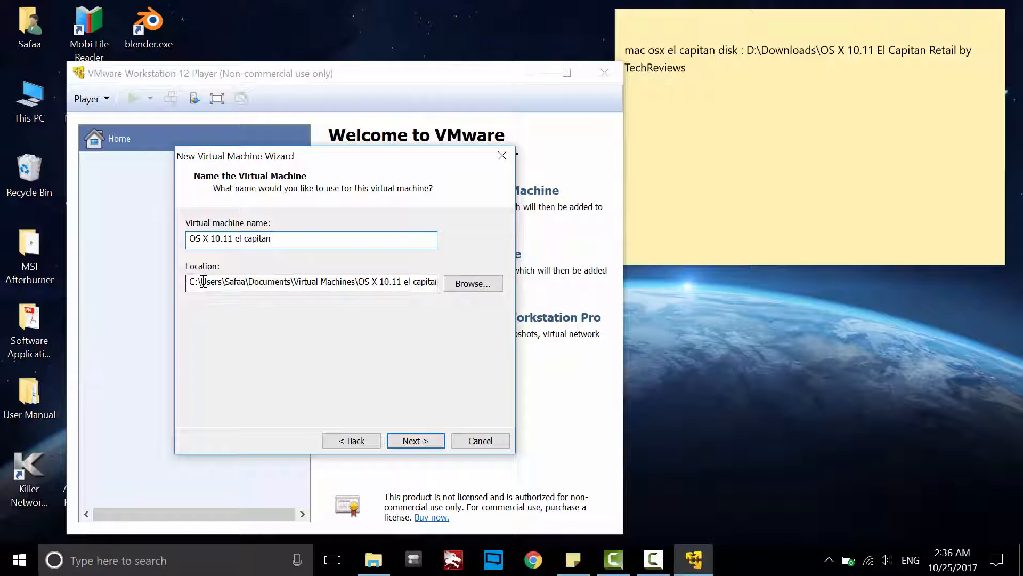
Select the whole default storage location path for the new virtual machine to copy it.
triple_click(311, 282)
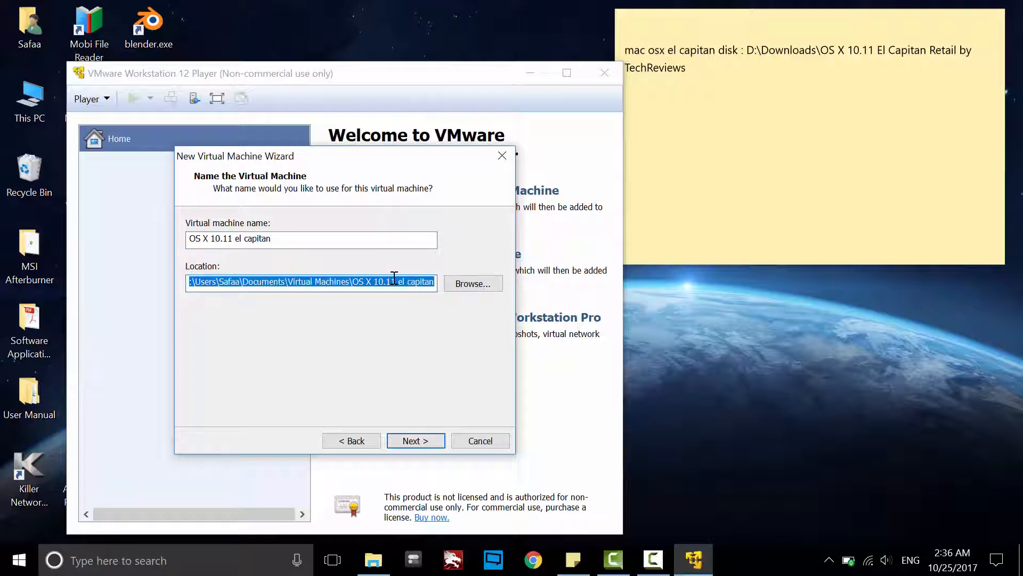
click(422, 281)
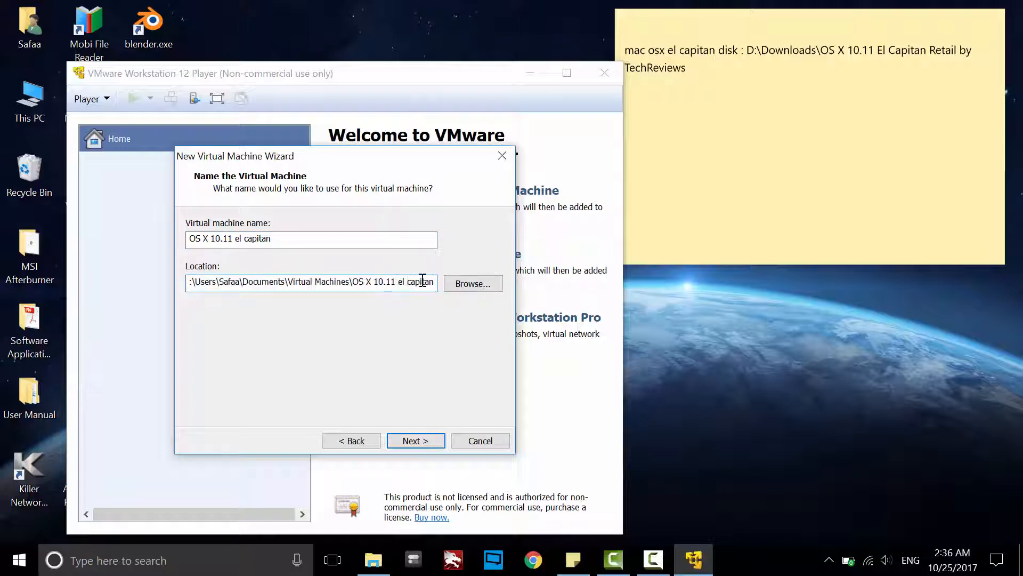
triple_click(311, 281)
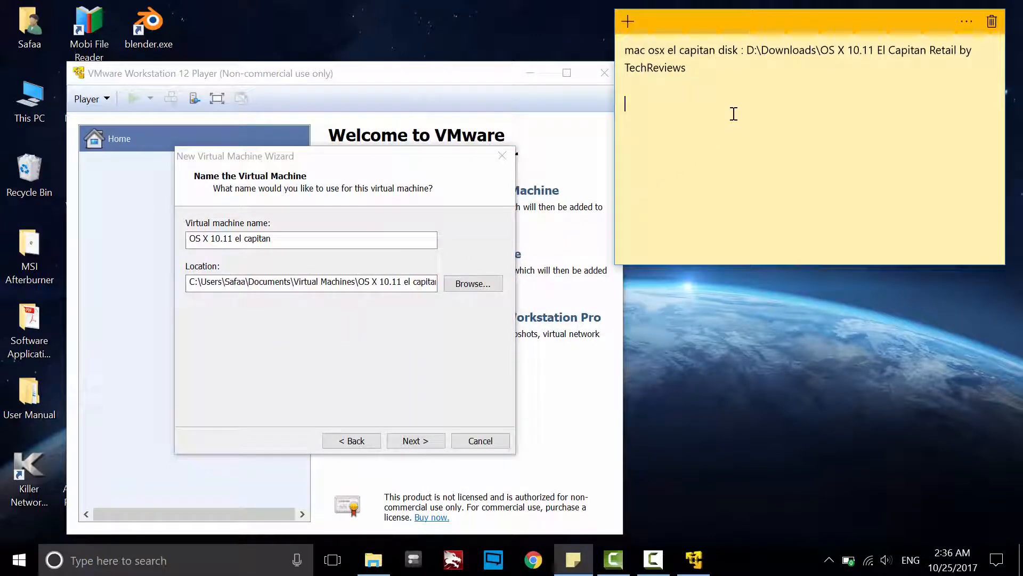
Add a 'mac osx el capitan virt' label to the note and paste the VM folder path after it.
text(mac osx el capitan virt)
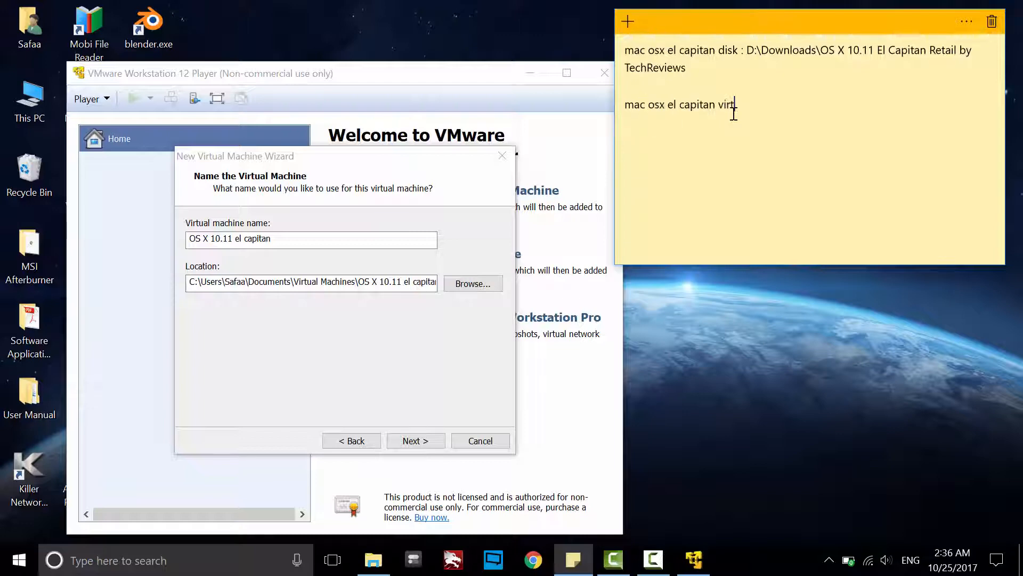
right_click(717, 104)
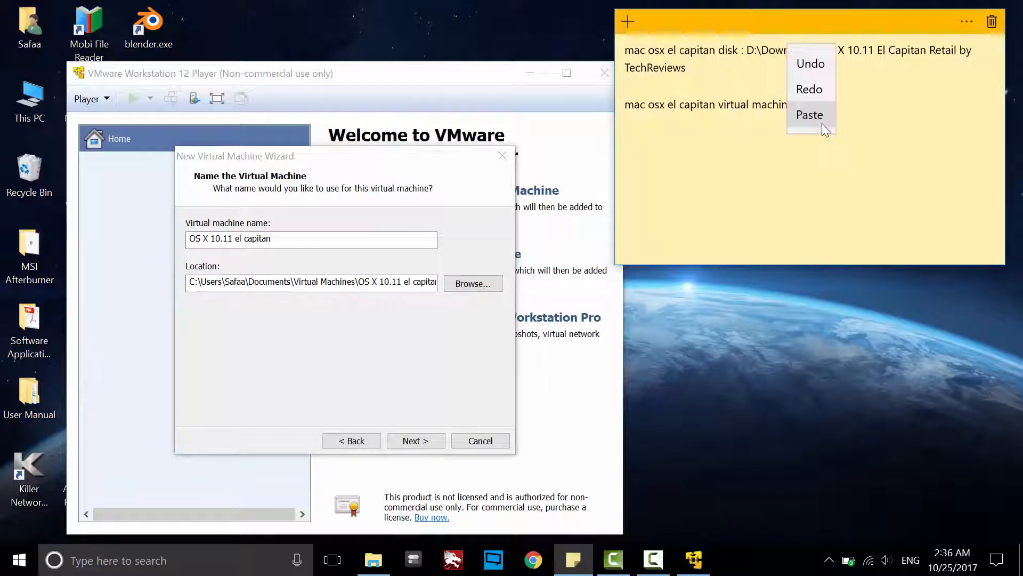
click(809, 115)
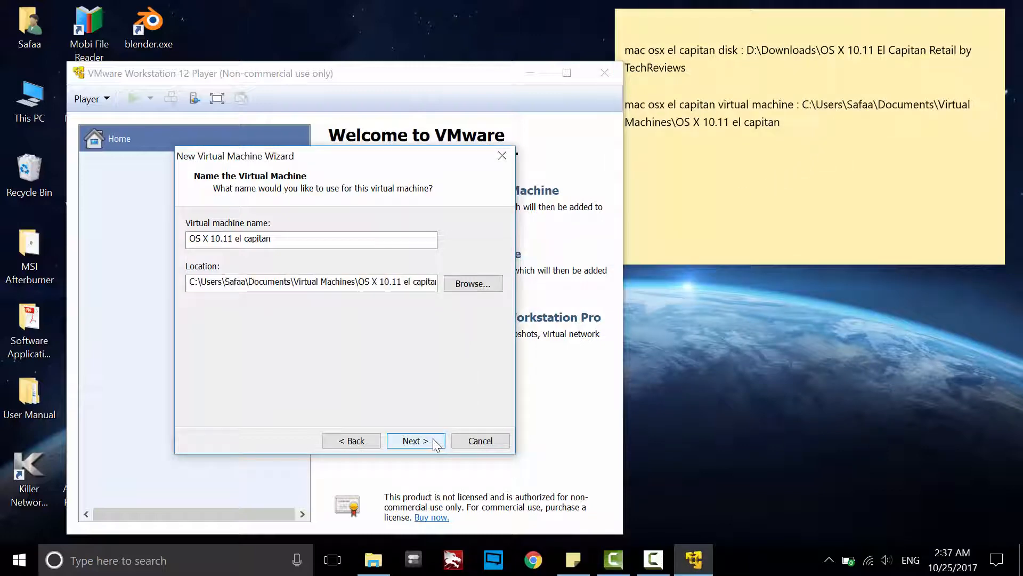
Finish the wizard with a 40 GB split disk and show the new OS X 10.11 el capitan VM's details.
click(416, 440)
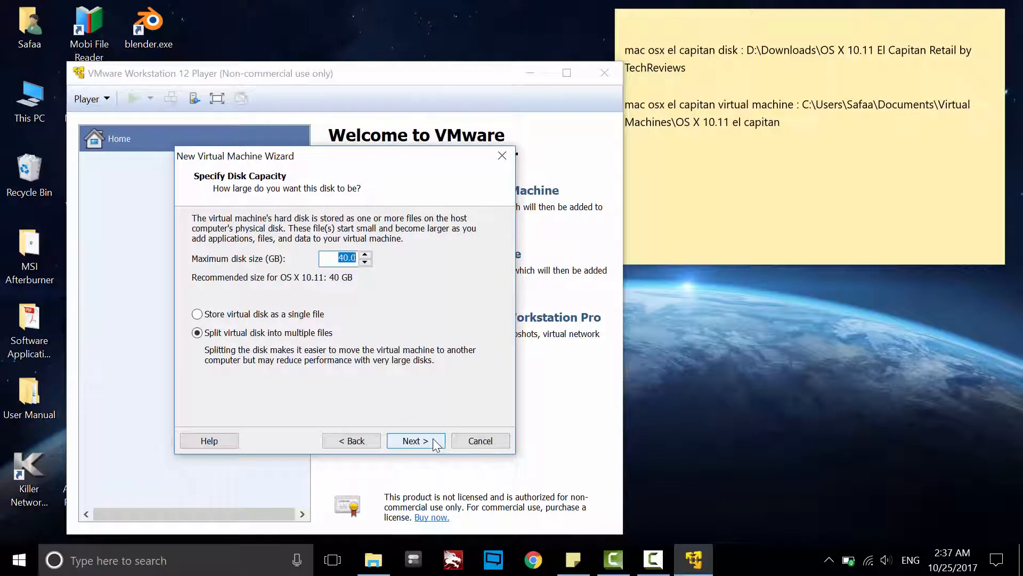
click(416, 441)
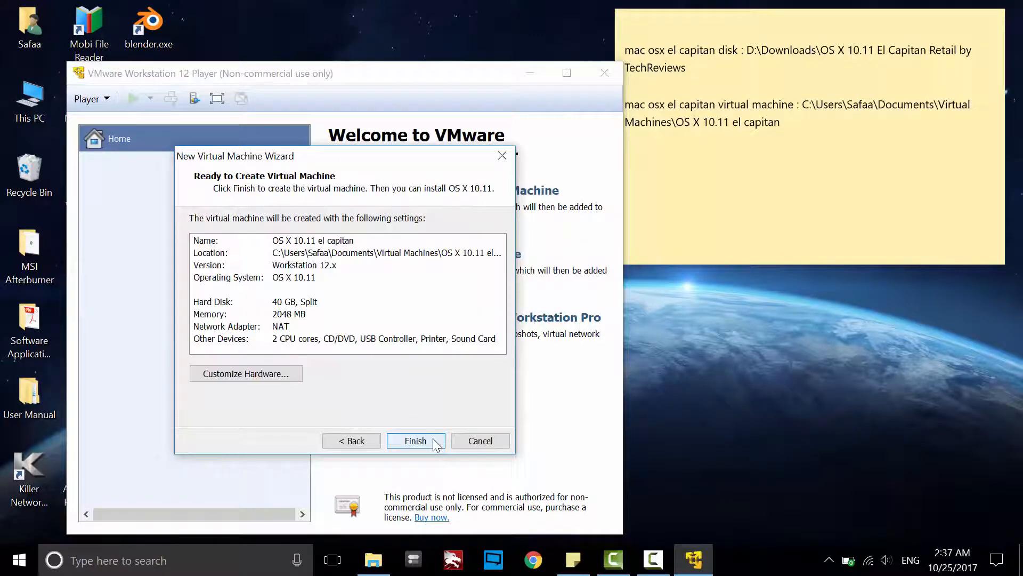
click(416, 440)
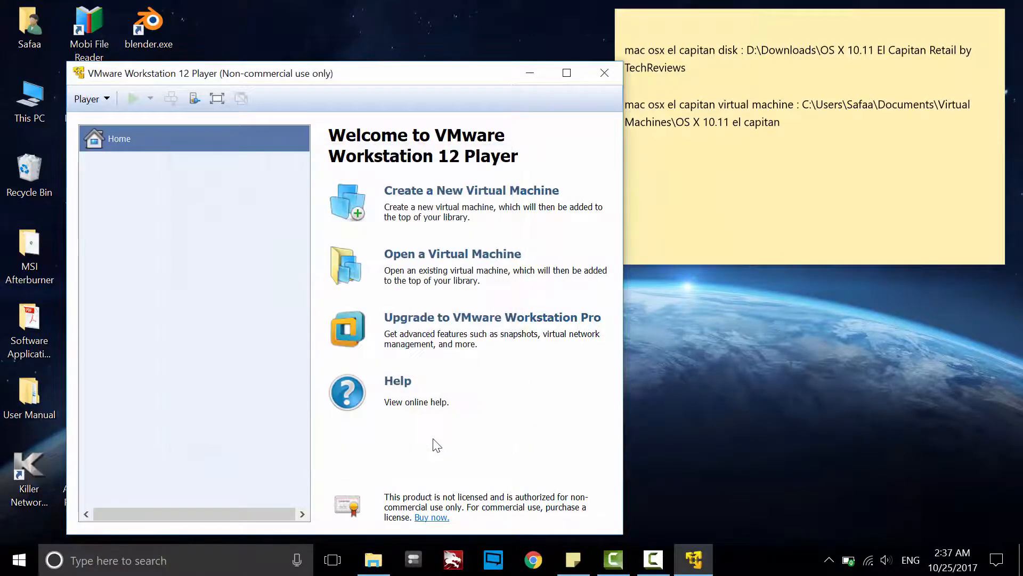
click(148, 164)
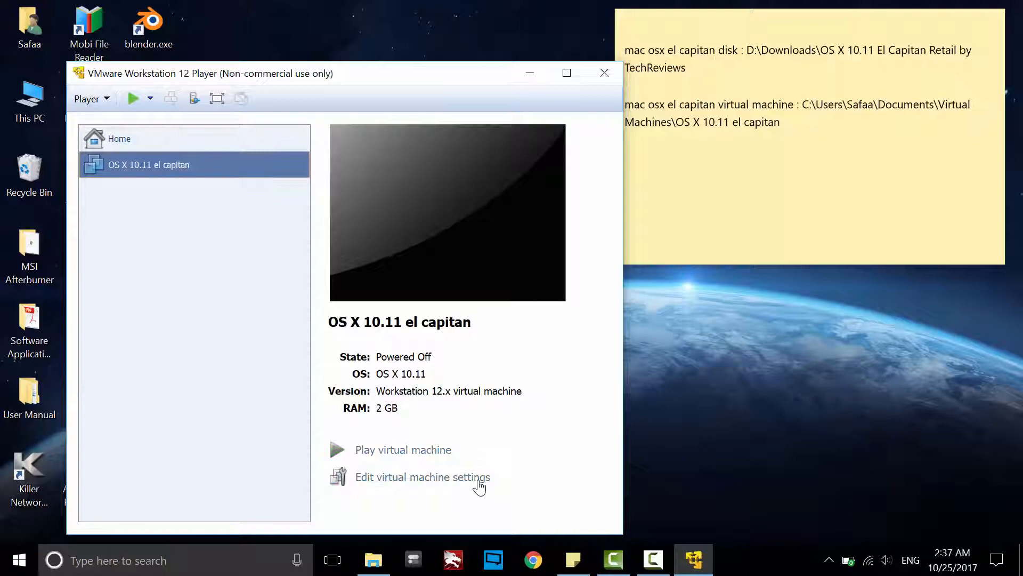
In the VM settings, raise memory from 2 GB to about 7132 MB.
click(422, 476)
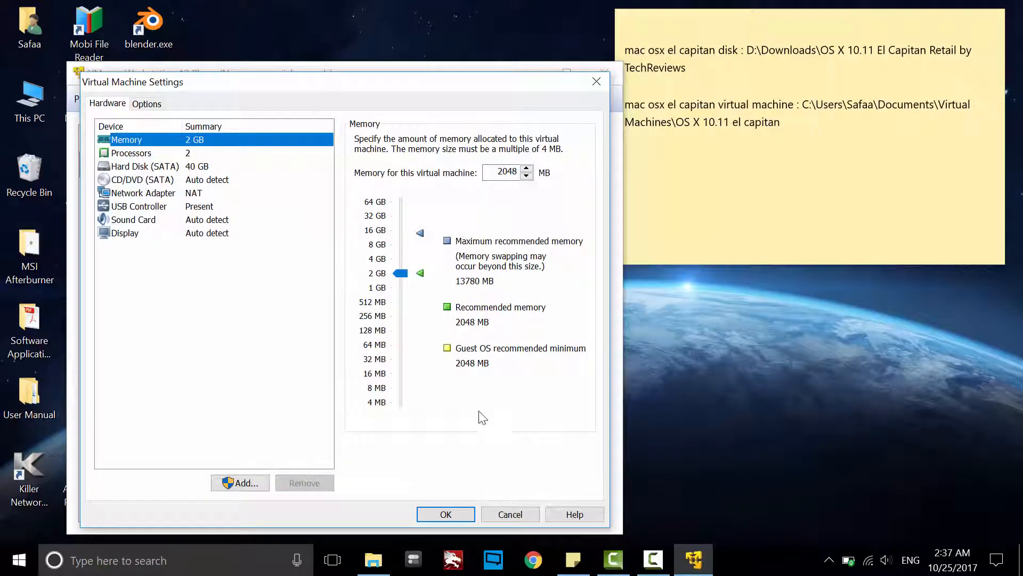
mouse_move(347, 210)
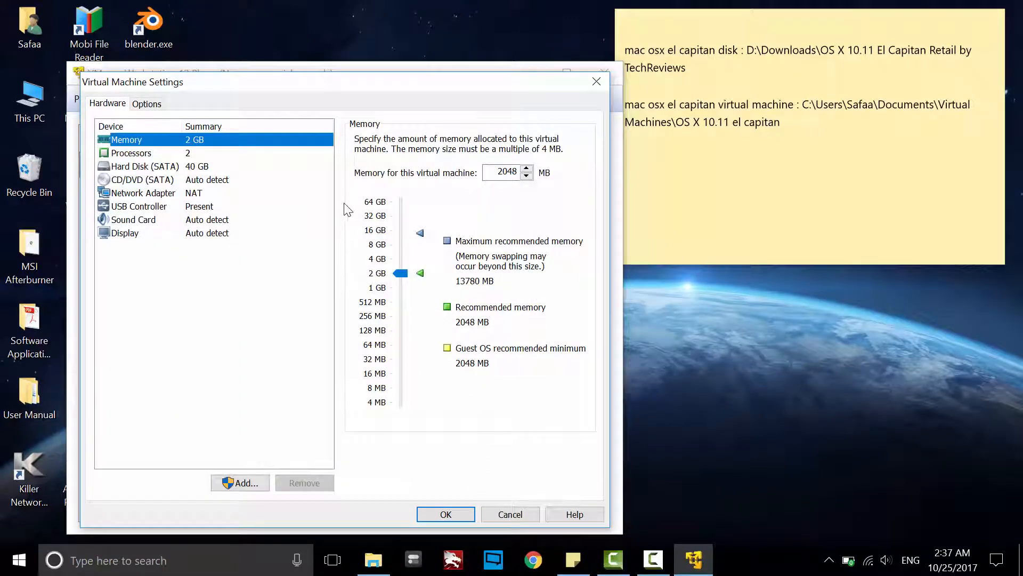
mouse_move(356, 210)
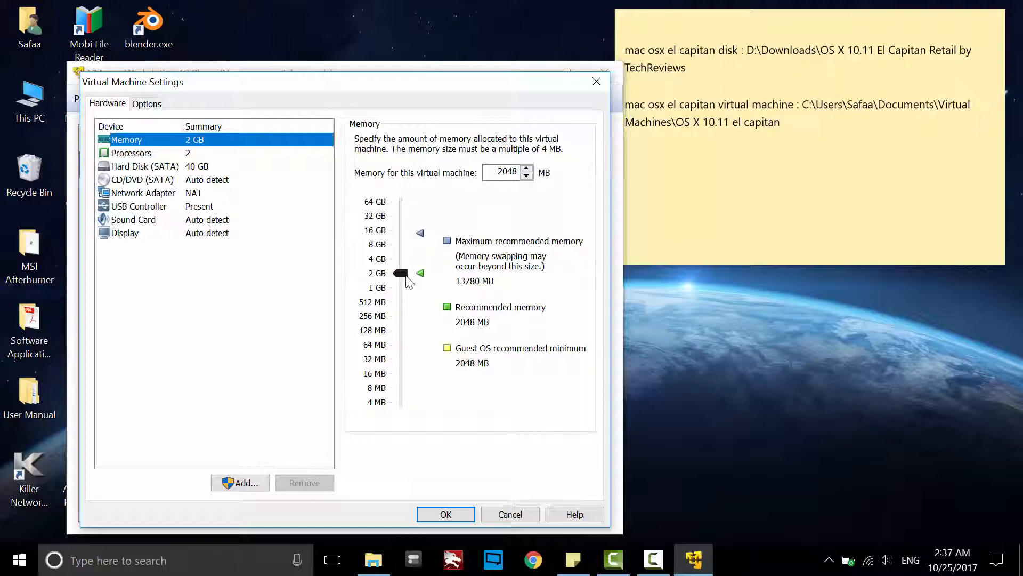
drag(400, 274, 400, 252)
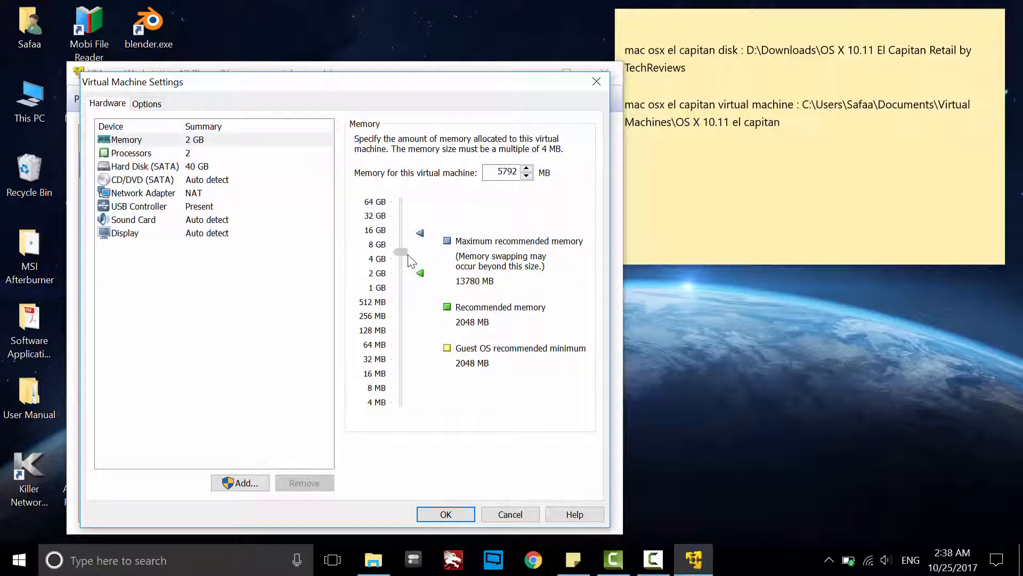
drag(401, 254, 401, 246)
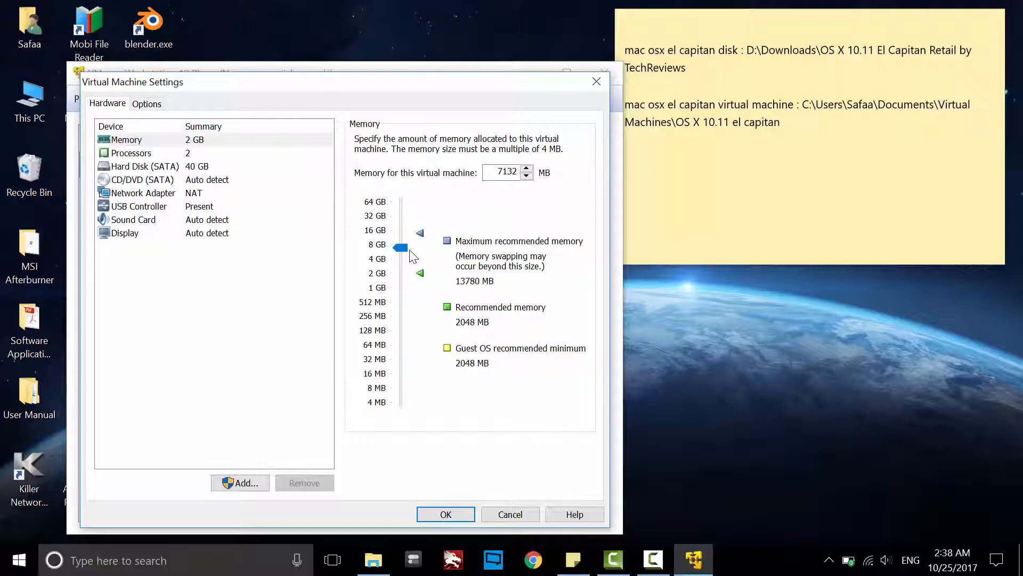
click(130, 152)
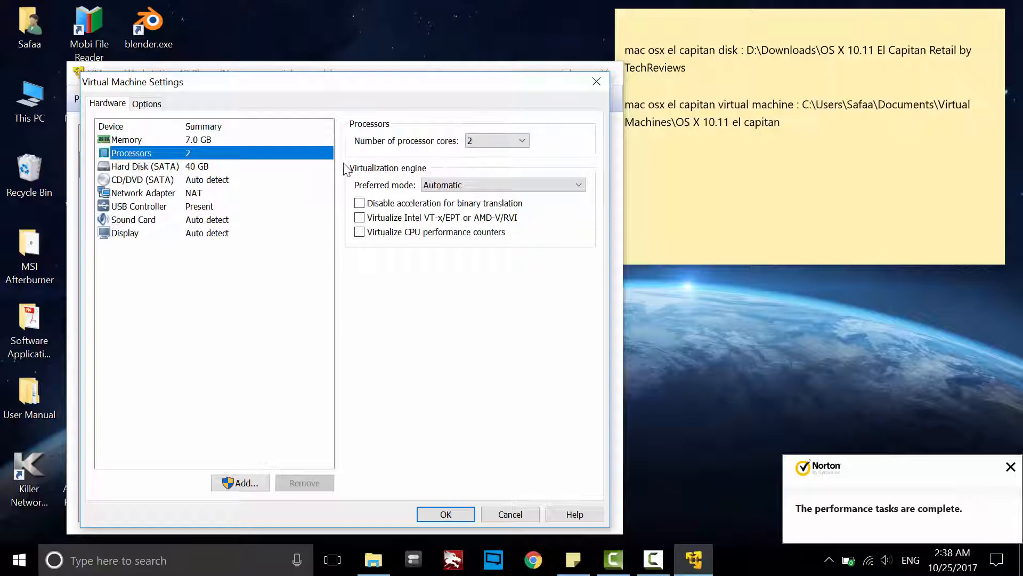
Set the number of processor cores to 4.
click(521, 141)
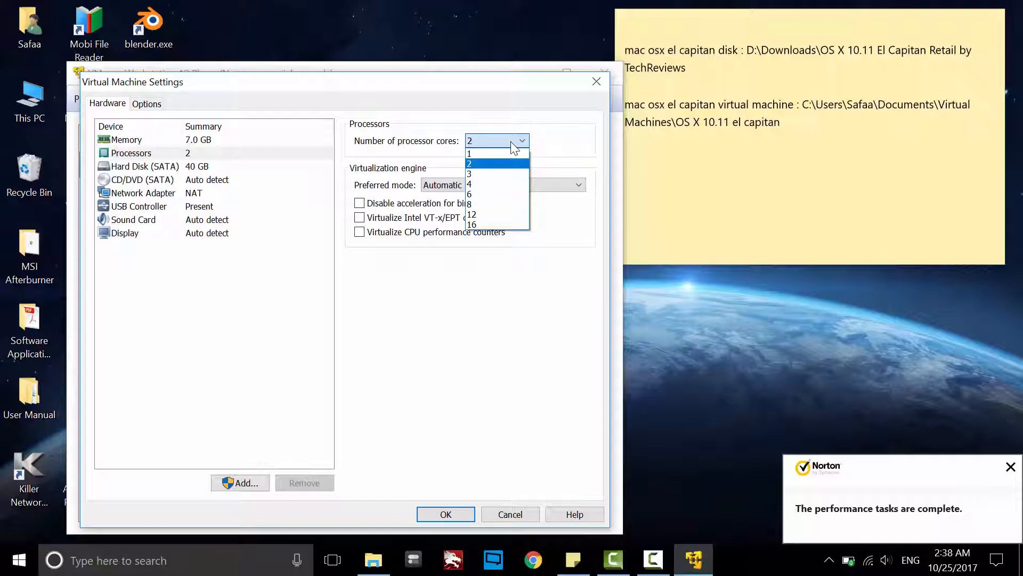
click(469, 184)
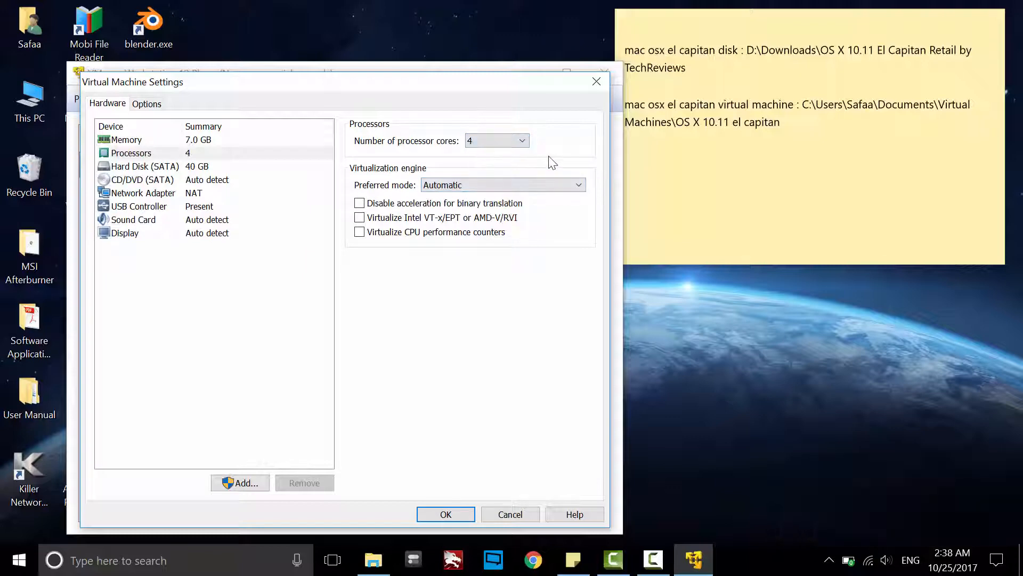
click(141, 166)
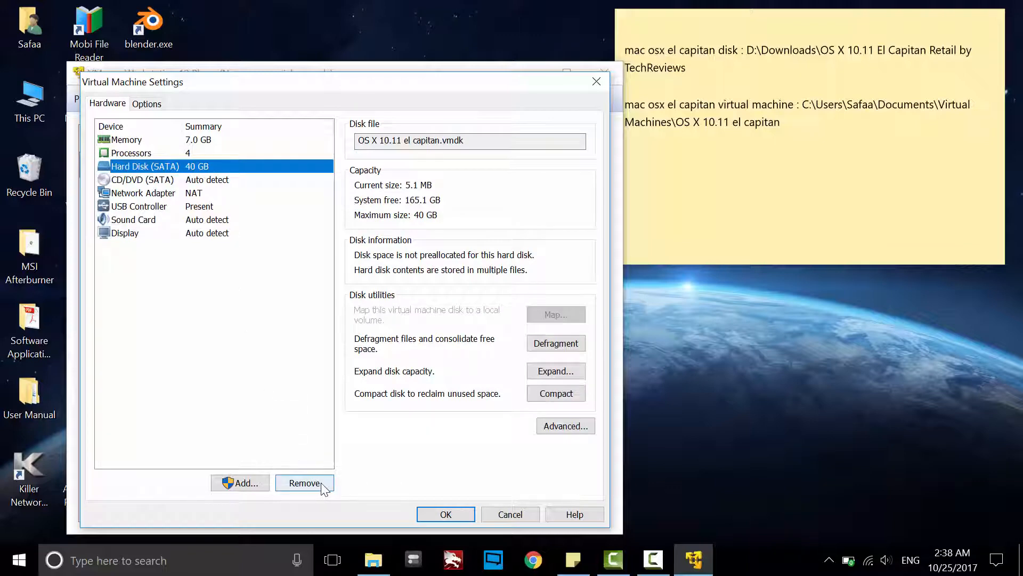
Remove the blank 40 GB hard disk and start the Add Hardware Wizard.
click(304, 482)
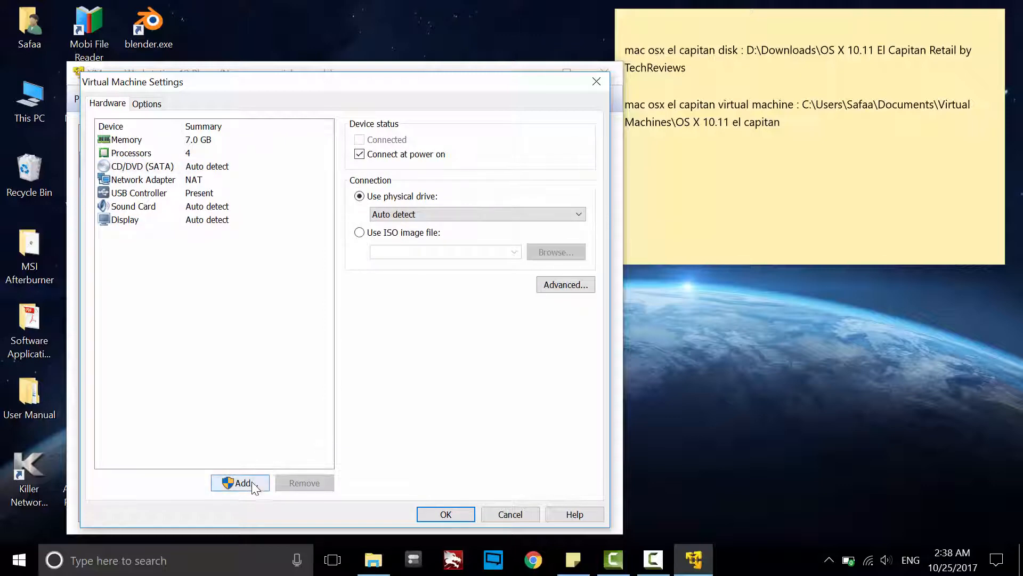
click(239, 483)
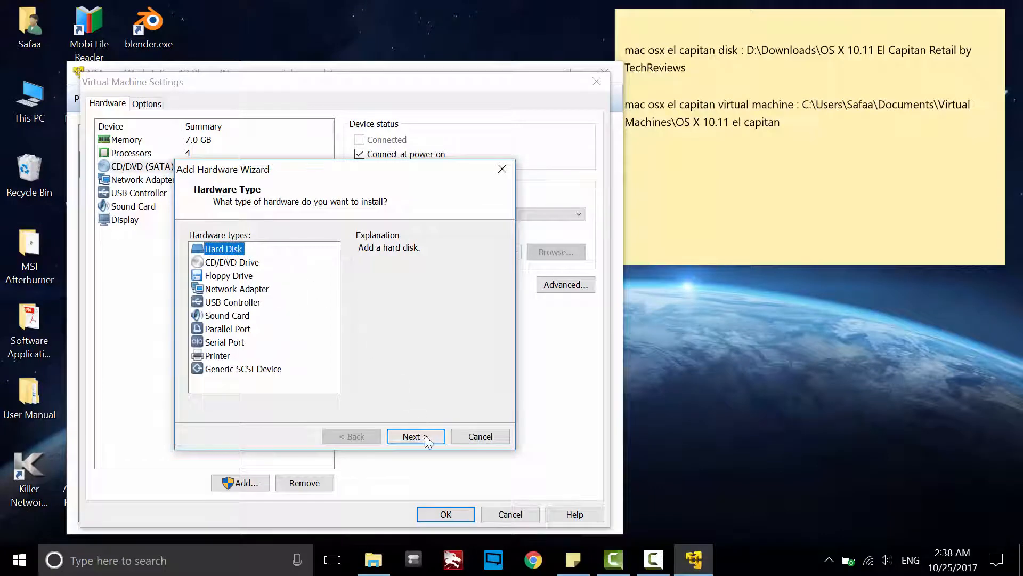
Add a Hard Disk using an existing virtual disk and browse for its file.
click(415, 436)
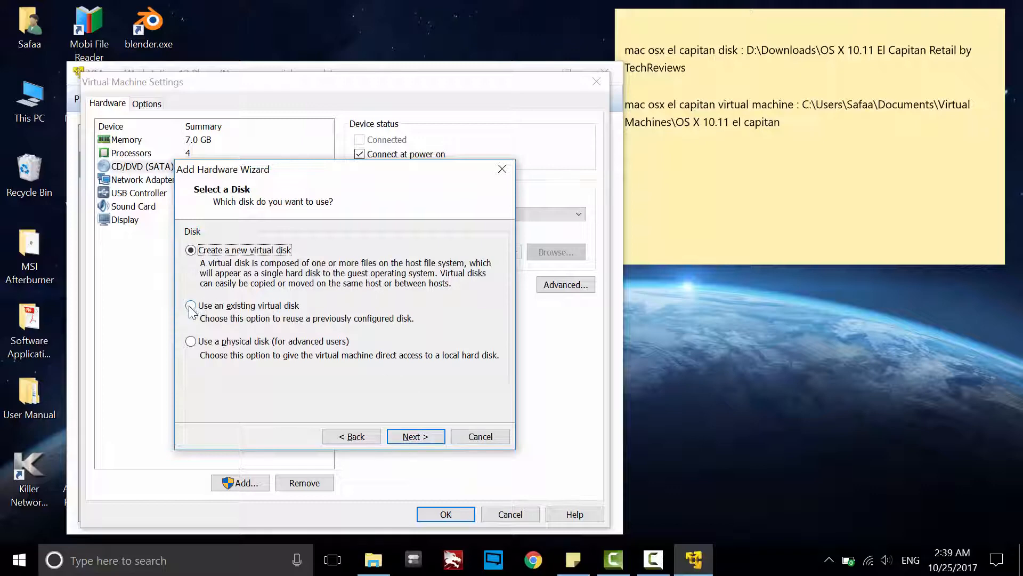
click(191, 305)
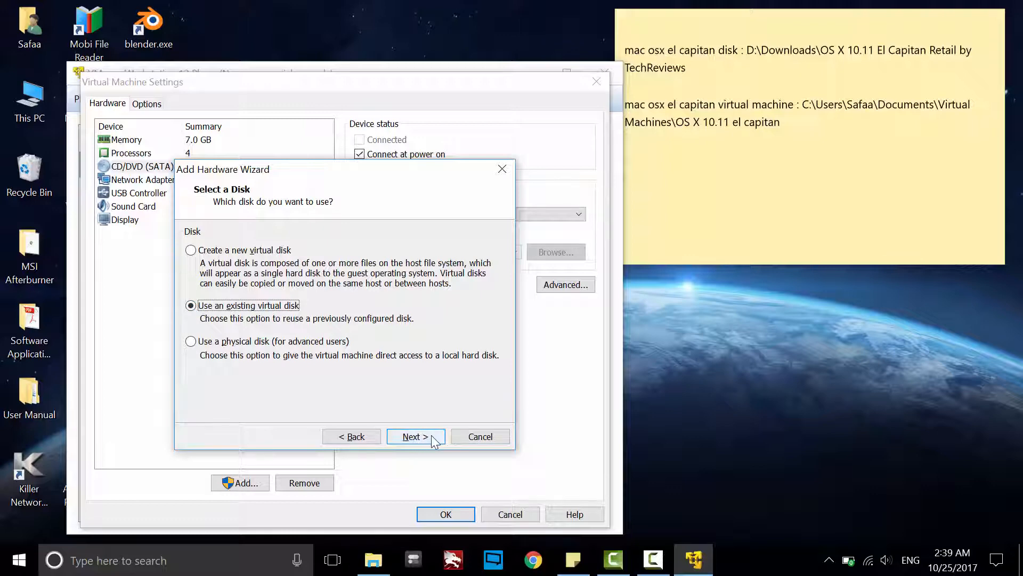
click(415, 436)
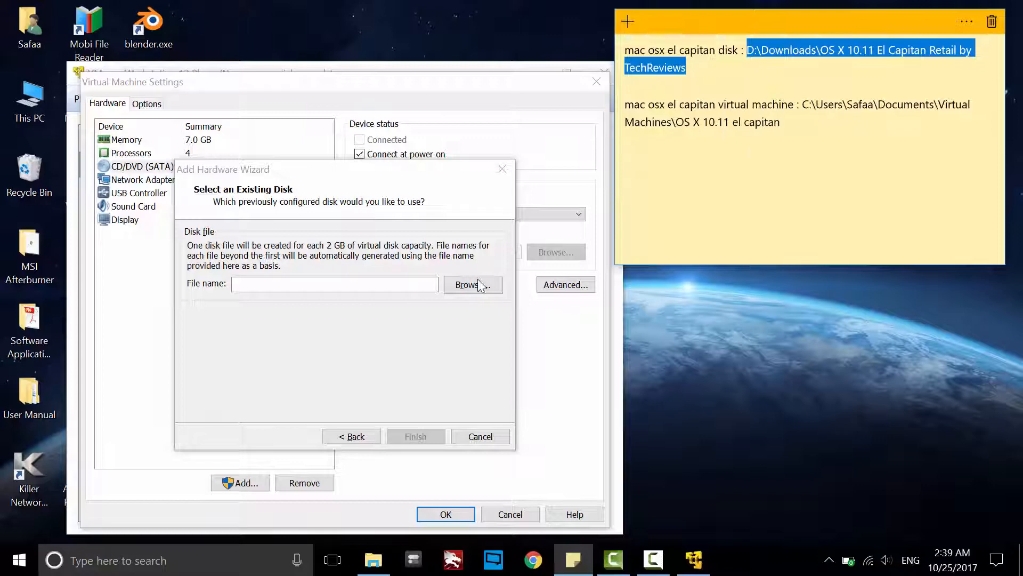
click(472, 283)
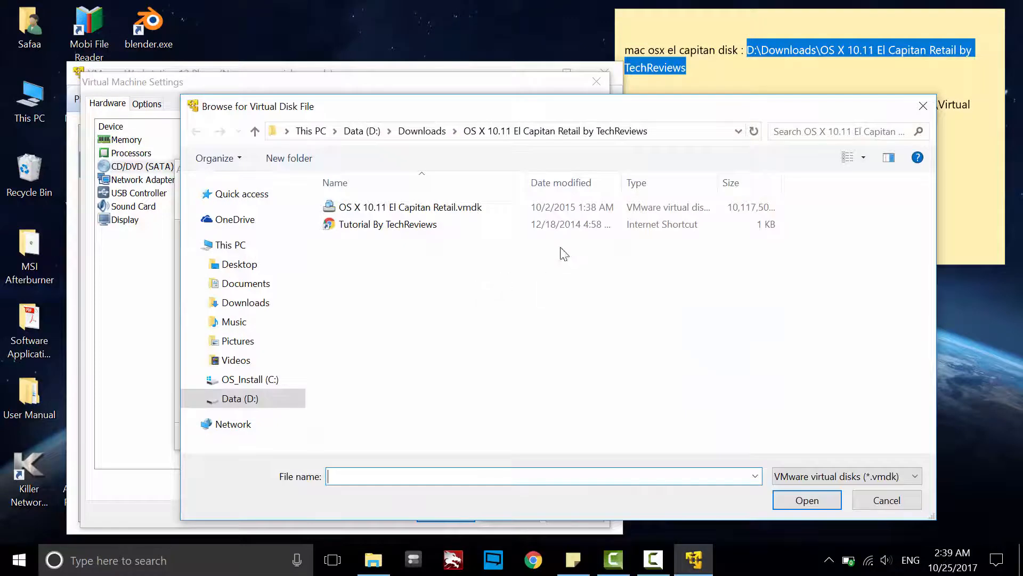
Choose OS X 10.11 El Capitan Retail.vmdk from D:\Downloads as the existing disk file.
right_click(405, 131)
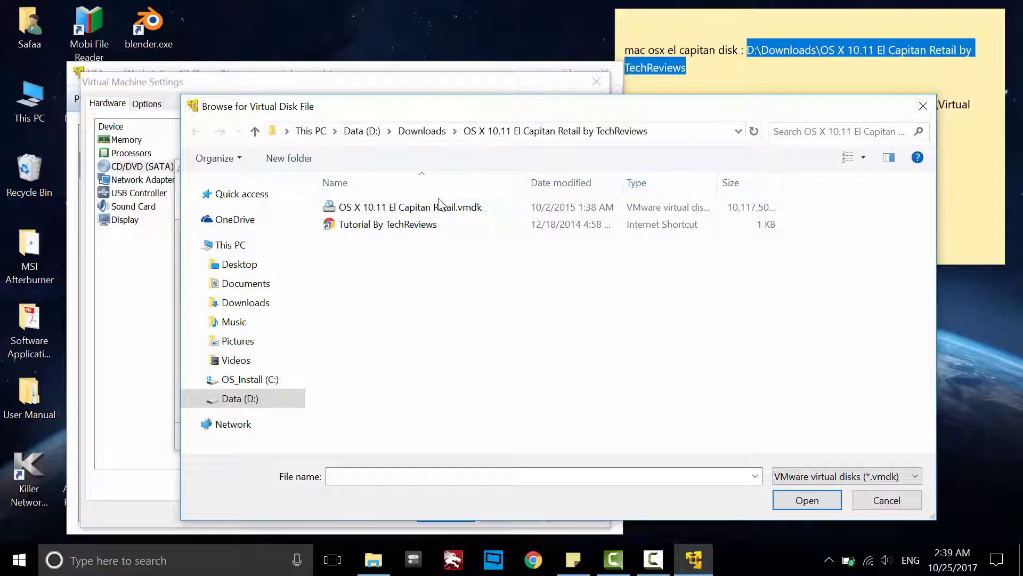
click(409, 207)
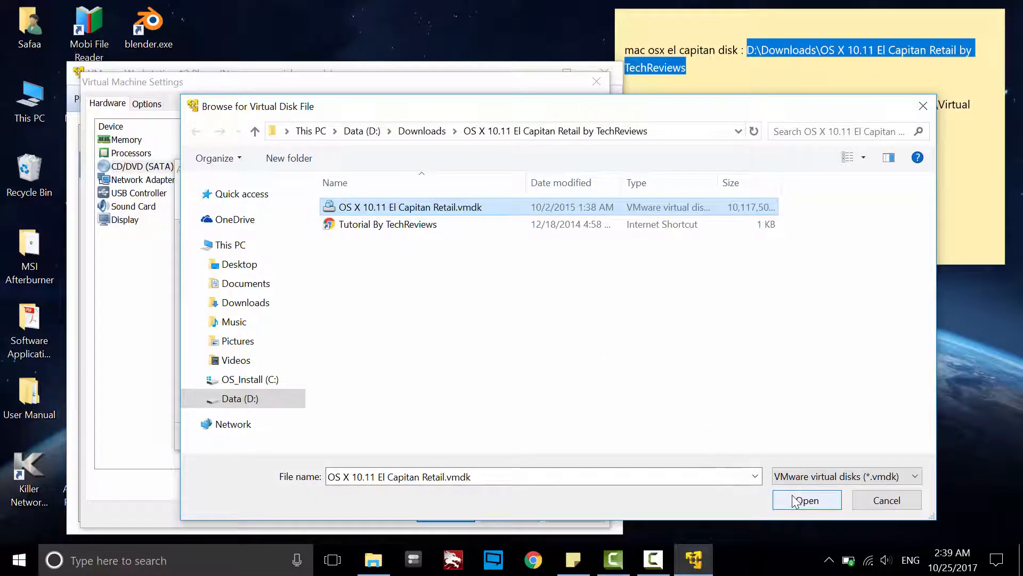
click(807, 500)
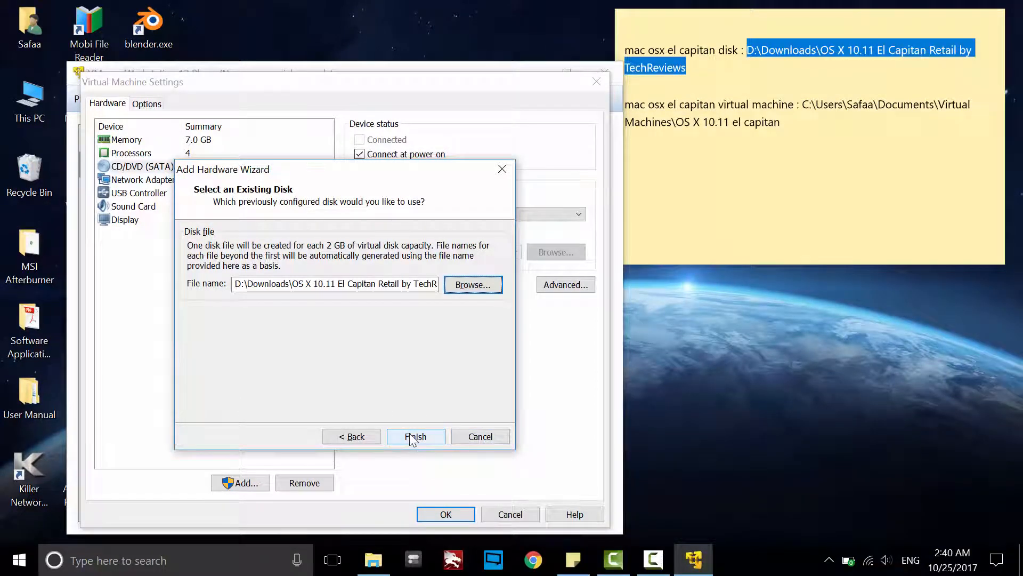
Attach the Retail disk keeping its existing format and save the VM settings.
click(415, 436)
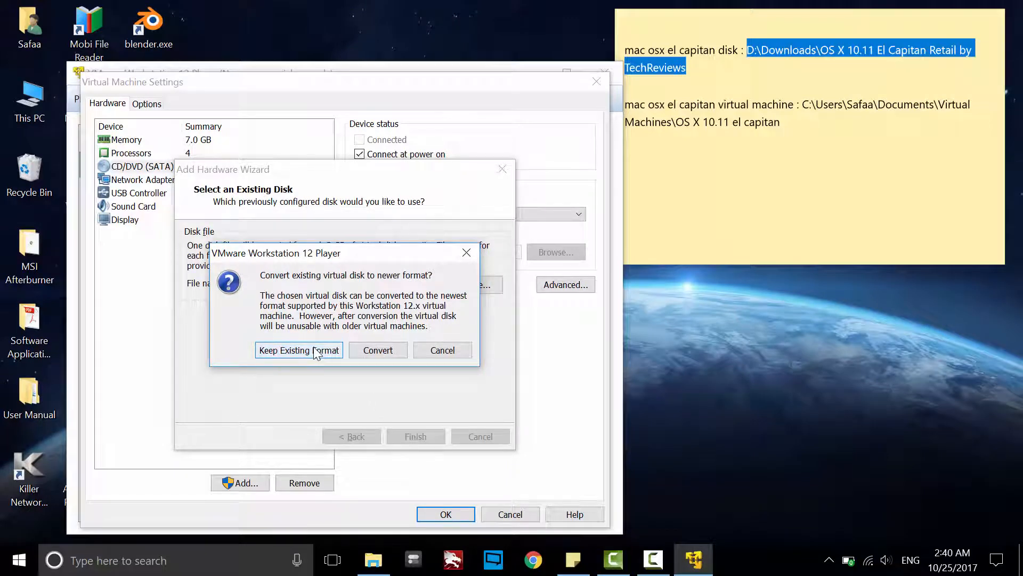
click(299, 349)
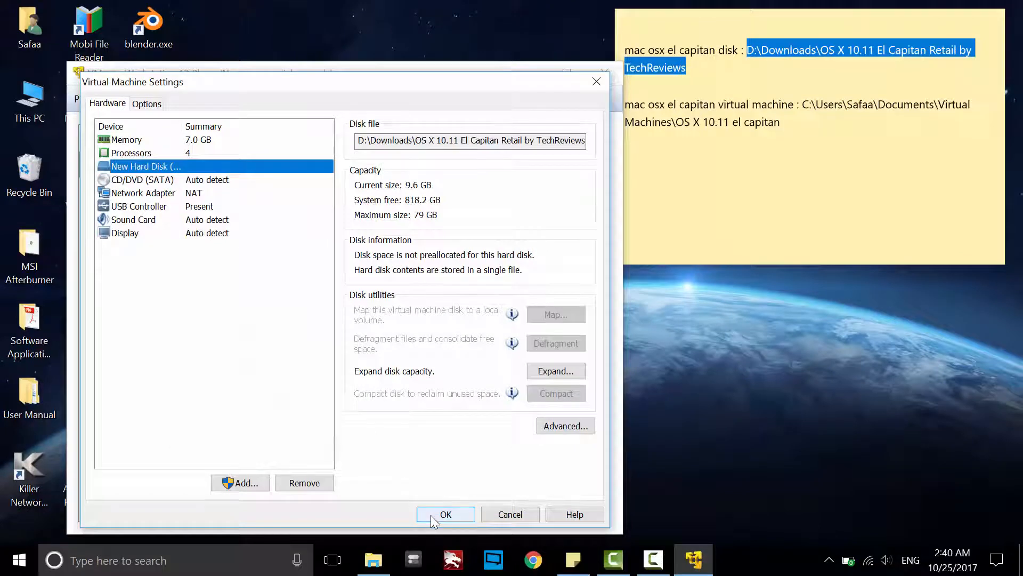
click(446, 513)
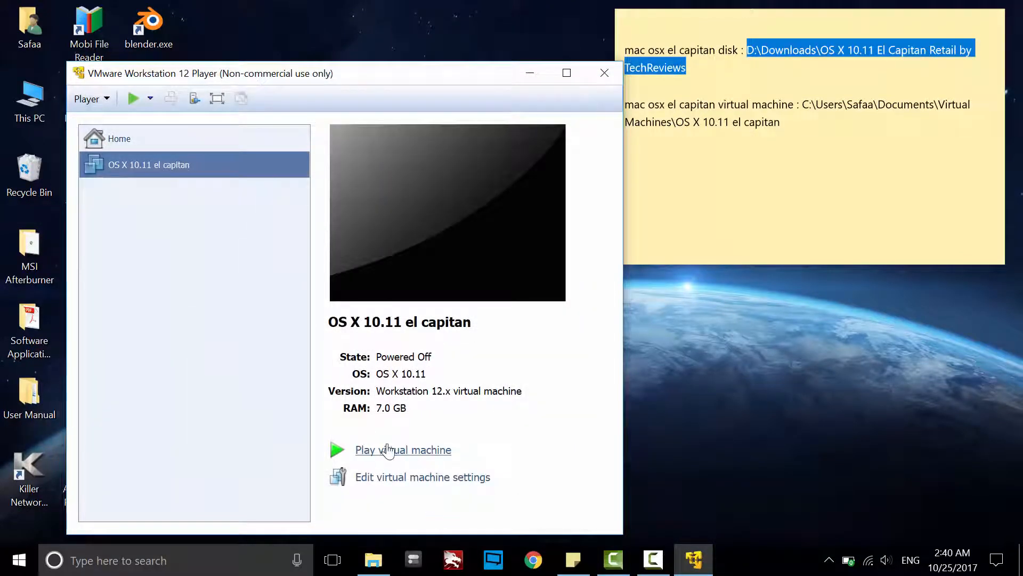
Play the VM, dismiss the unrecoverable vcpu-0 error, and copy the VM folder path from the note.
click(403, 448)
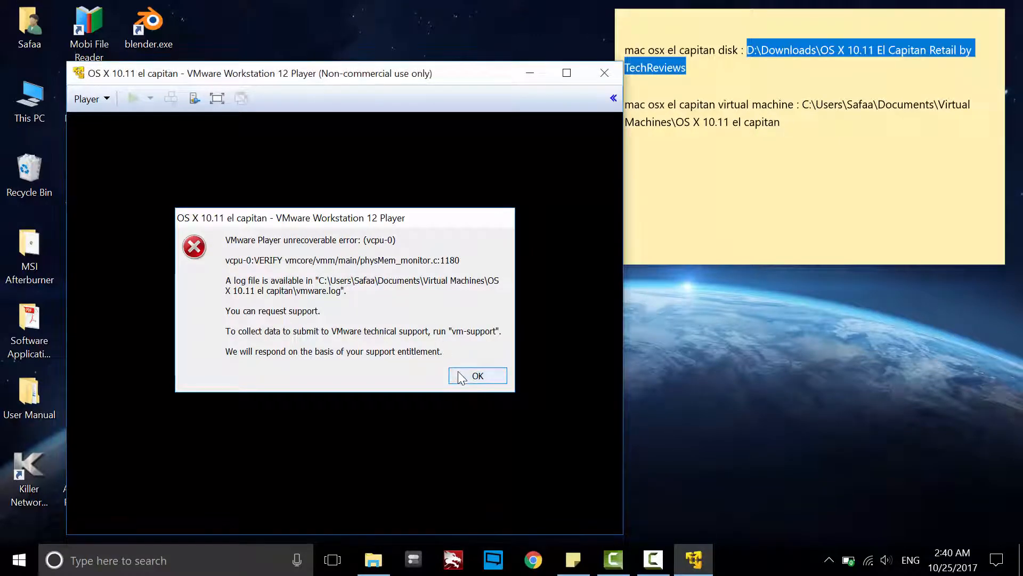
click(477, 375)
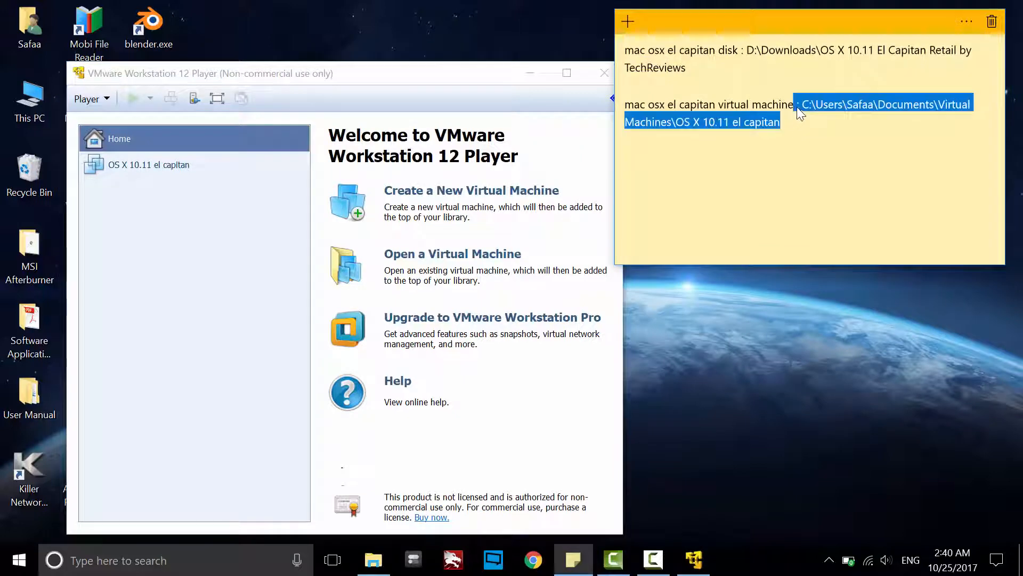
right_click(801, 110)
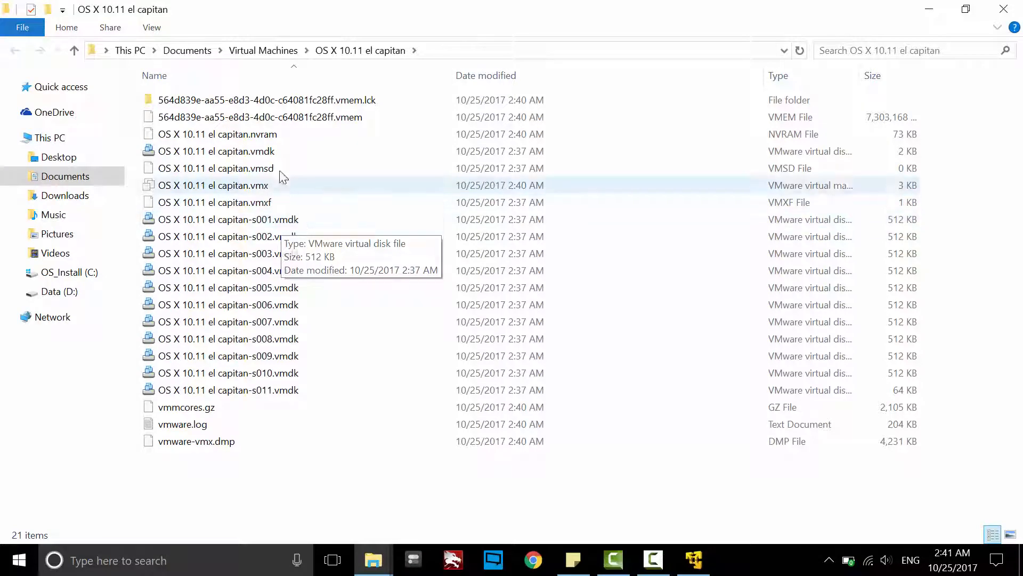
Review the Folder Options View settings, keeping file name extensions shown, and confirm with OK.
click(152, 28)
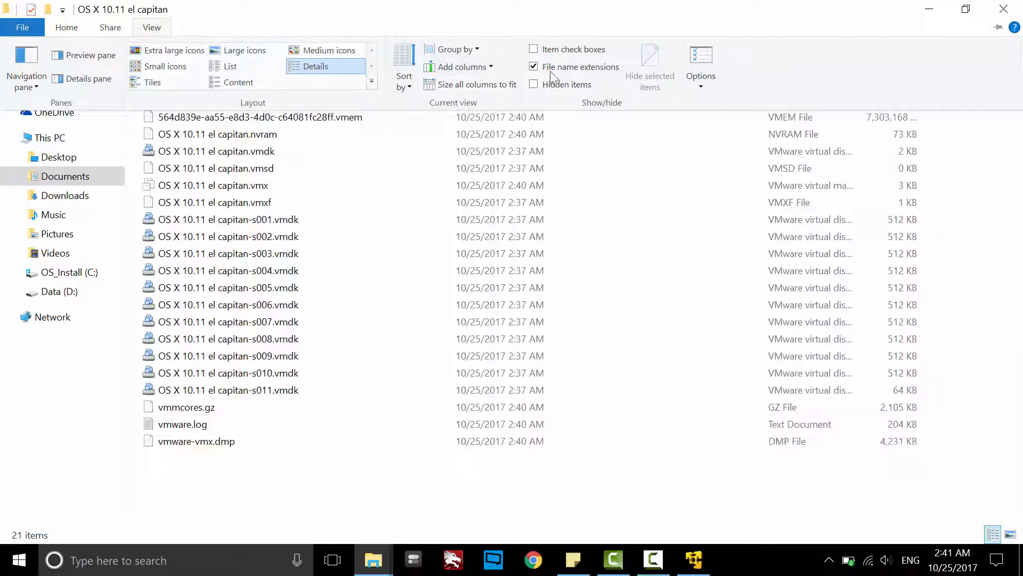
mouse_move(701, 62)
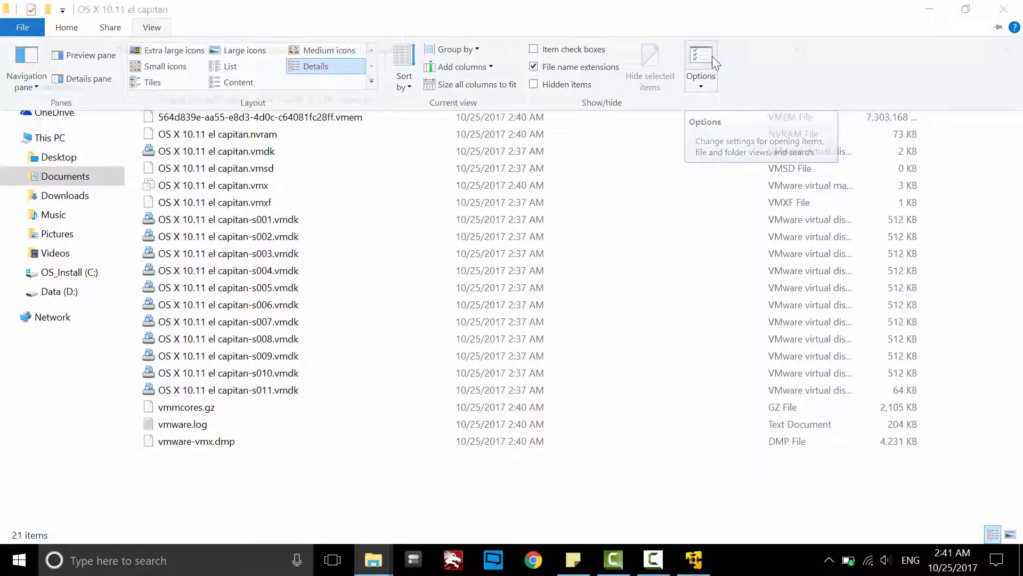
click(700, 61)
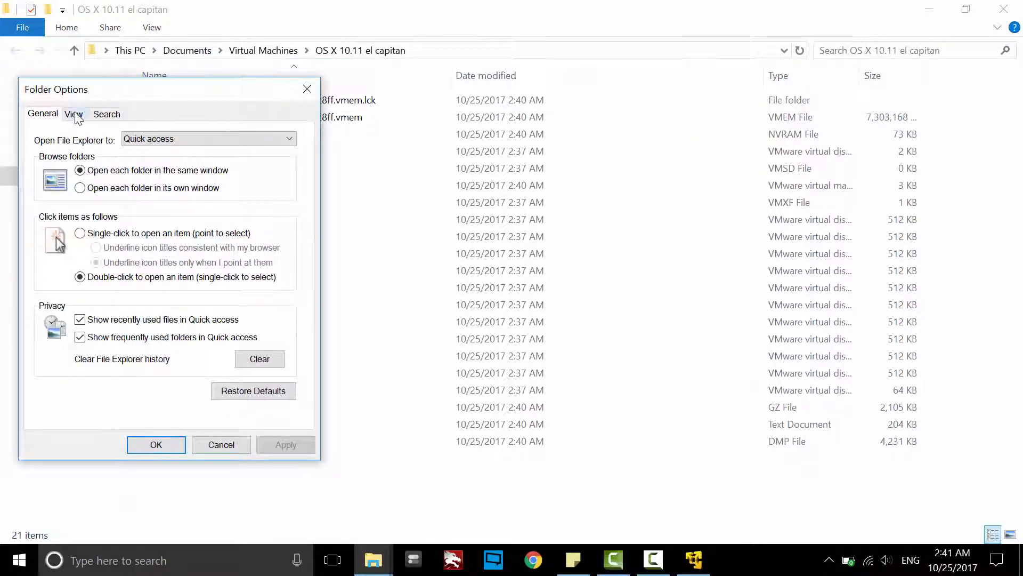
click(74, 114)
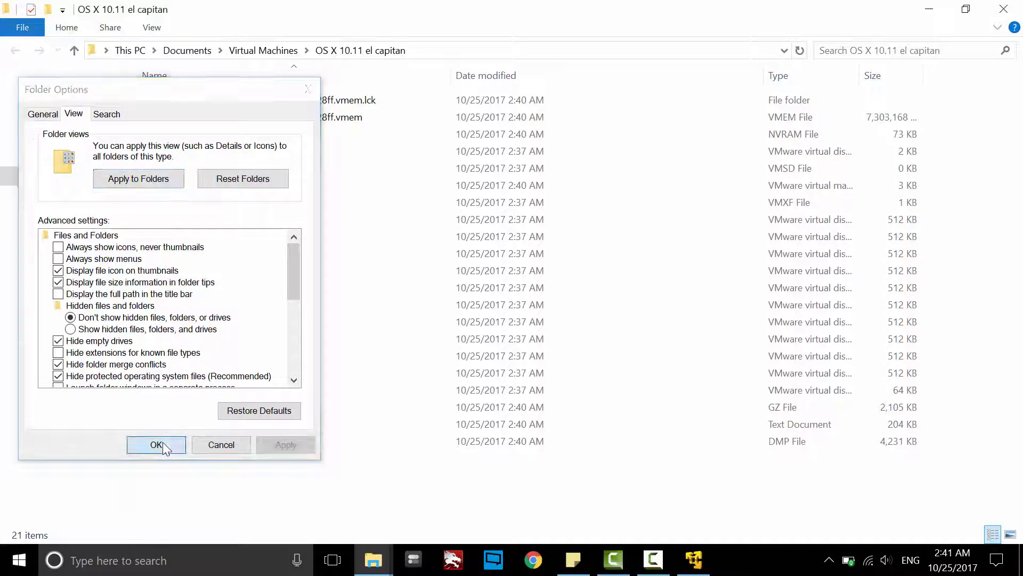
click(156, 445)
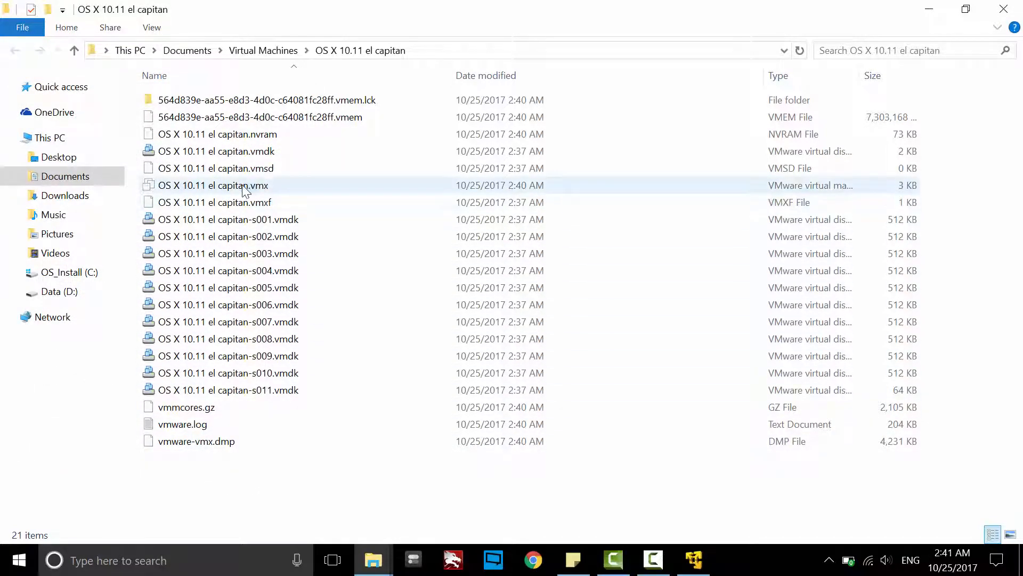
Open OS X 10.11 el capitan.vmx with Notepad from its context menu.
click(213, 185)
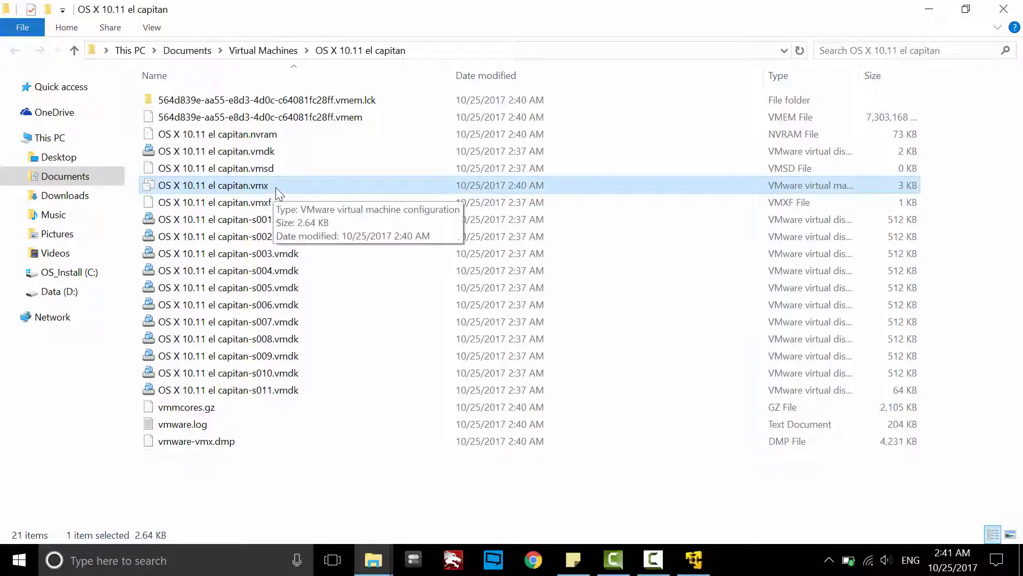
right_click(213, 184)
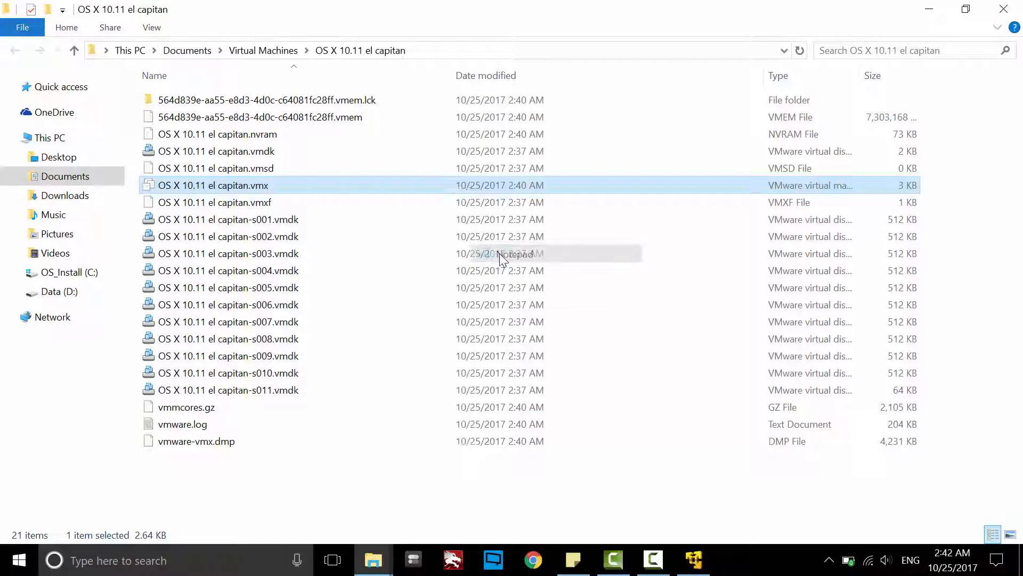
double_click(214, 184)
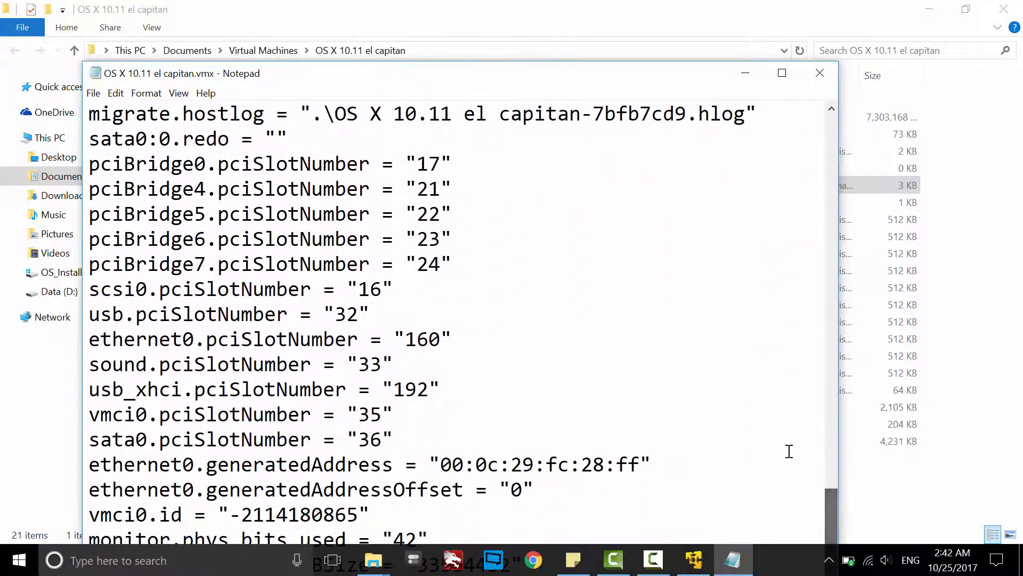
Append the line smc.version = "0" to the .vmx file, save and close Notepad.
click(781, 73)
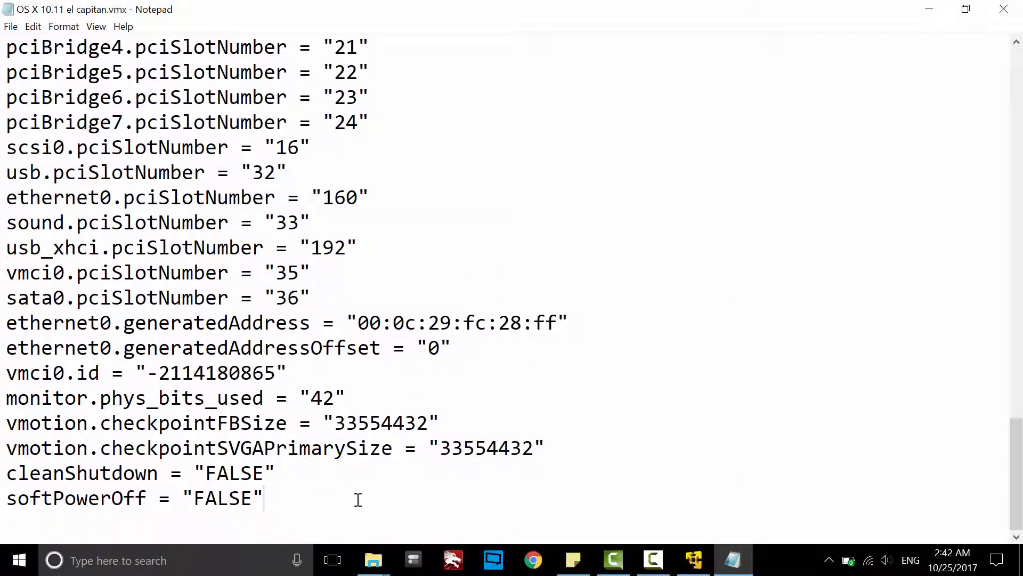
text(sm)
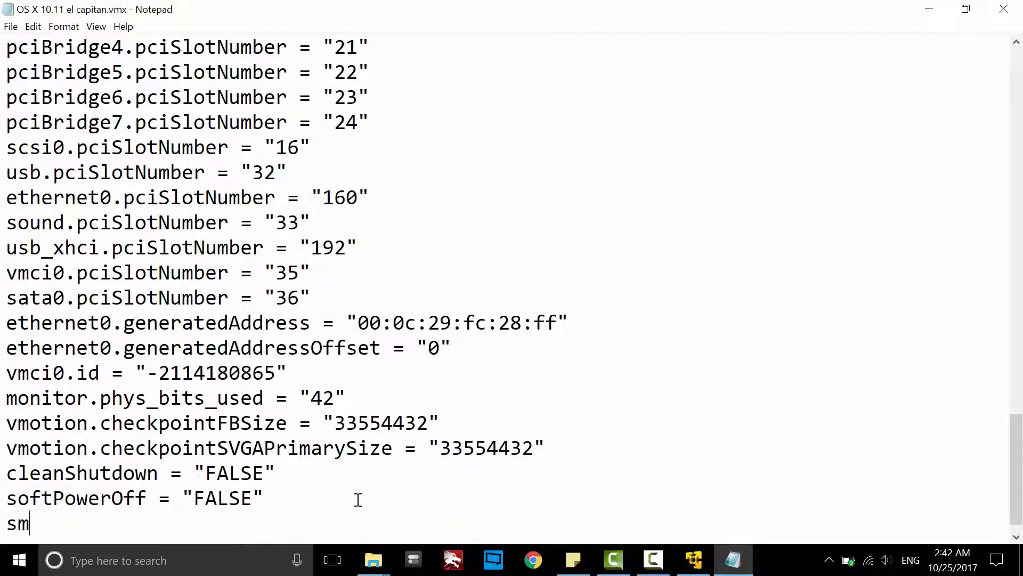
text(c.)
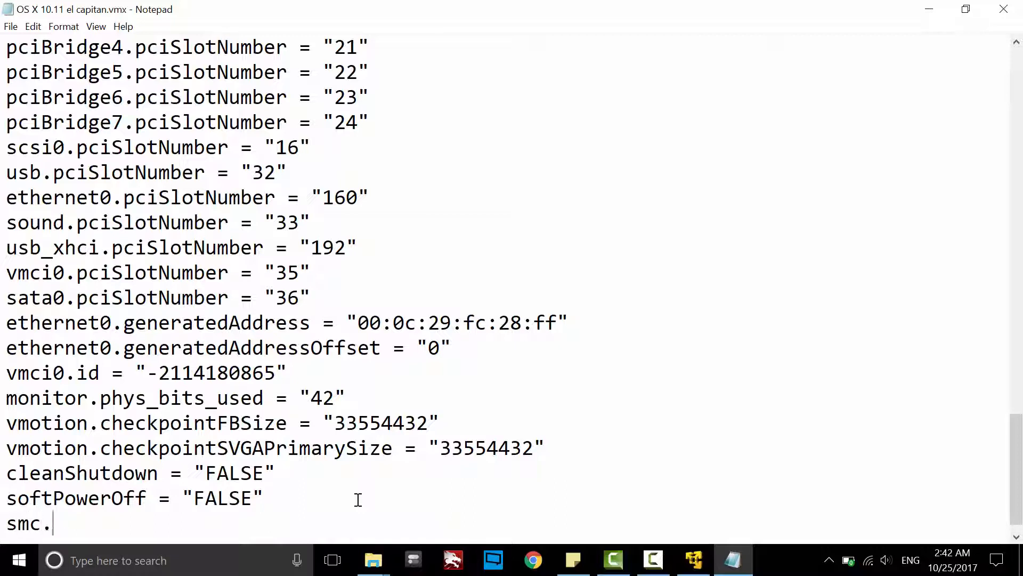
text(version)
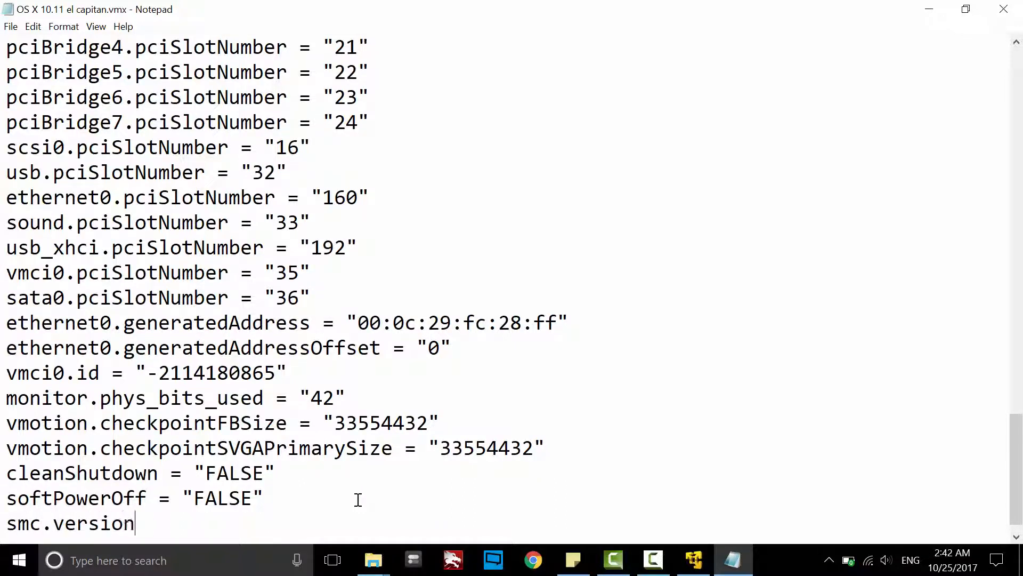
text(= "0")
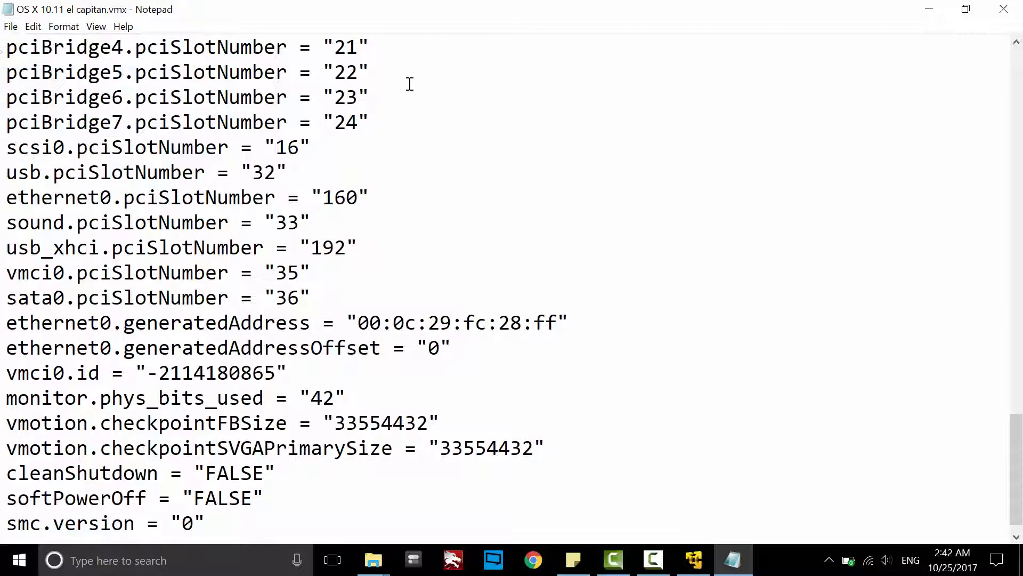
click(374, 559)
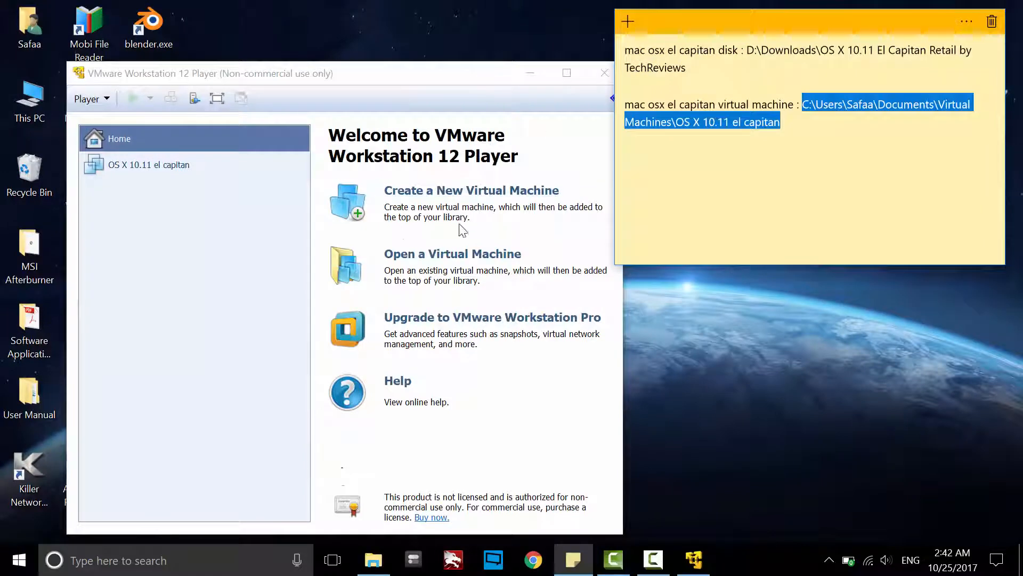
Play the OS X 10.11 el capitan machine and OK the Removable Devices hint.
click(150, 164)
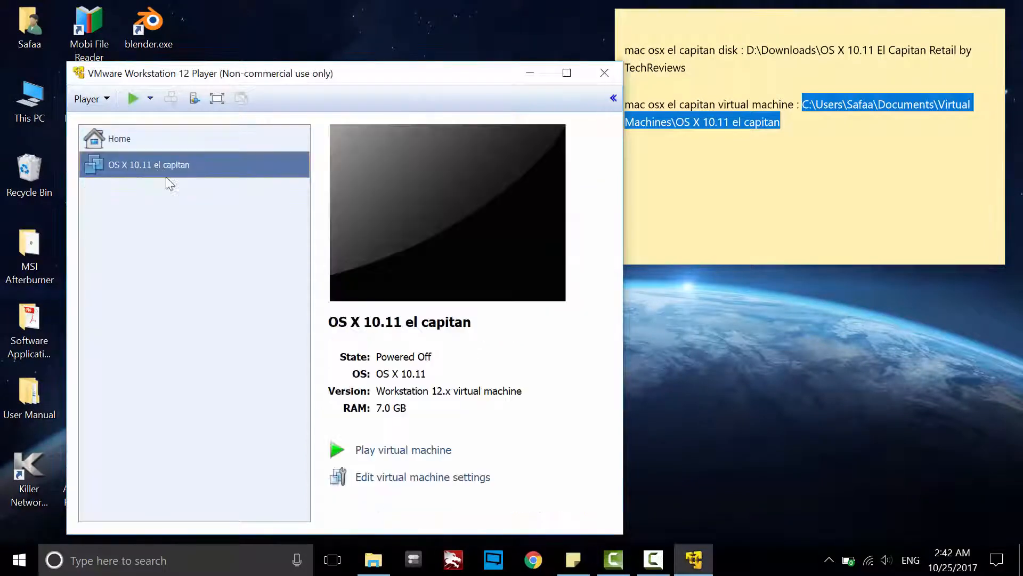
mouse_move(403, 450)
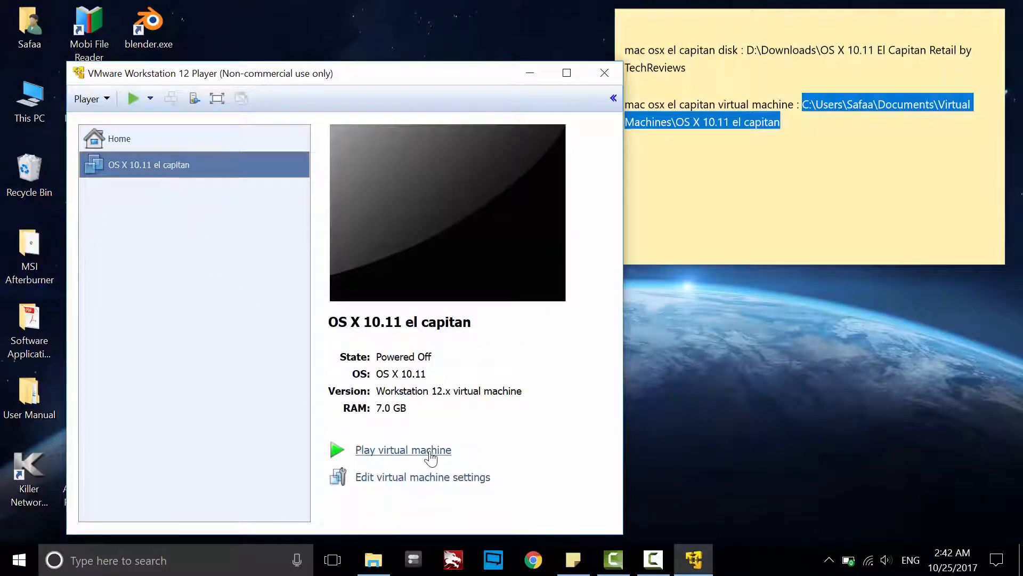
click(403, 450)
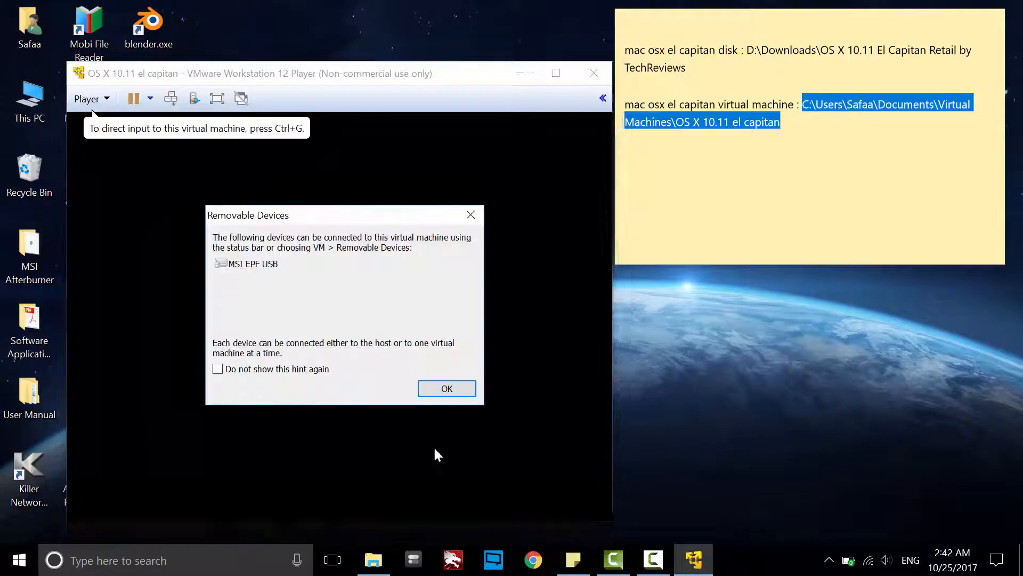
click(446, 388)
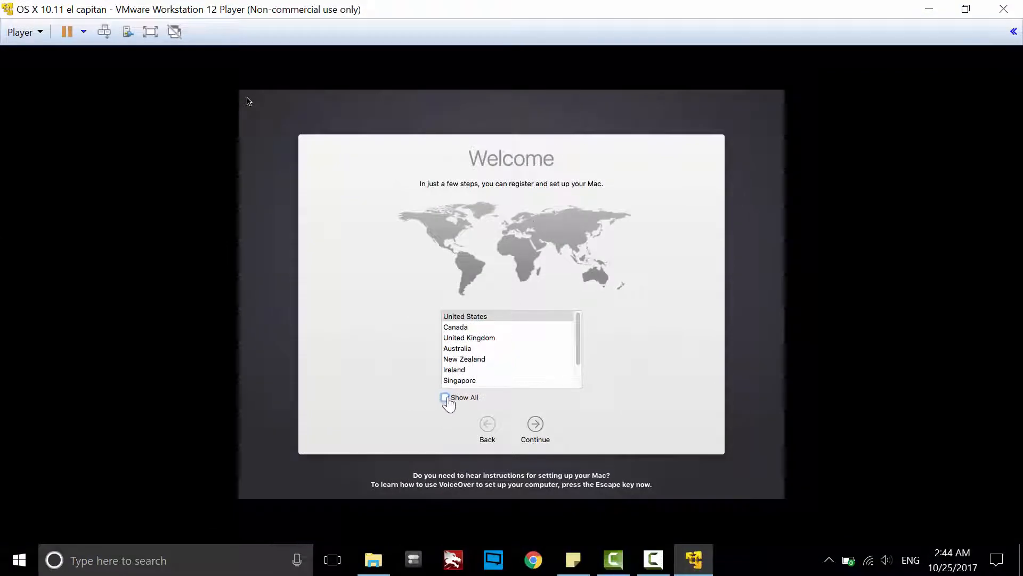
Choose Iraq from the full country list, accept the ABC keyboard and skip information transfer.
click(445, 397)
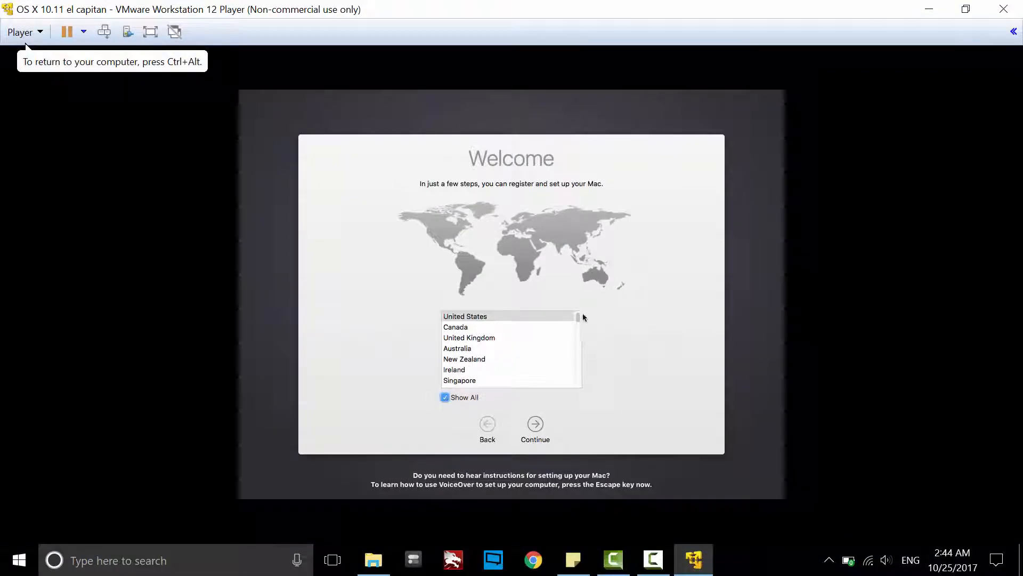
scroll(down, 3)
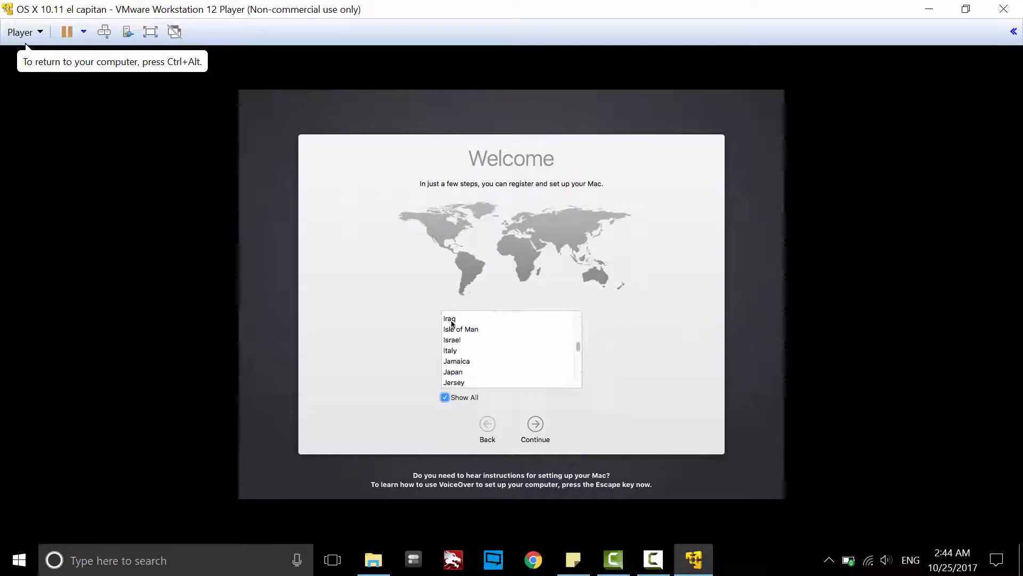
click(449, 317)
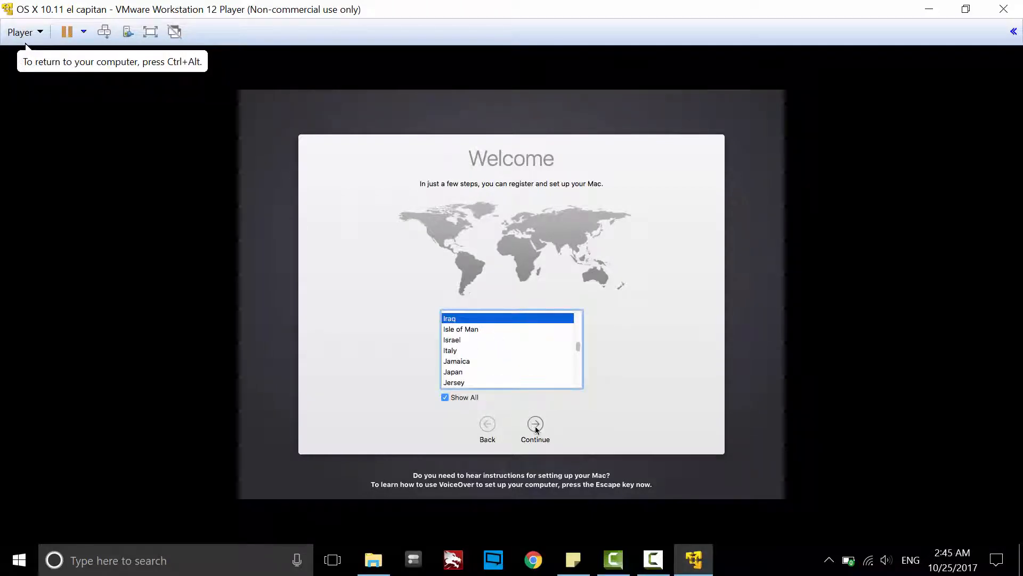
click(534, 423)
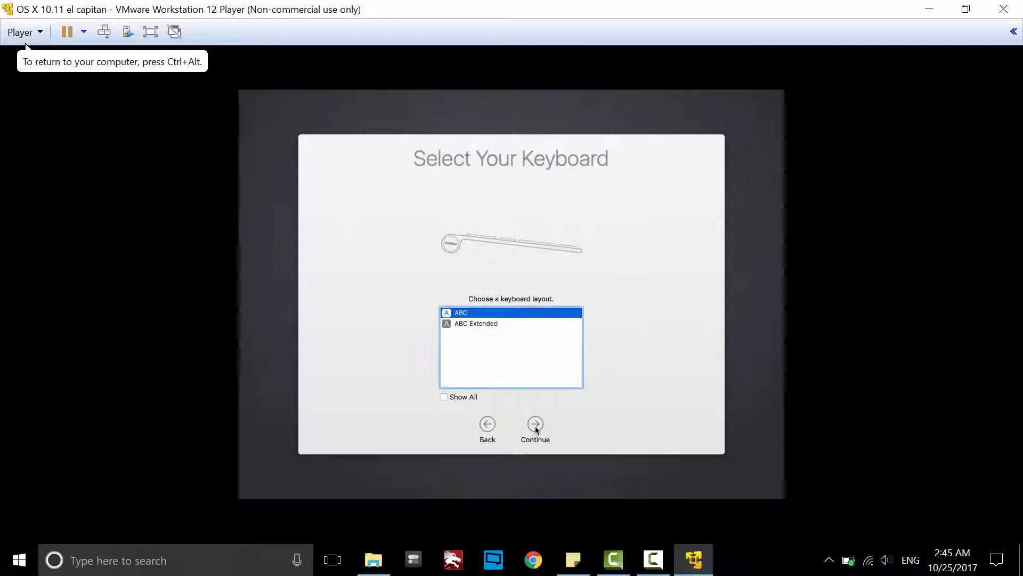
click(534, 423)
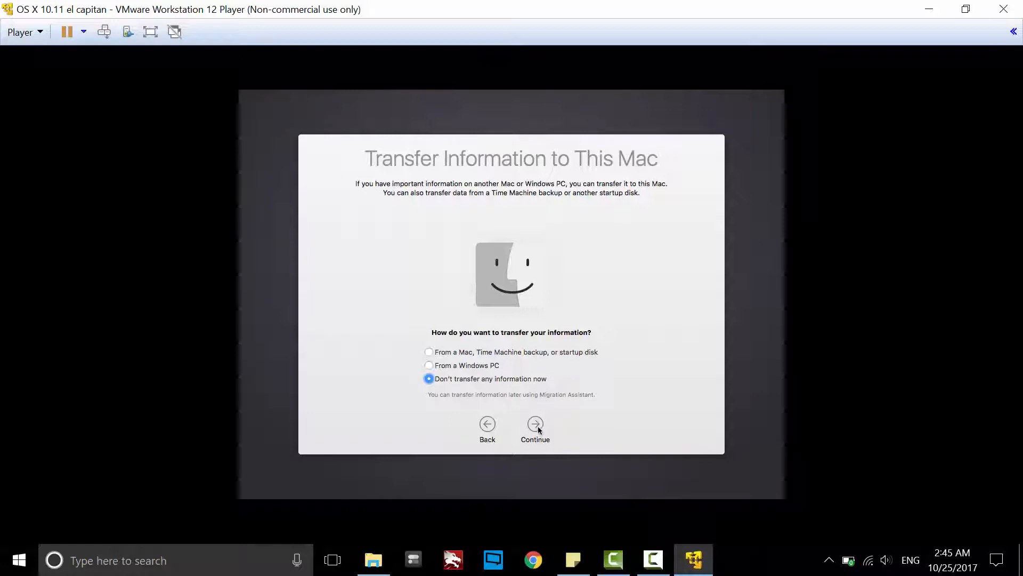
click(534, 423)
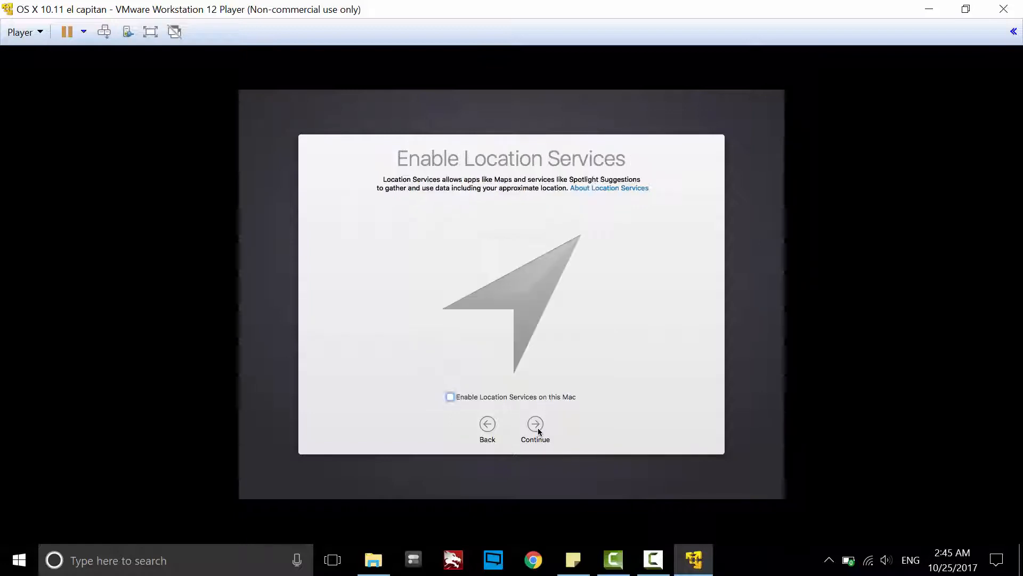
mouse_move(470, 403)
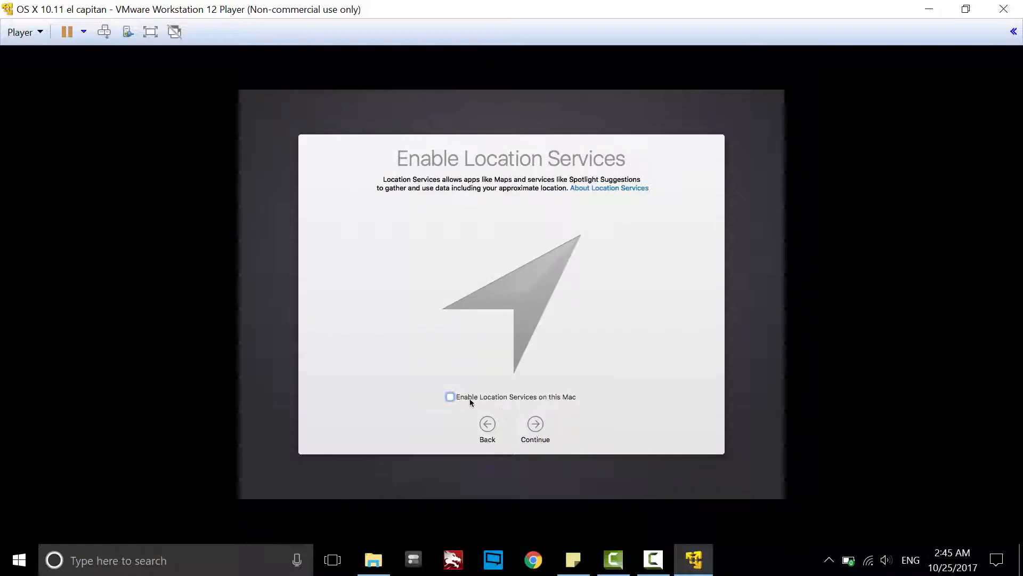
mouse_move(535, 430)
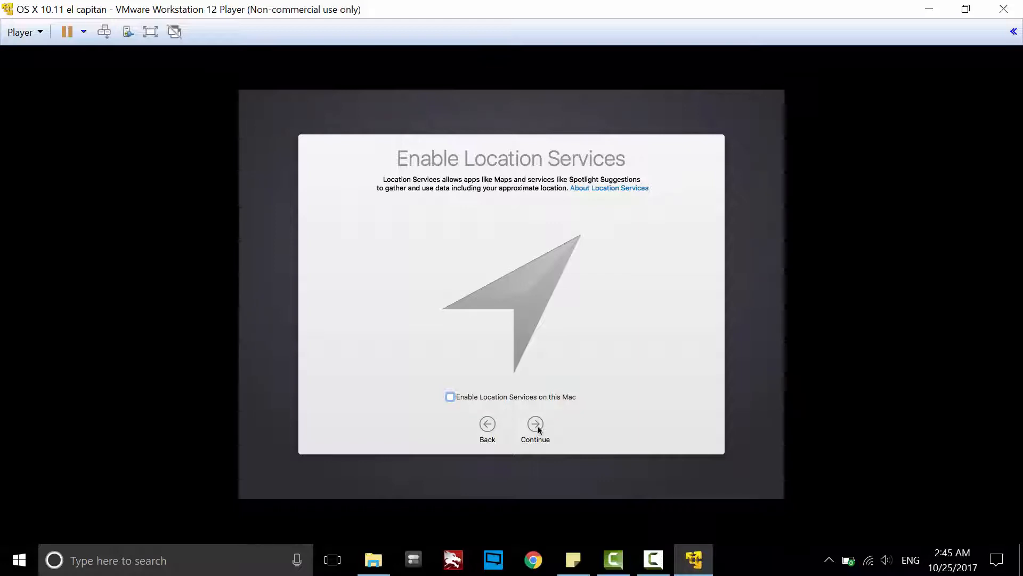
mouse_move(542, 430)
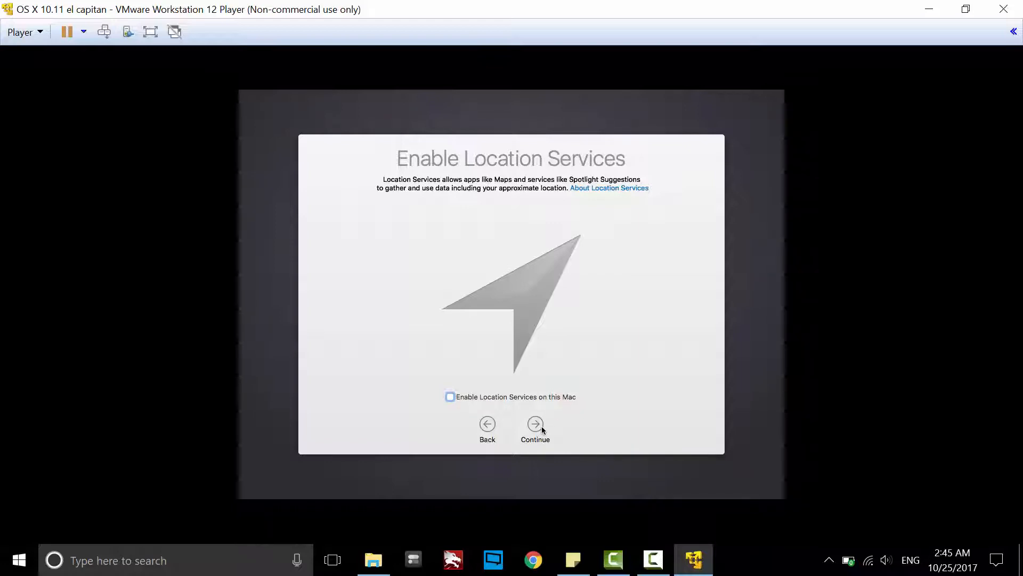
Decline Location Services and skip the Apple ID sign-in, confirming both.
click(535, 423)
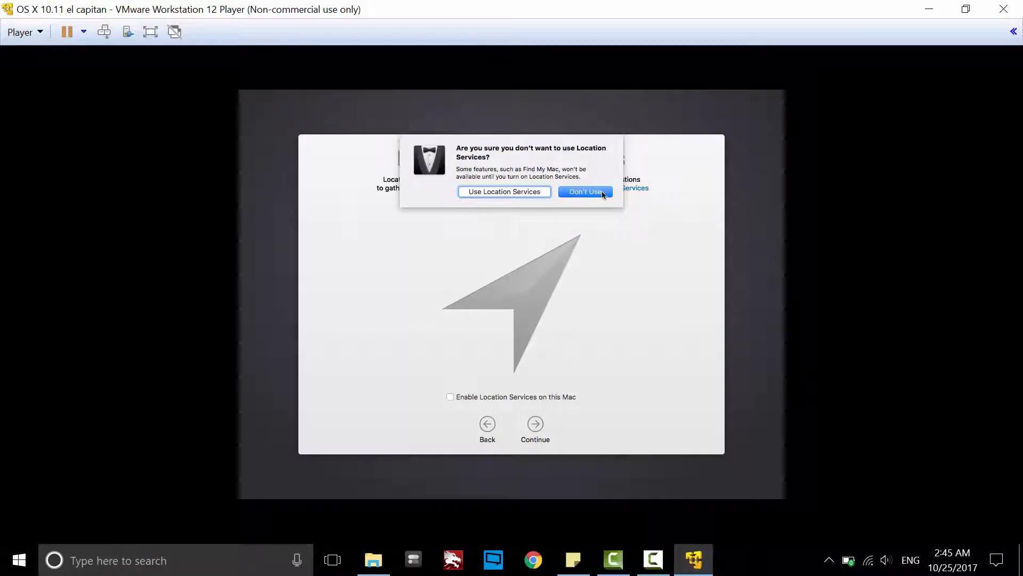
click(584, 191)
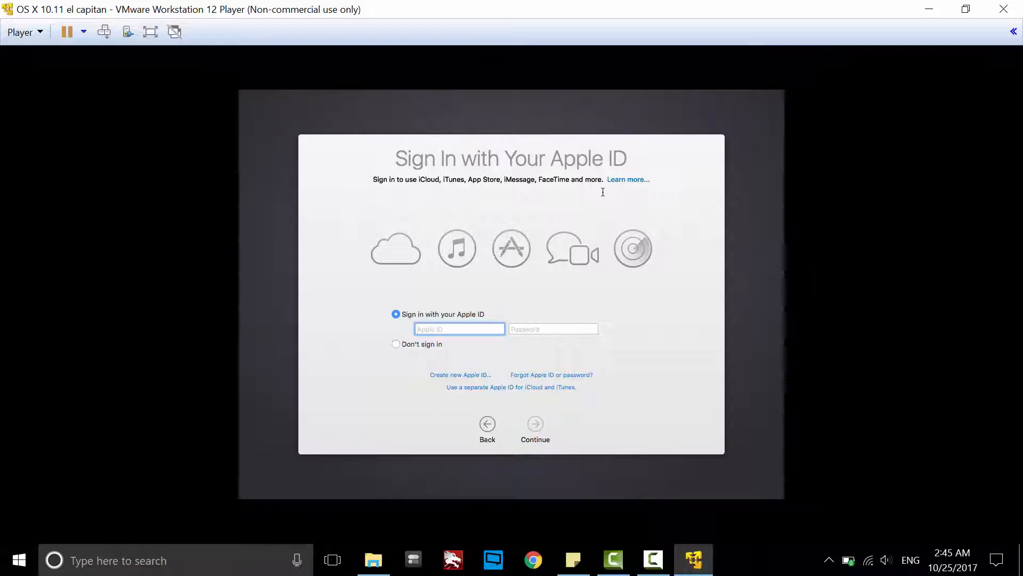
click(459, 328)
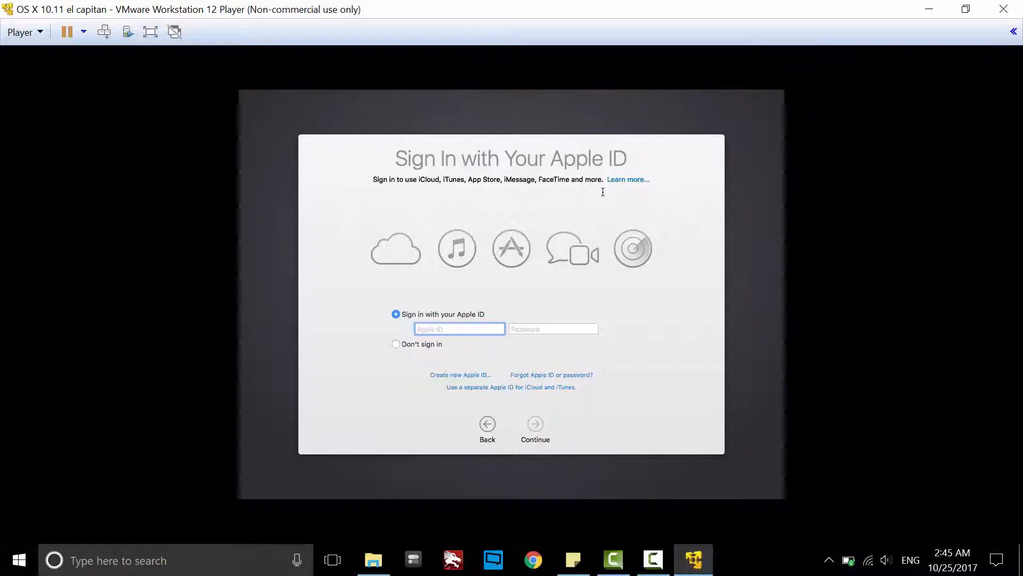
mouse_move(595, 202)
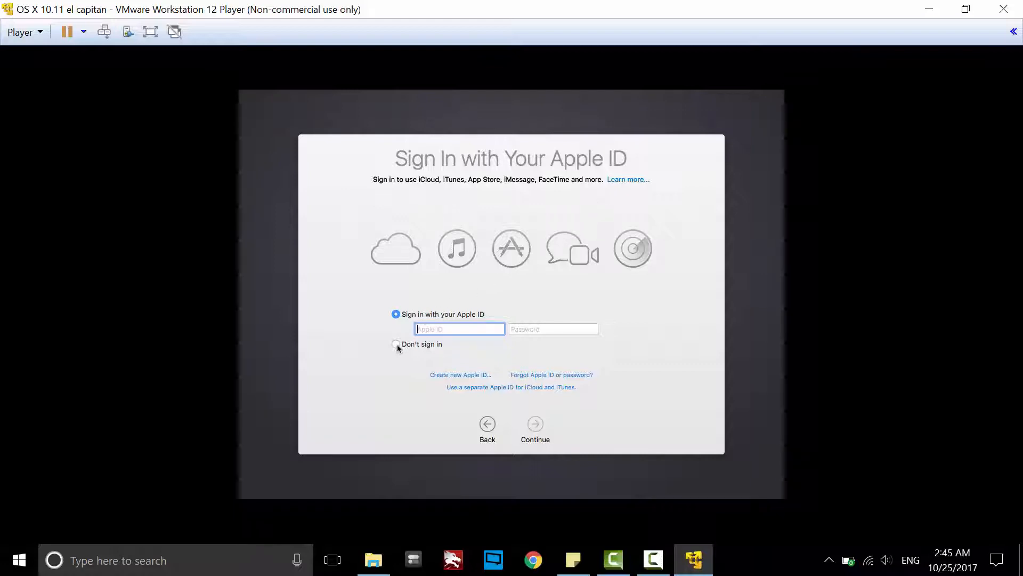
click(395, 344)
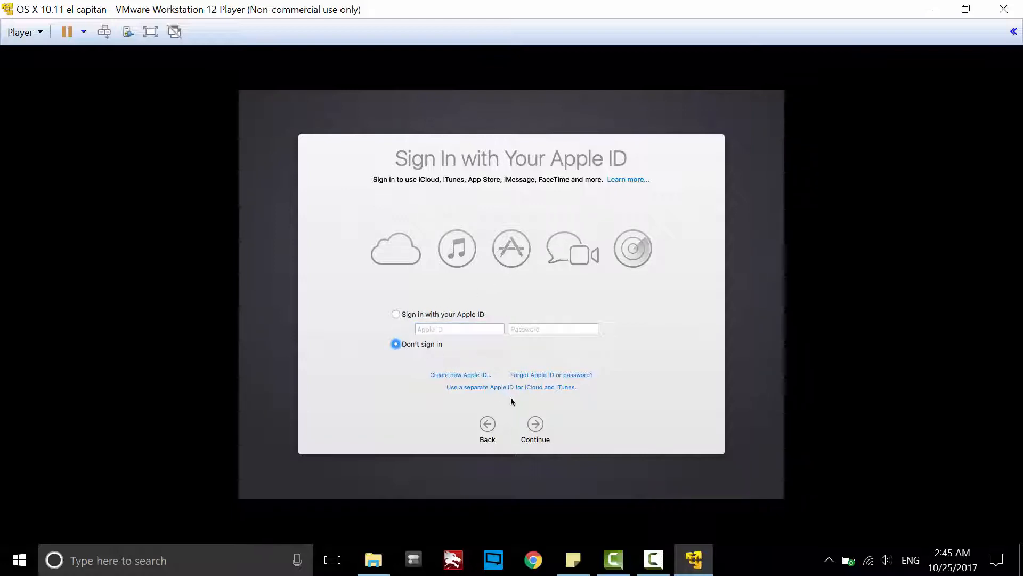
mouse_move(540, 427)
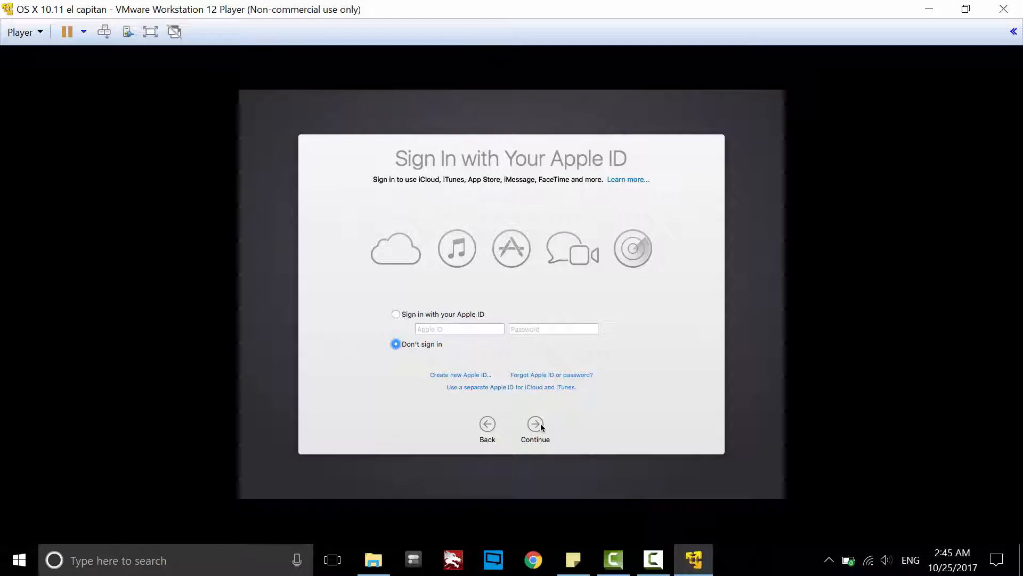
click(534, 423)
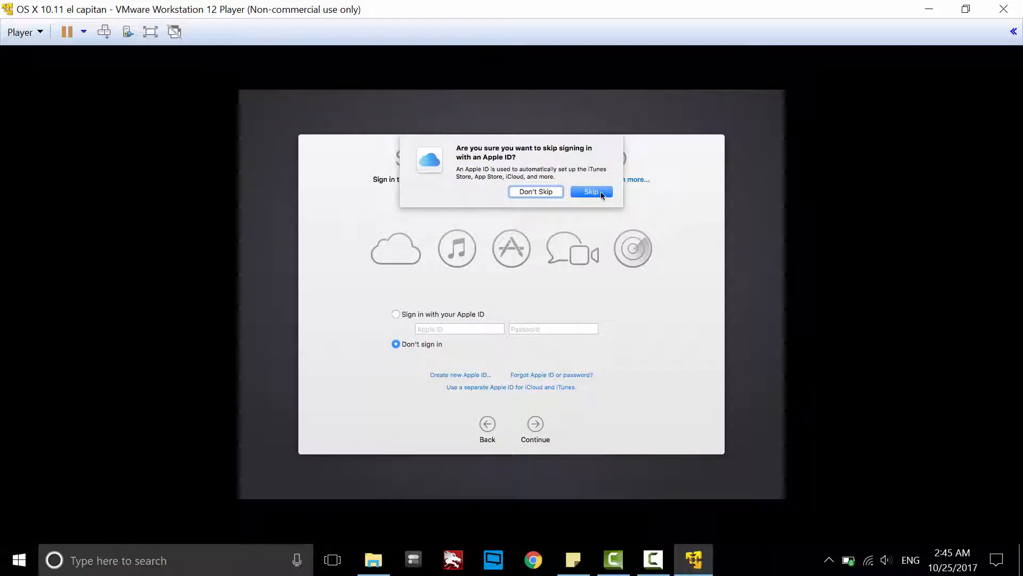
click(591, 191)
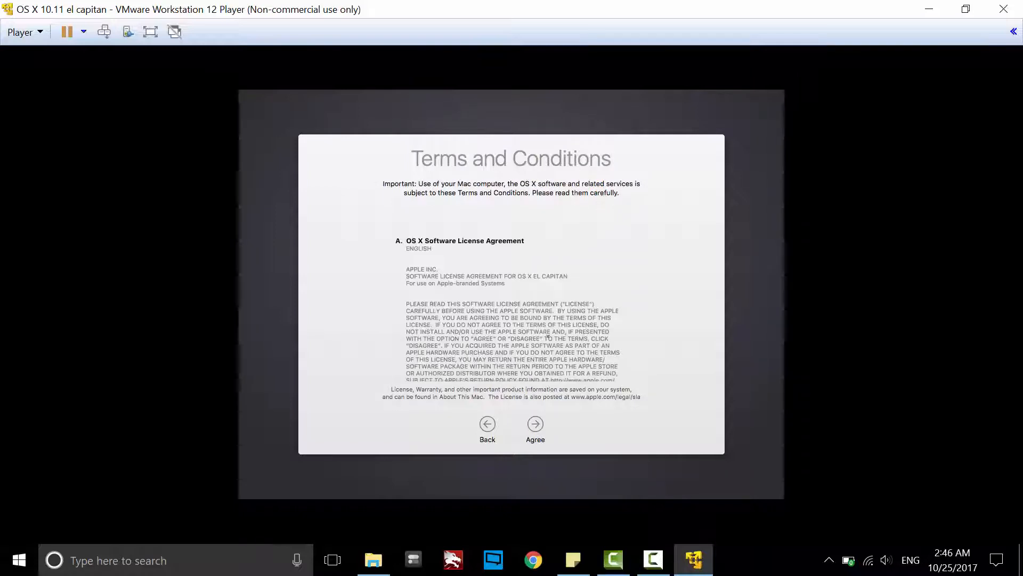
Agree to the software license terms and confirm the agreement.
click(535, 423)
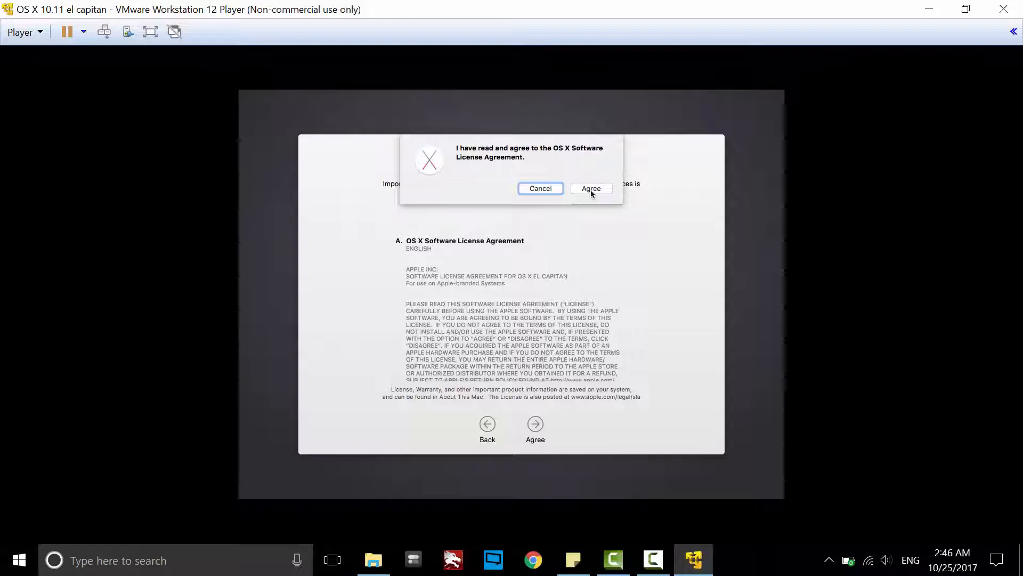
click(591, 188)
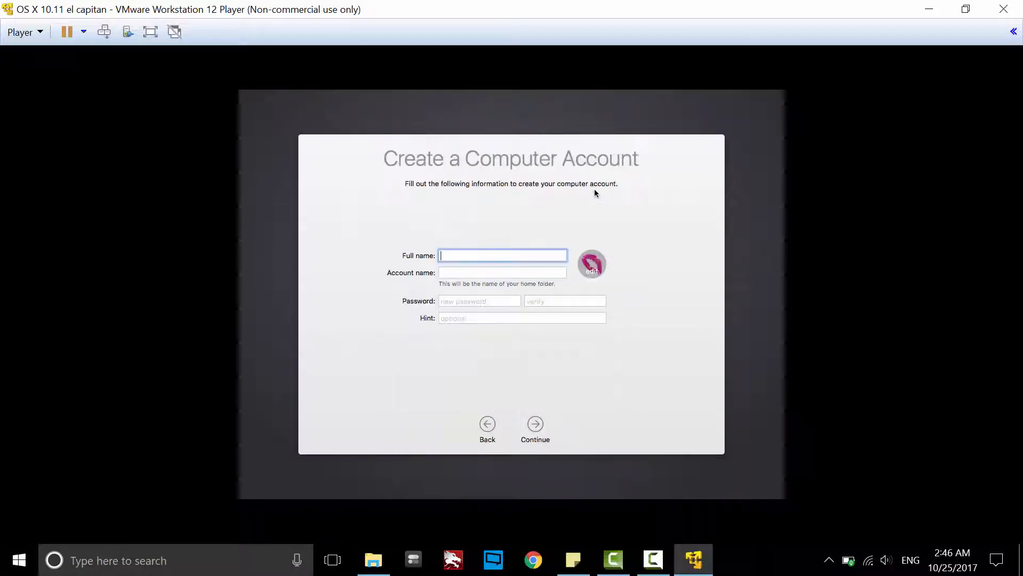
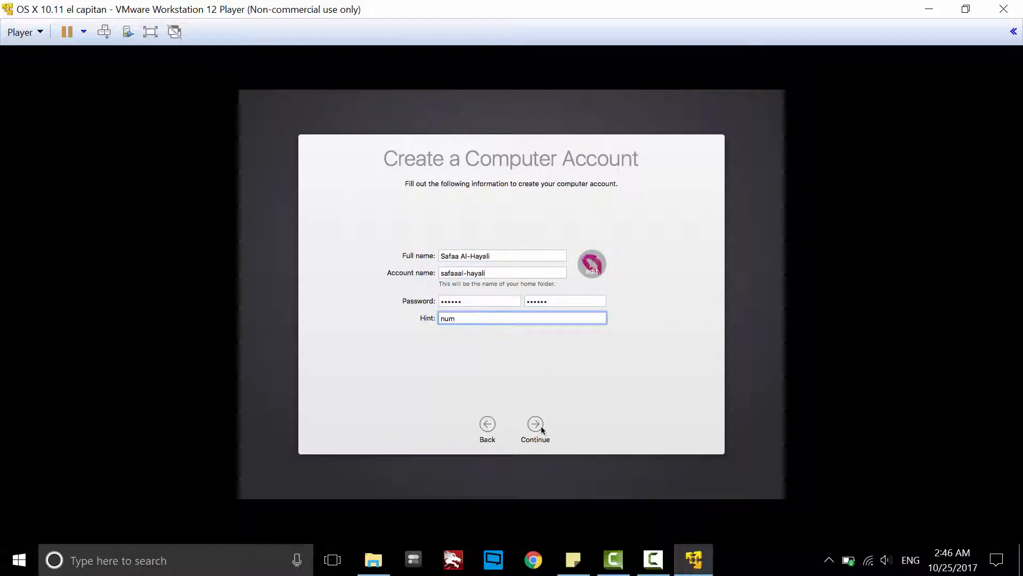
Create the computer account and set the time zone location near Iraq on the map.
click(535, 424)
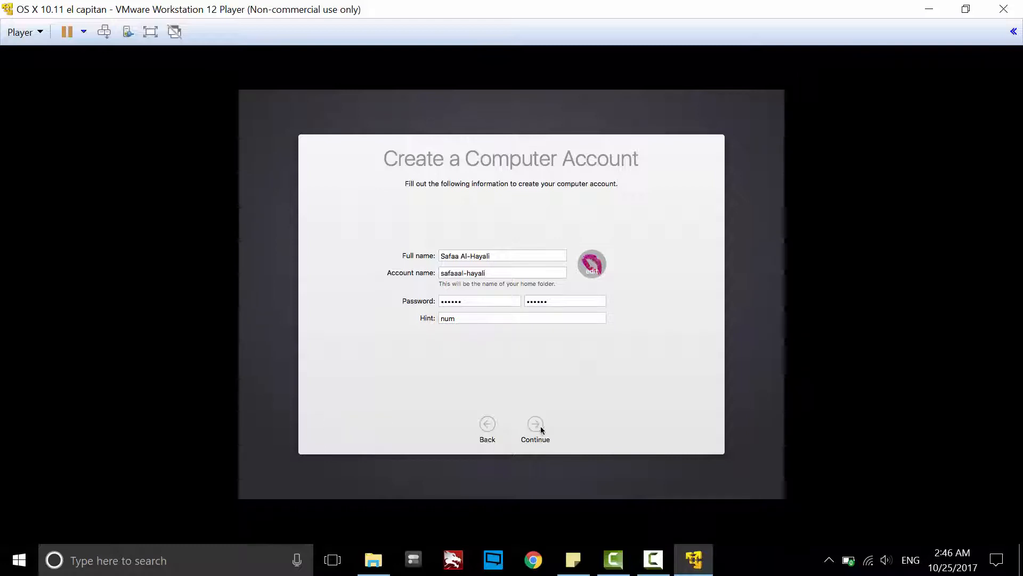
click(534, 424)
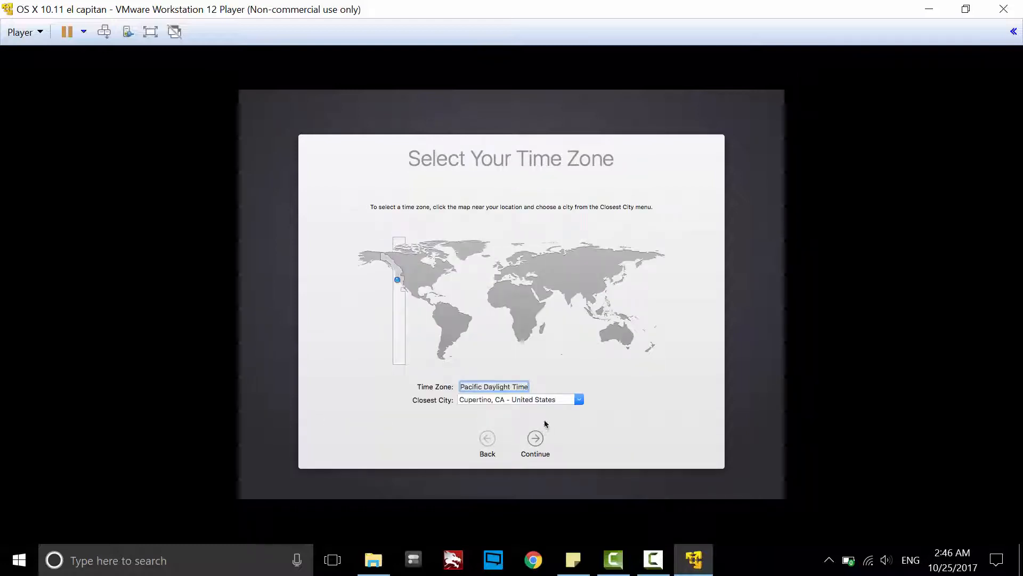
click(516, 399)
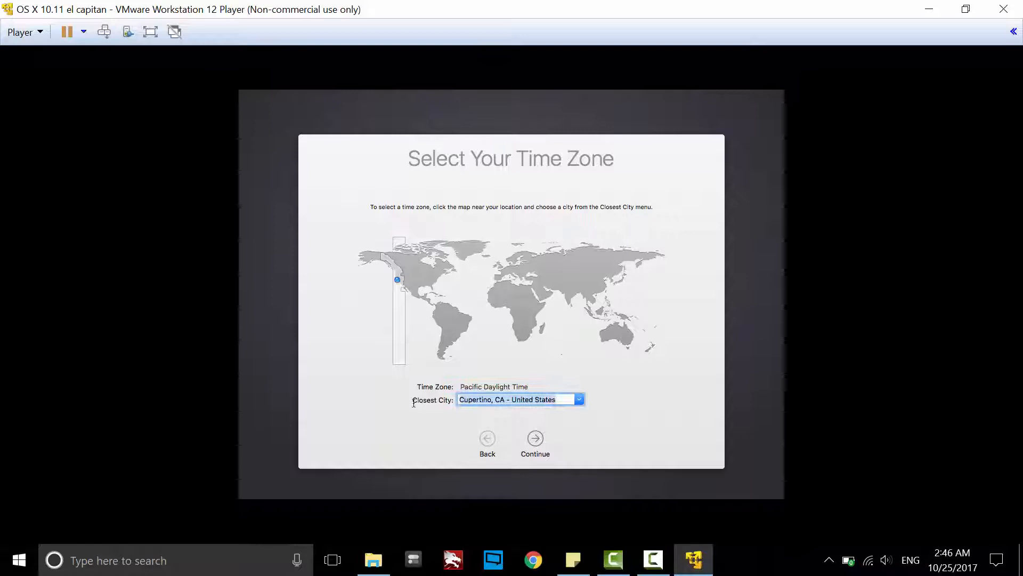
click(540, 281)
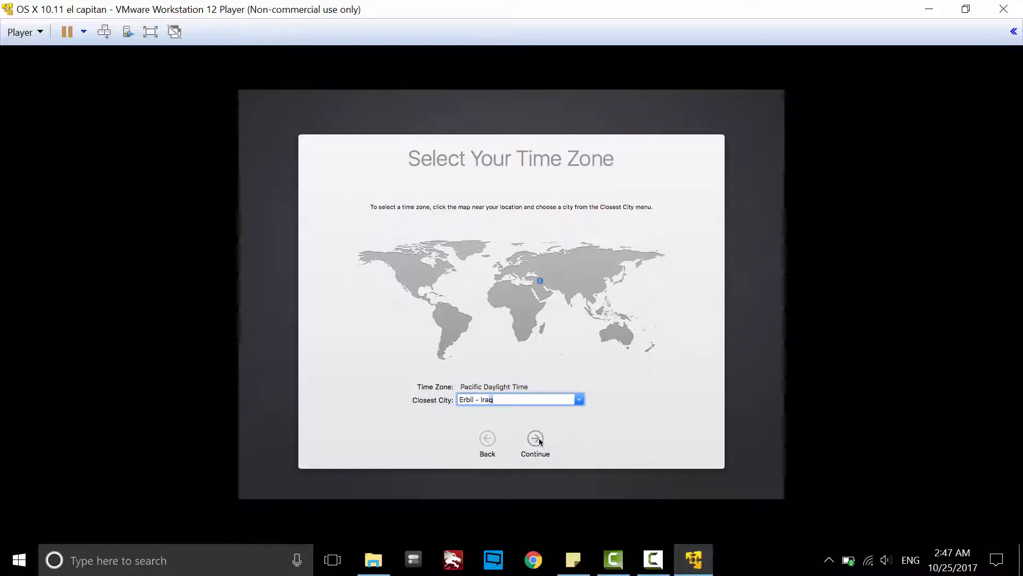
Turn off sending diagnostics & usage data to Apple and finish setup to the desktop.
click(534, 438)
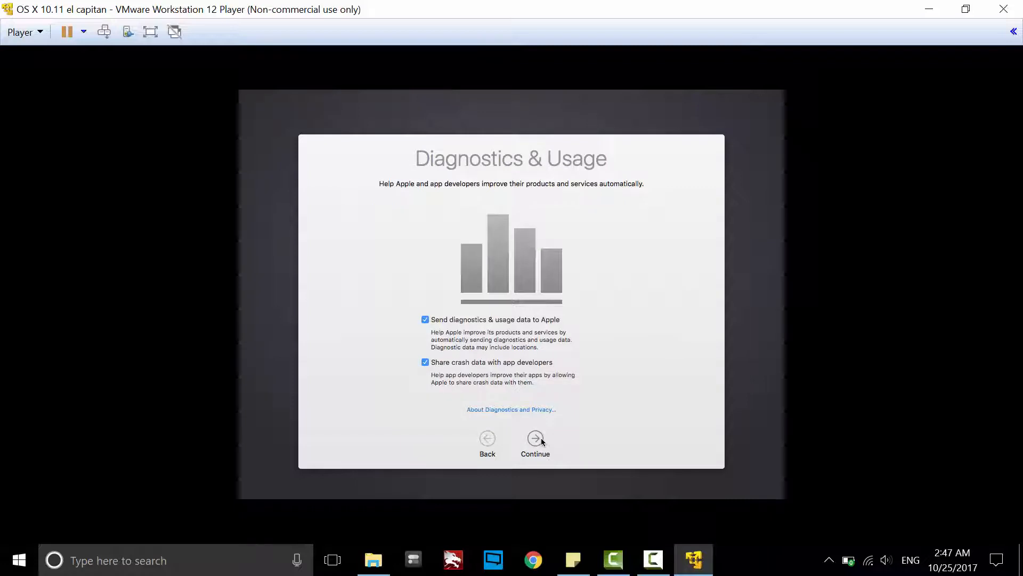
click(425, 319)
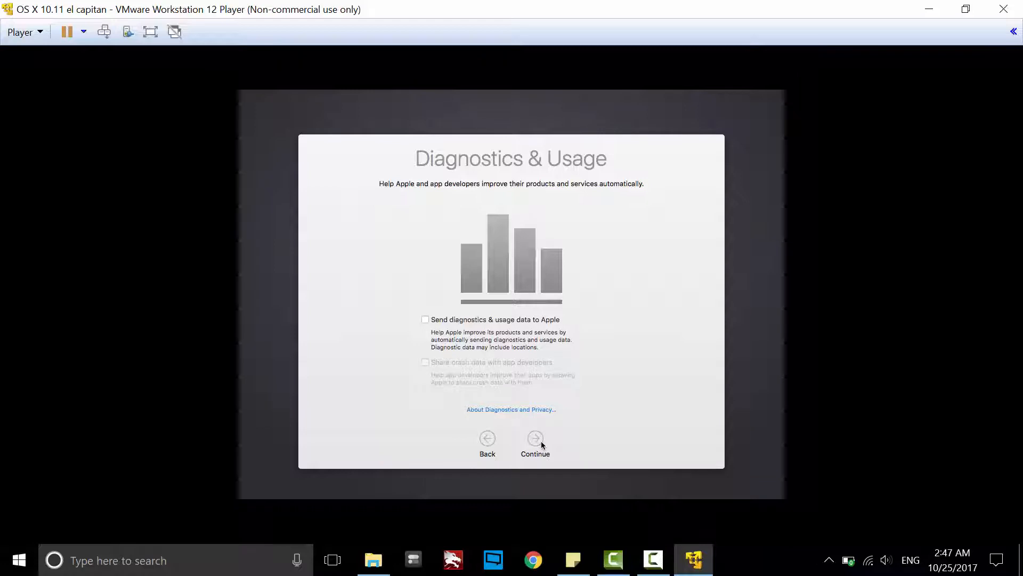
click(534, 438)
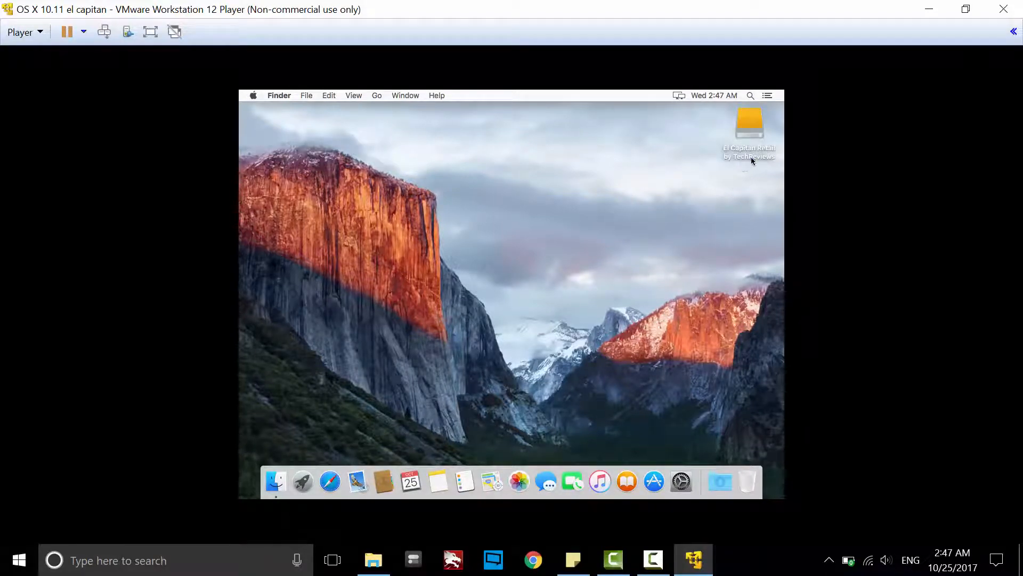
Rename the desktop startup disk to Mac OSX El Capitan and bring up the Player menu.
click(750, 123)
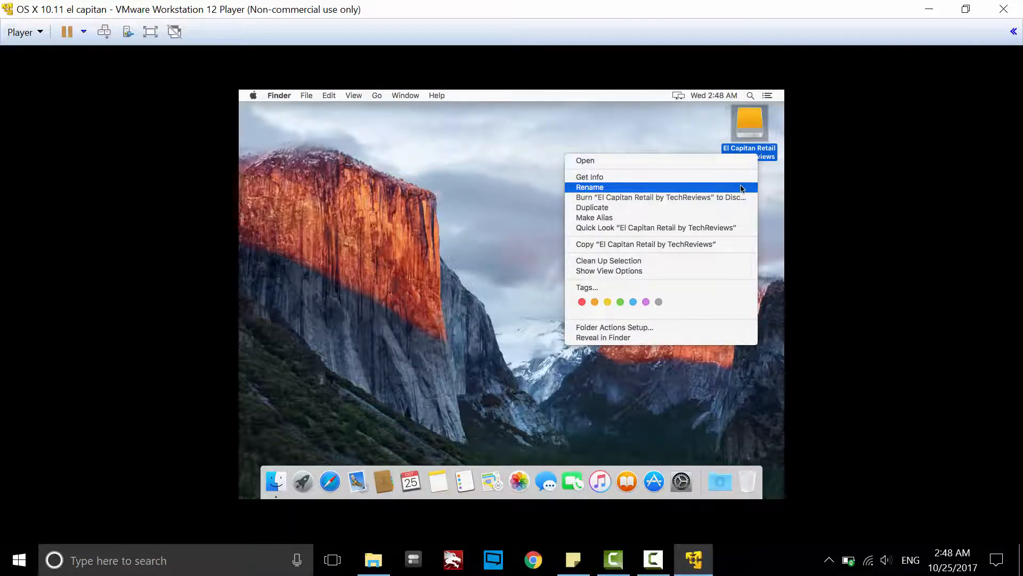
click(590, 188)
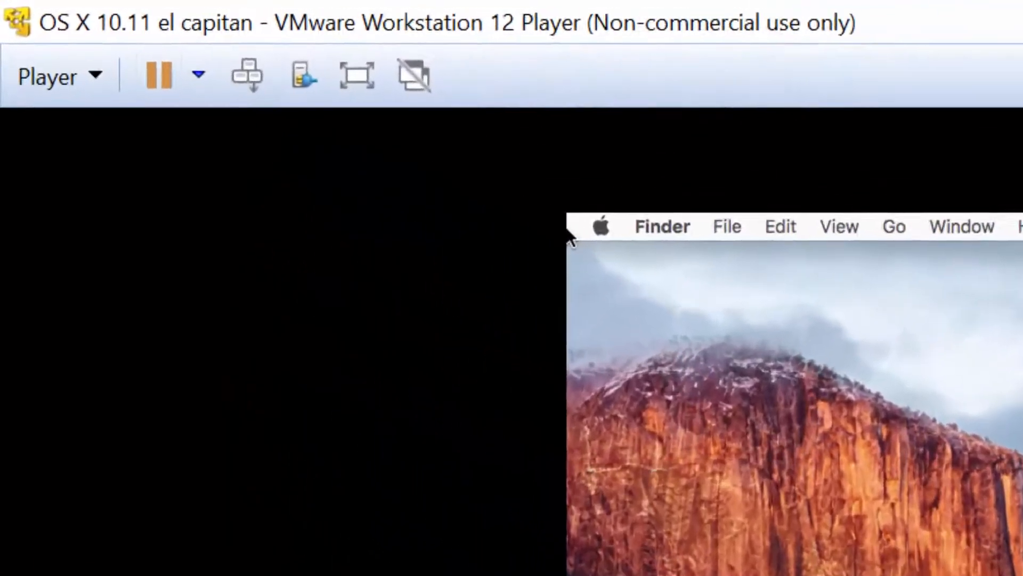
click(46, 76)
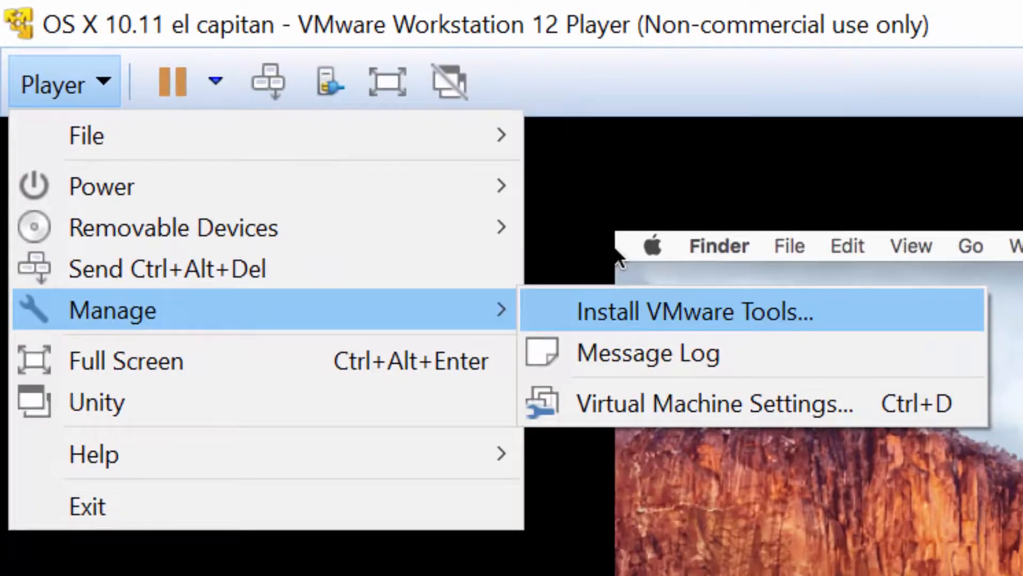
Load VMware Tools via Player > Manage, launch Install VMware Tools and continue for all users.
click(694, 310)
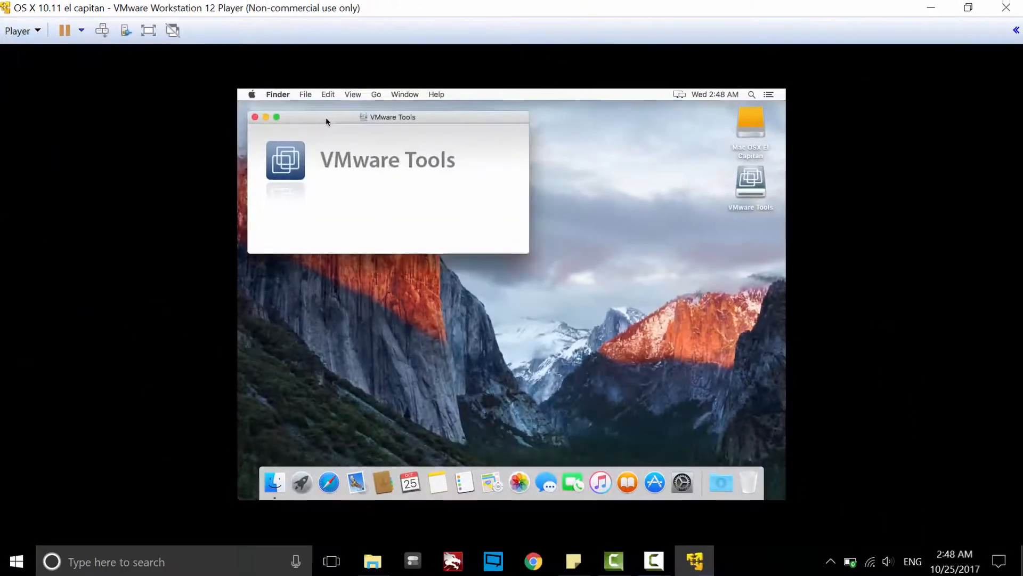
click(148, 31)
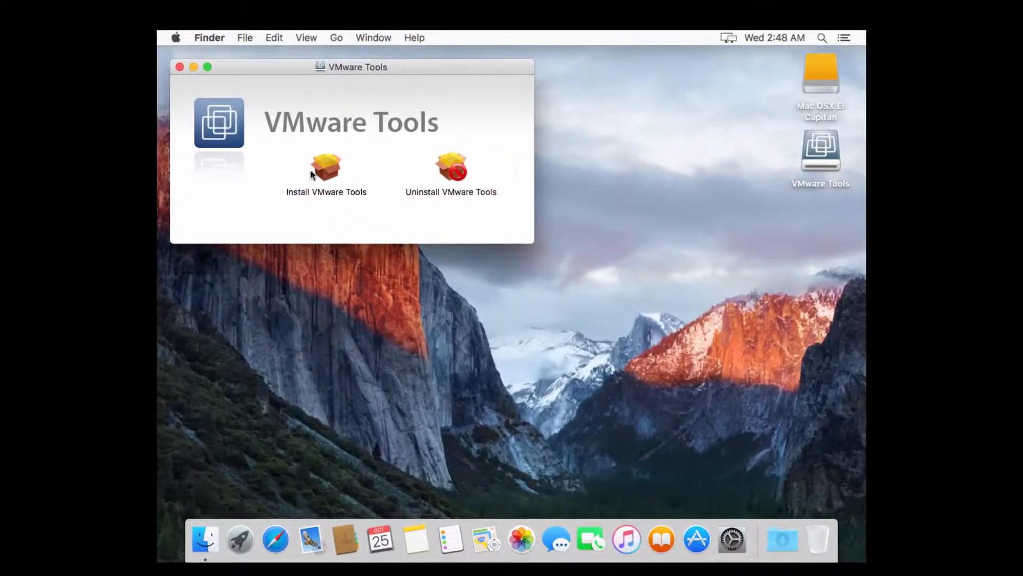
click(326, 166)
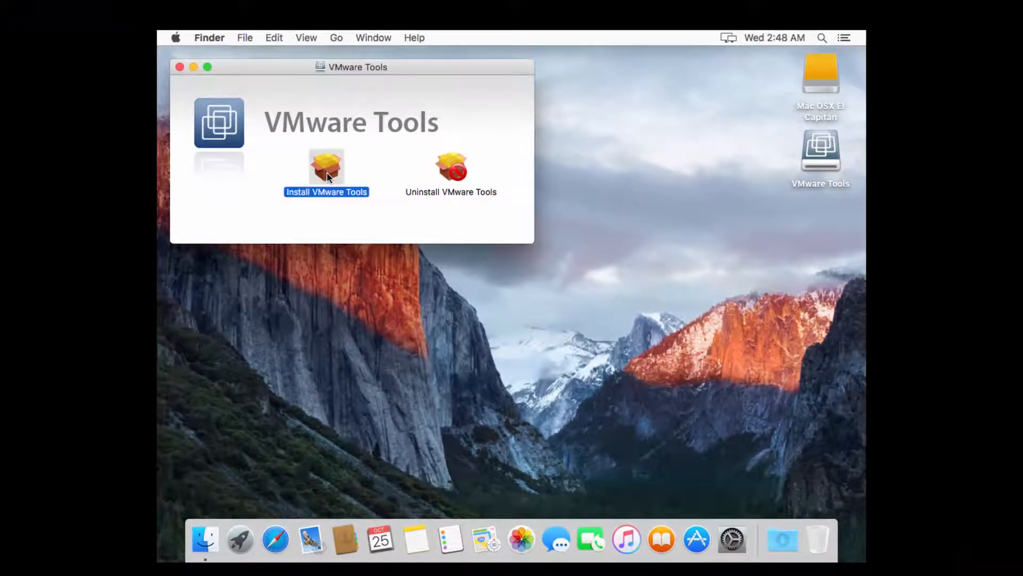
double_click(327, 166)
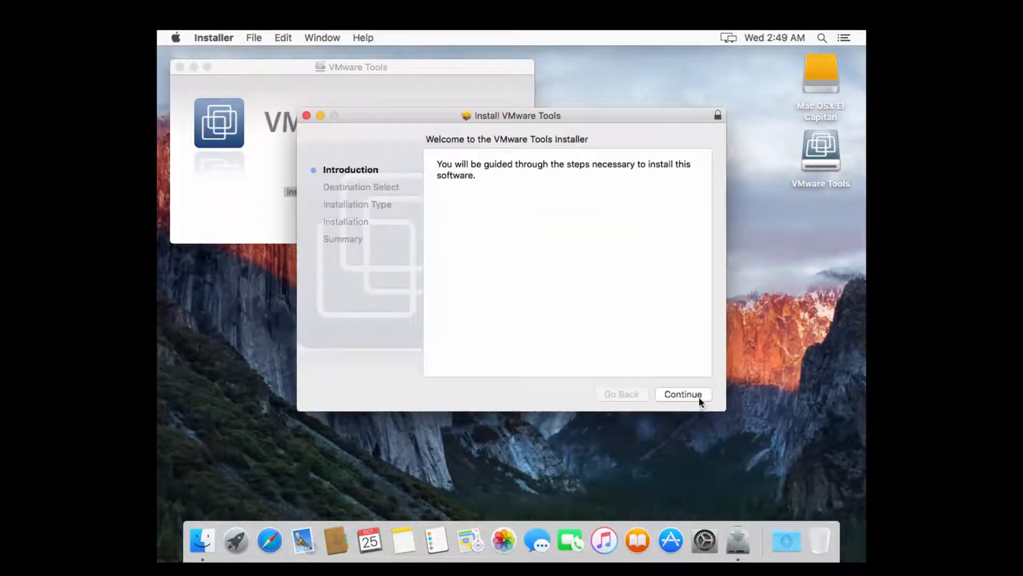
click(682, 394)
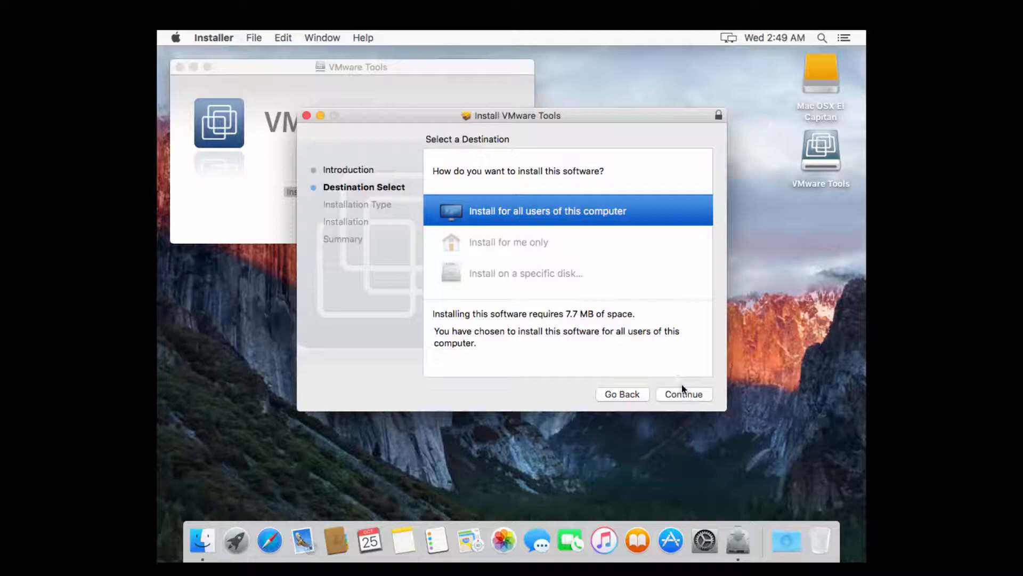
click(682, 393)
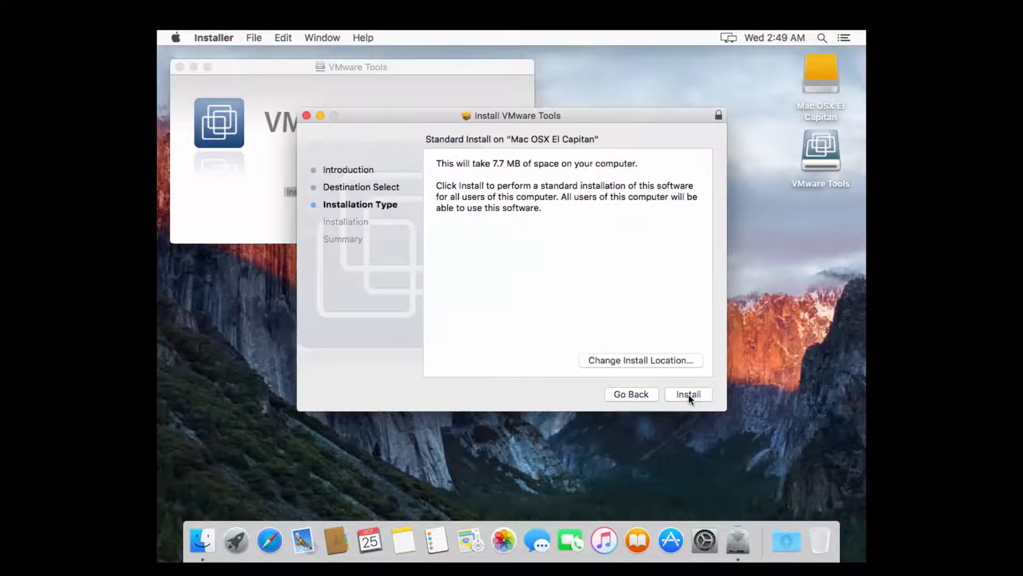
Run the standard install, authorise with the account password, and restart the Mac.
click(687, 394)
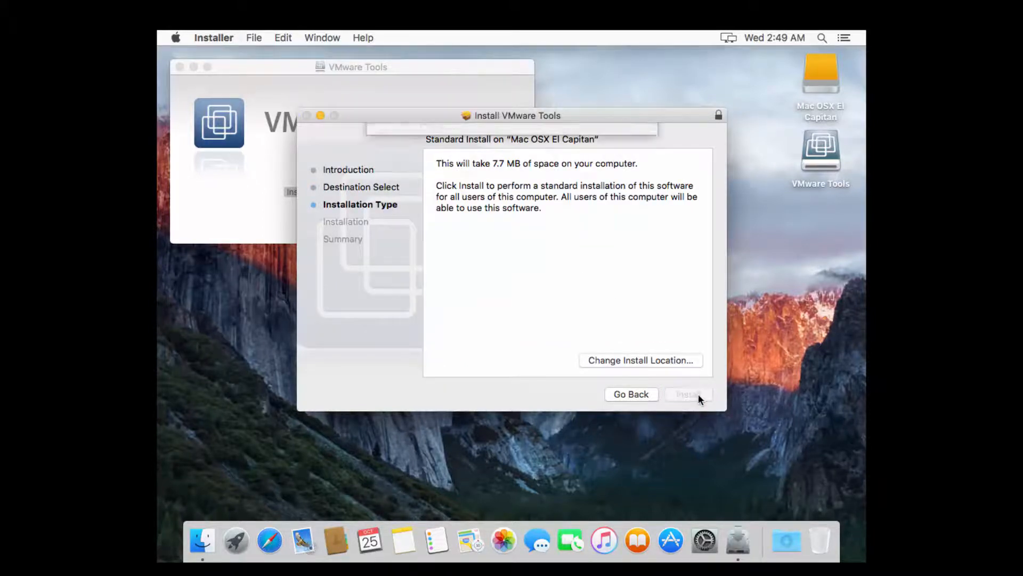
click(687, 393)
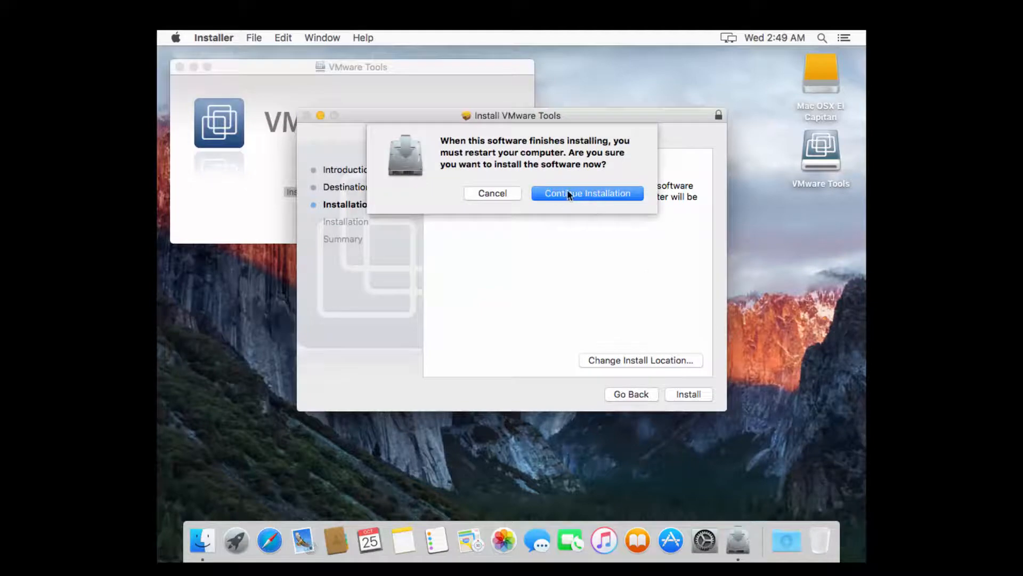
click(586, 193)
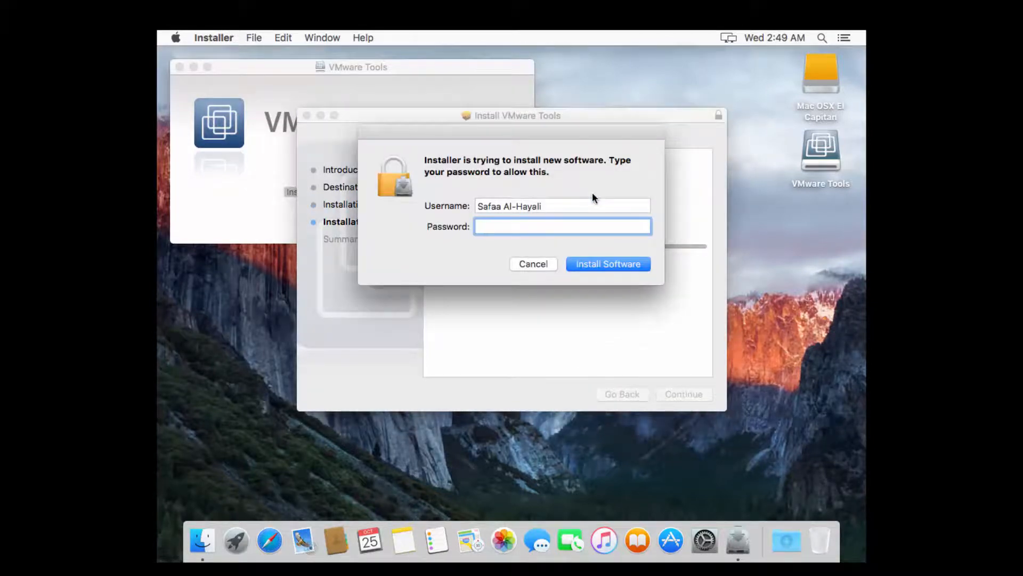
text(•)
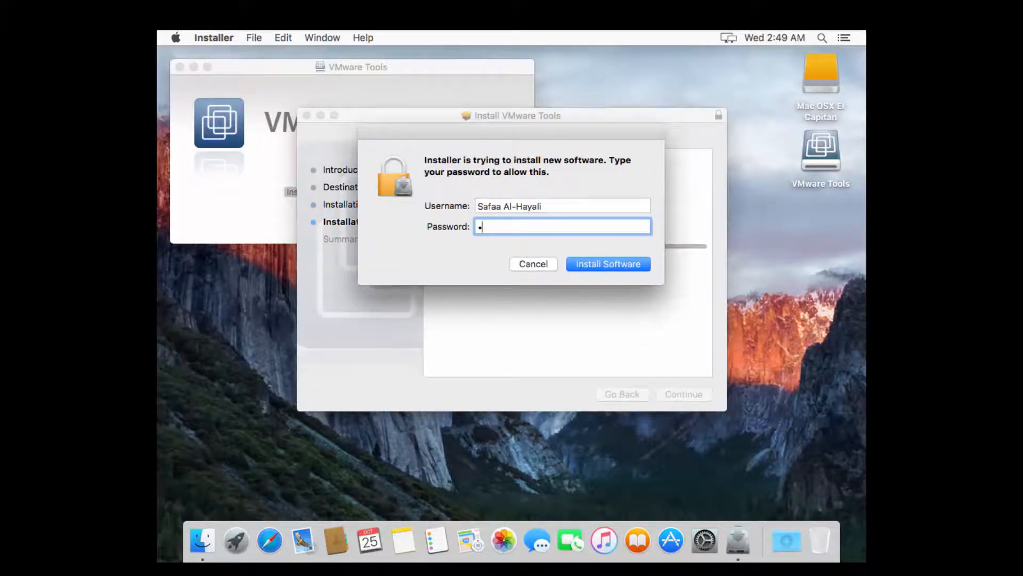
text(•••••)
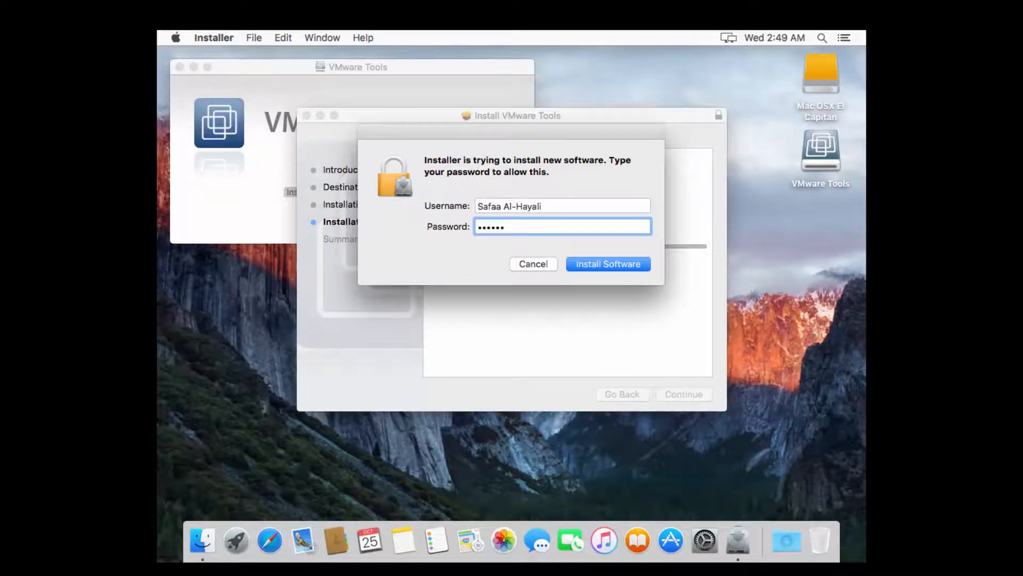
click(607, 263)
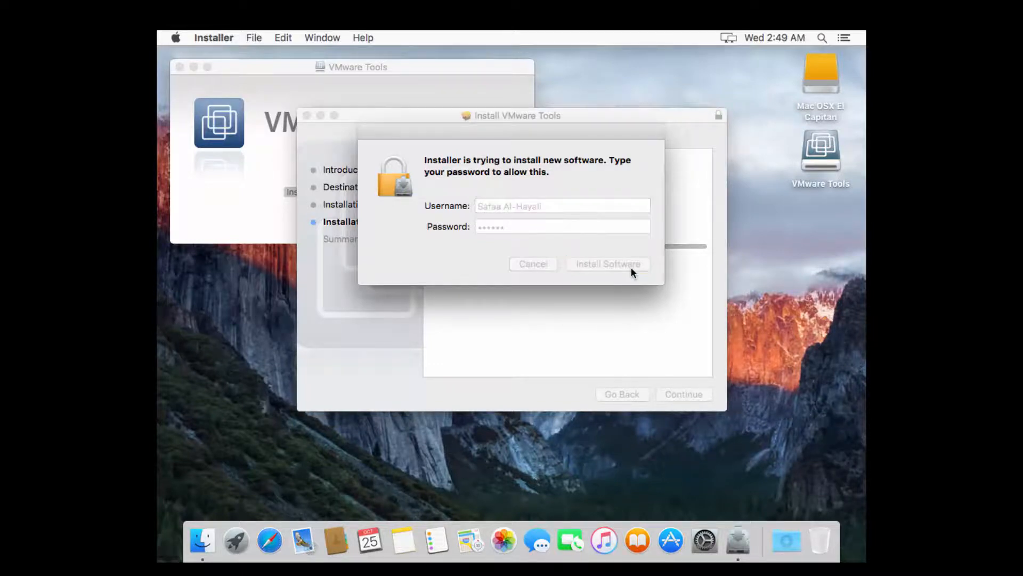
click(606, 264)
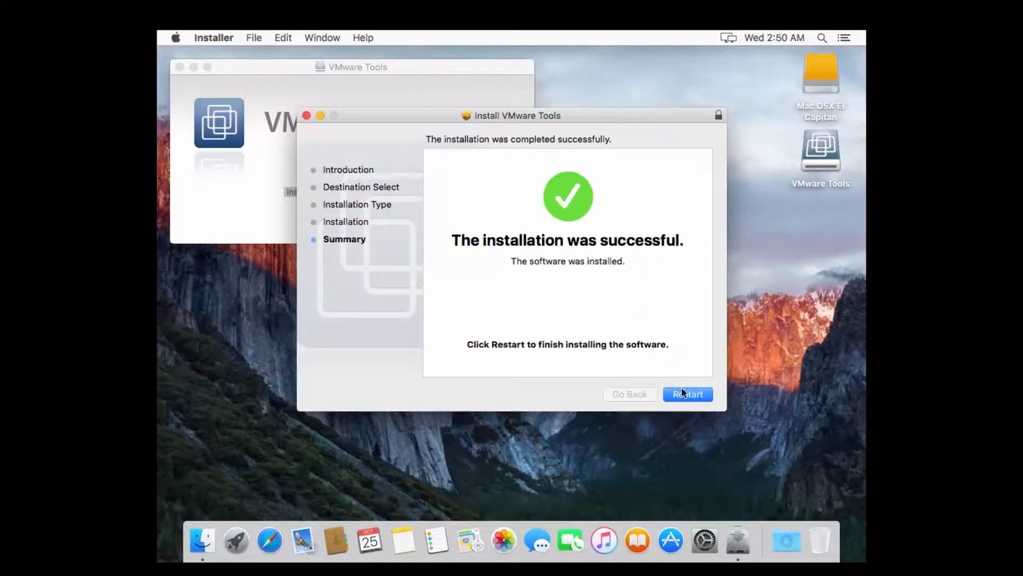
click(688, 394)
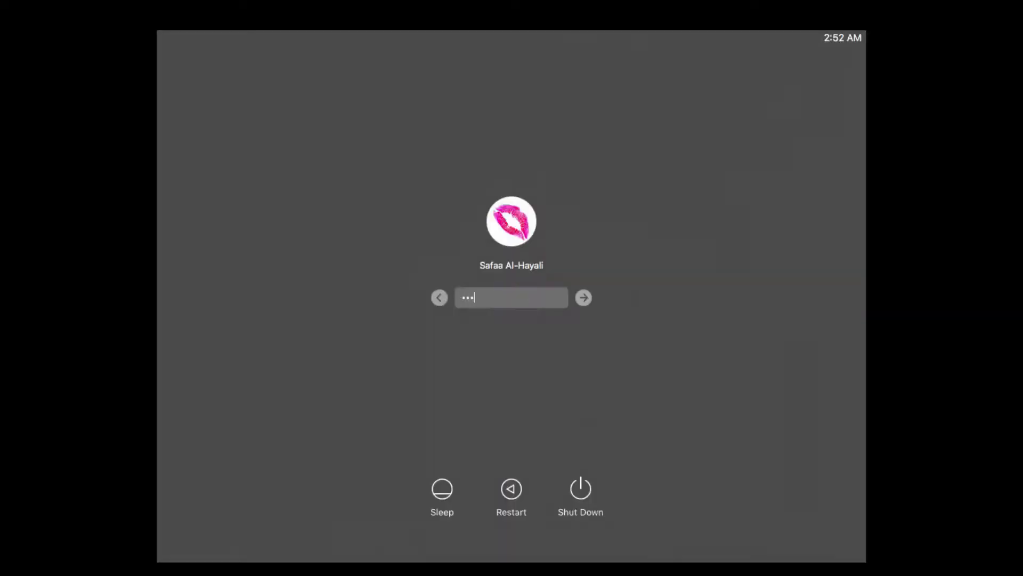
Log back in, switch the VM to full screen and show About This Mac.
text(•••)
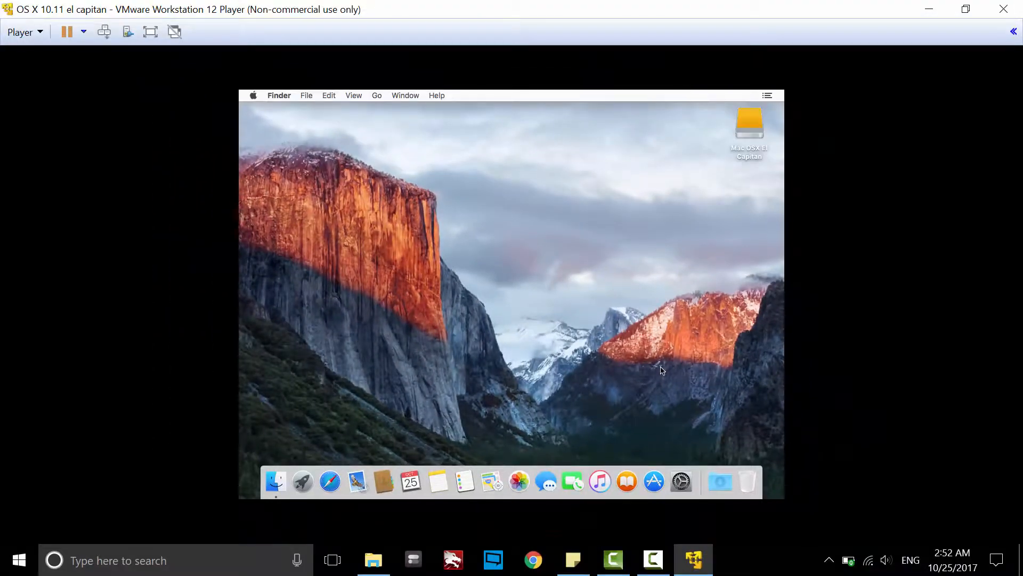
mouse_move(150, 31)
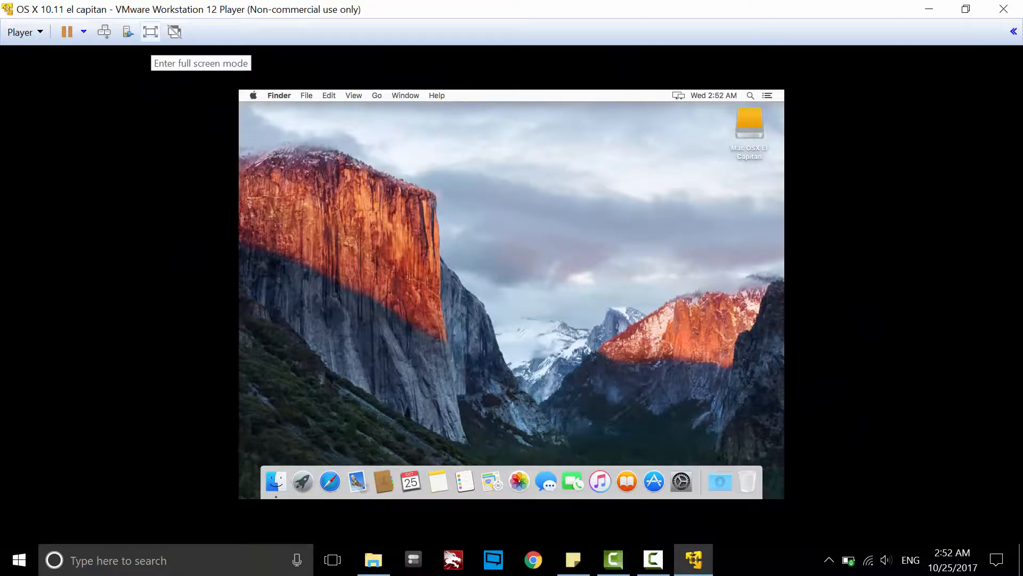
click(150, 31)
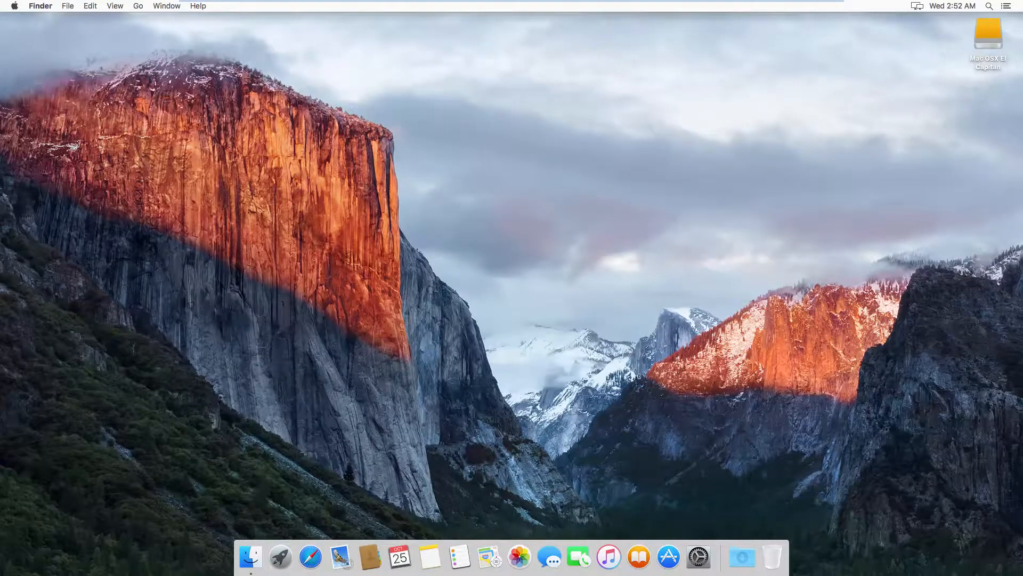
click(13, 6)
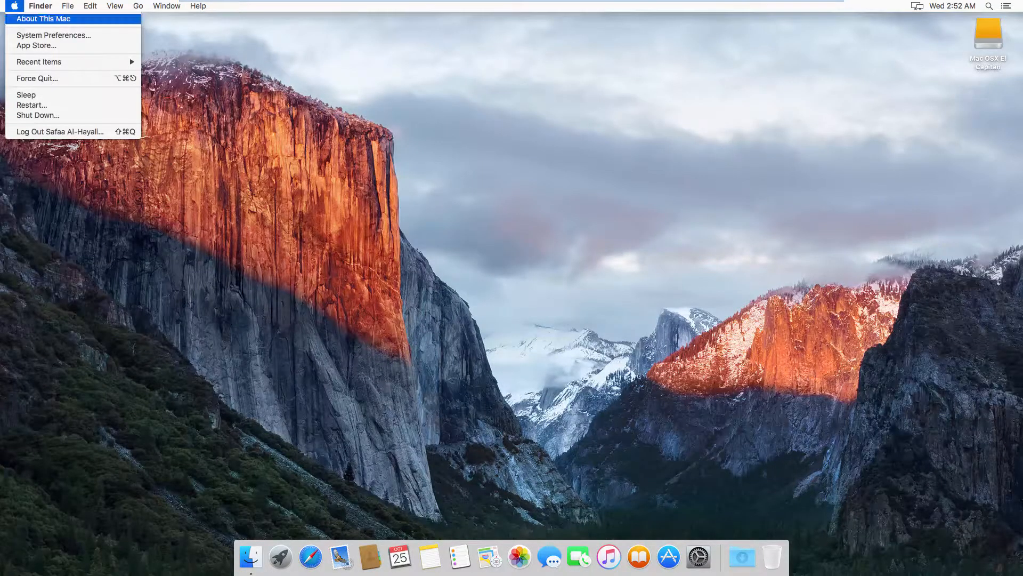
click(42, 18)
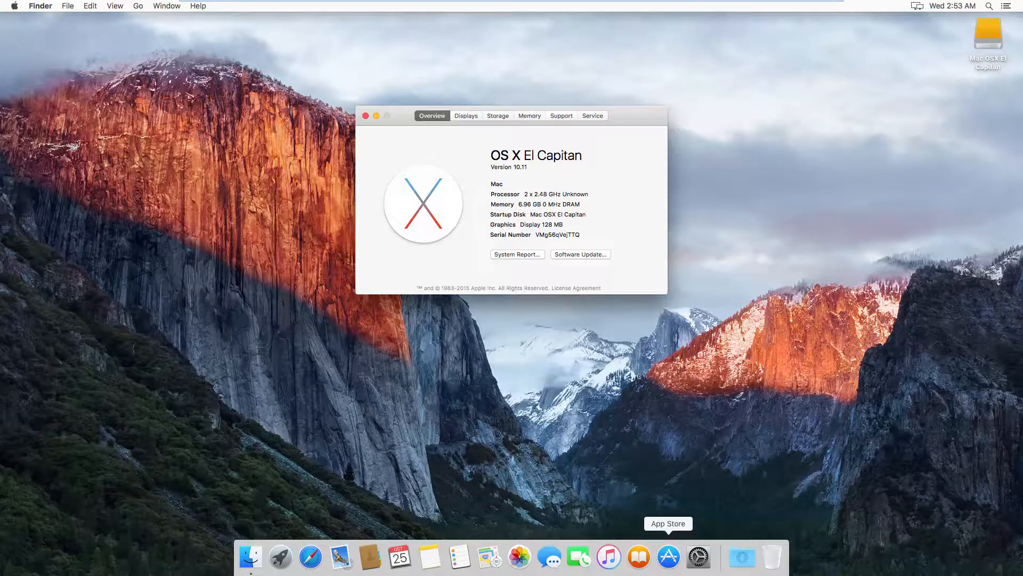
Launch the App Store from the Dock.
click(668, 556)
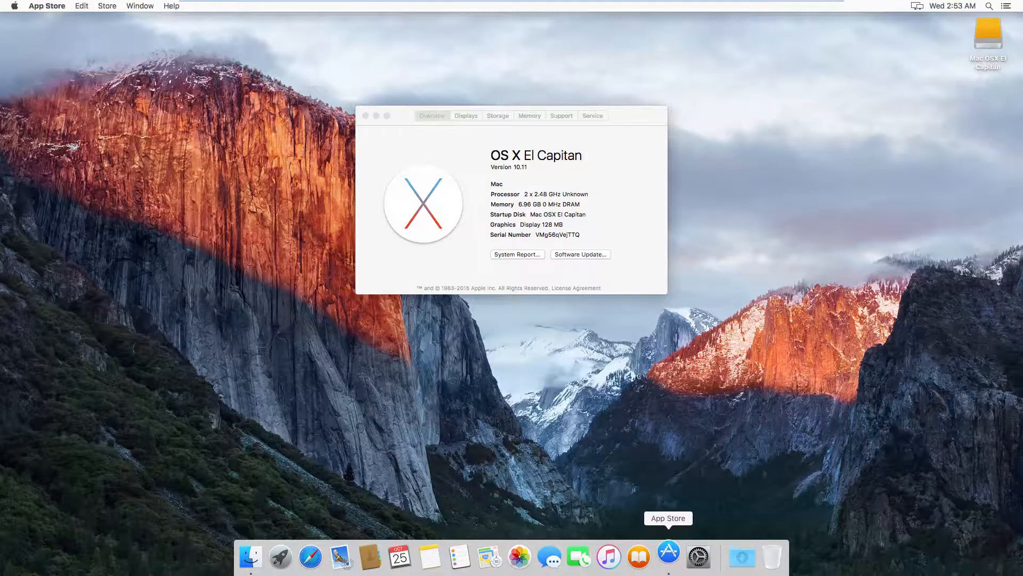
click(668, 557)
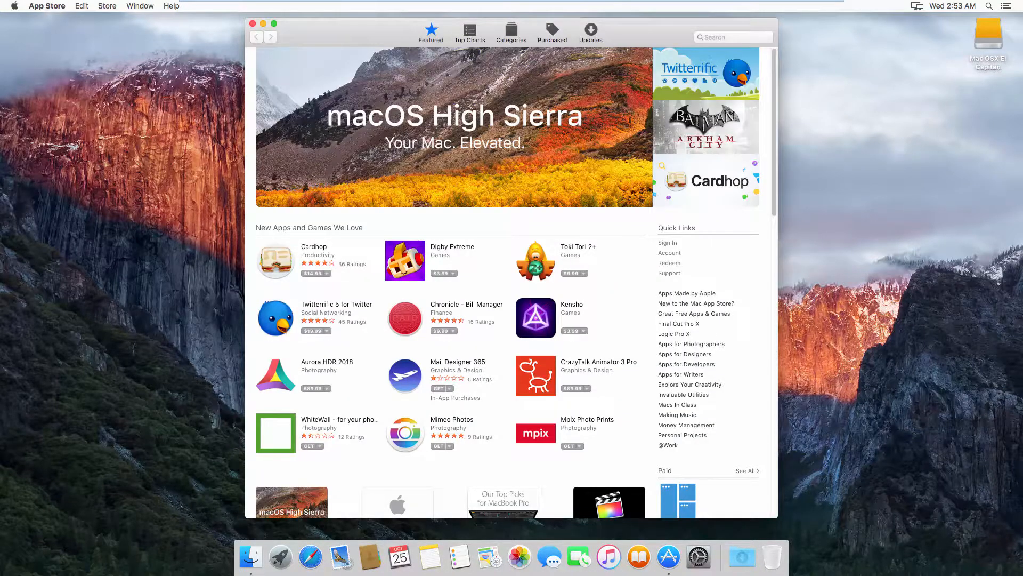